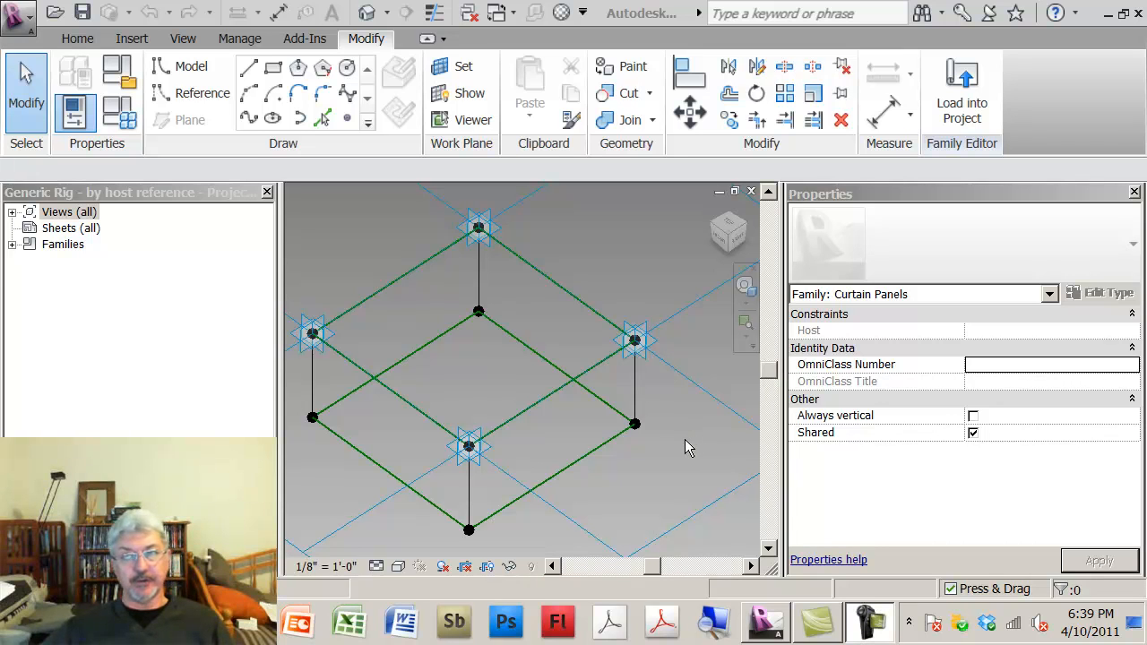
Review the orientation settings of the rig's adaptive points and right-corner reference points.
key("t")
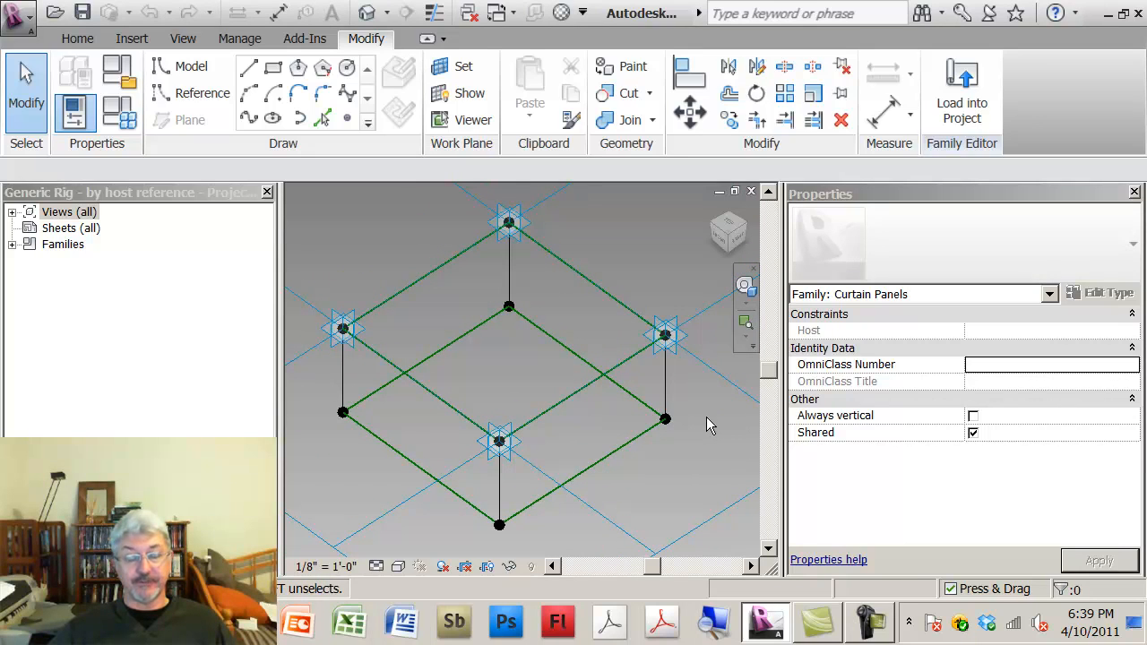
mouse_move(703, 405)
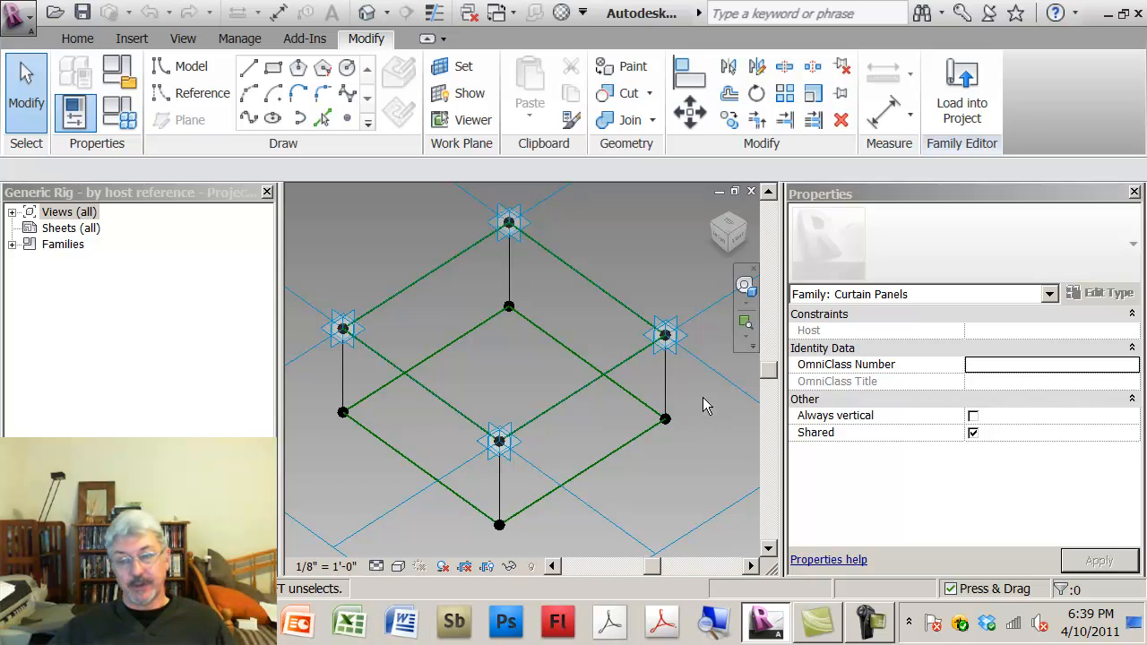
left_click(665, 335)
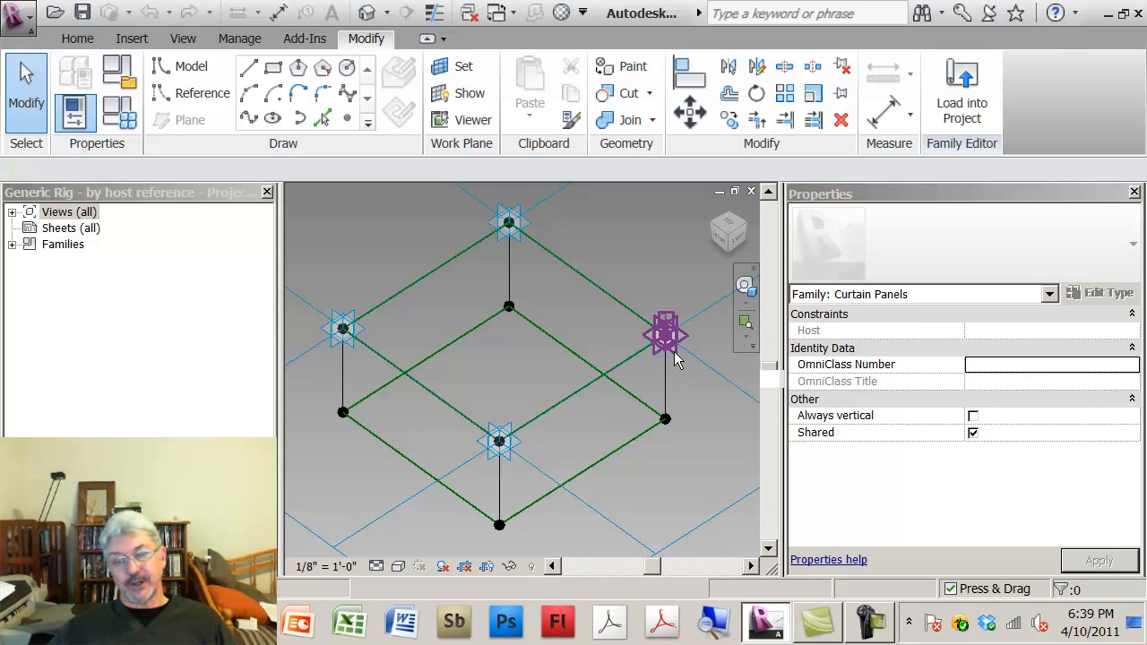
left_click(665, 335)
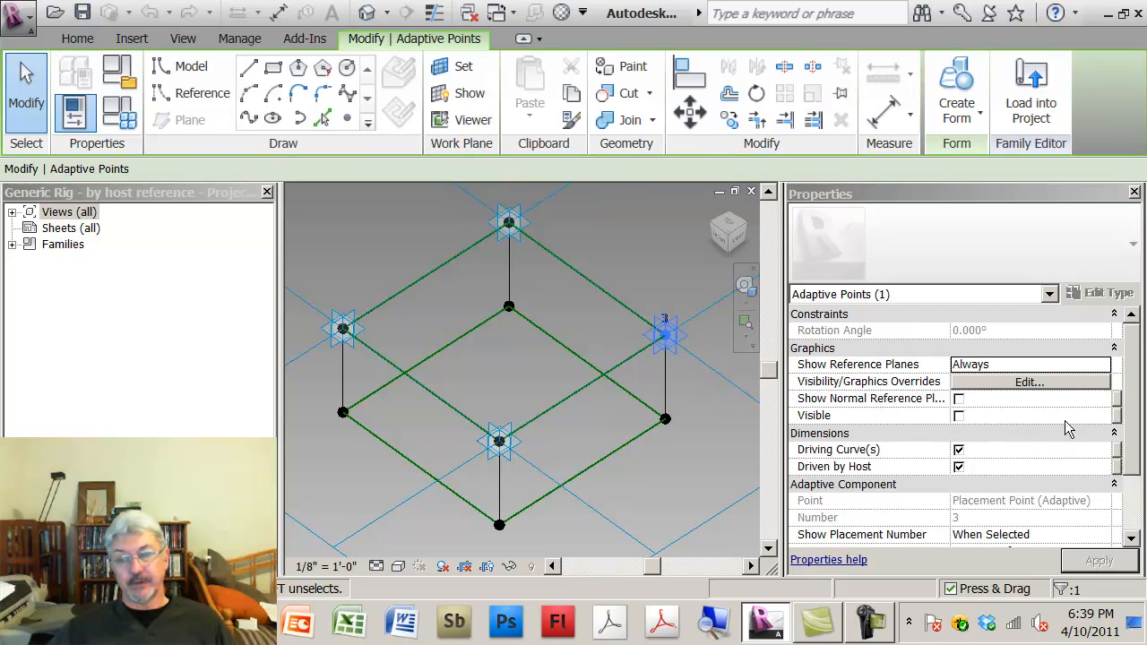
scroll("down", 3)
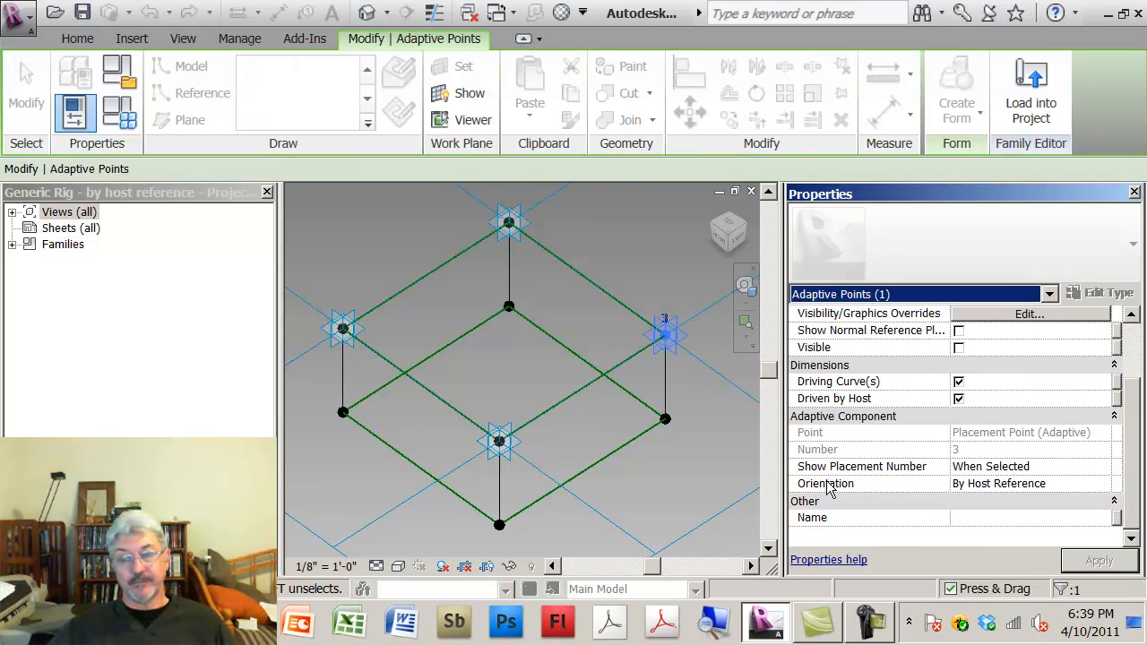
left_click(1104, 484)
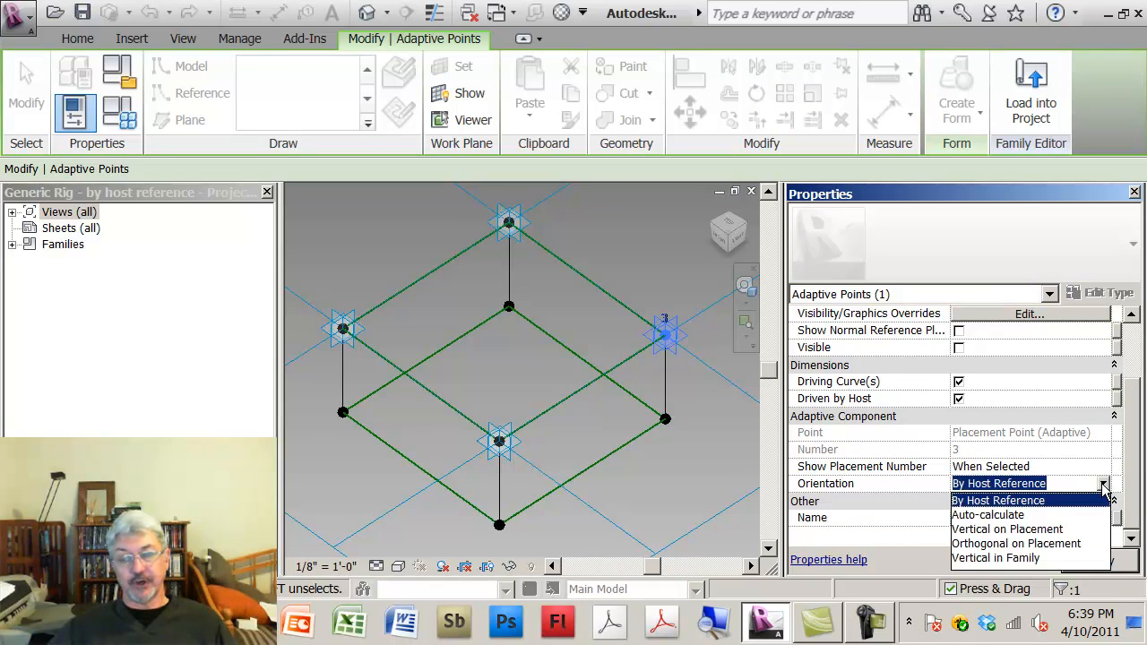
mouse_move(1074, 535)
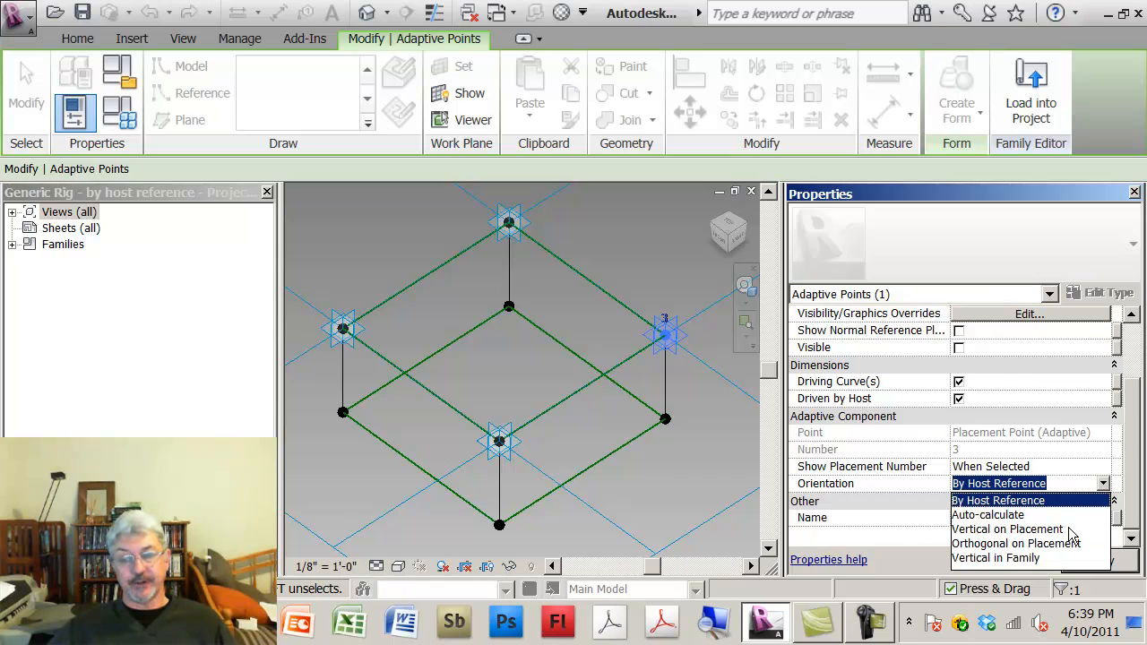
mouse_move(970, 563)
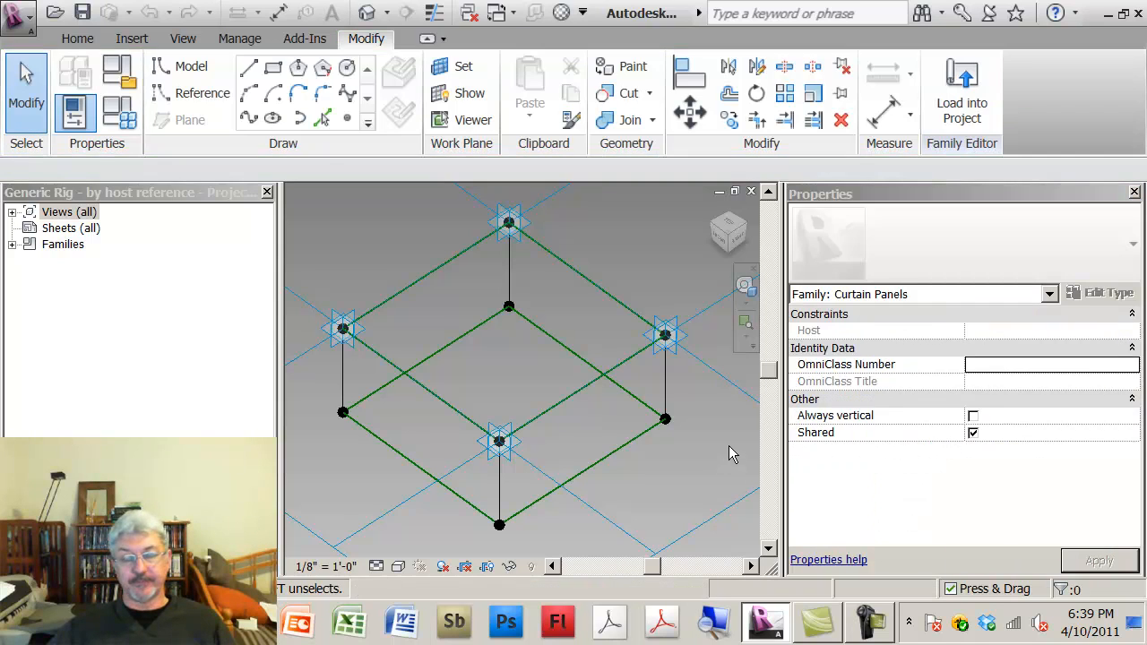
mouse_move(674, 428)
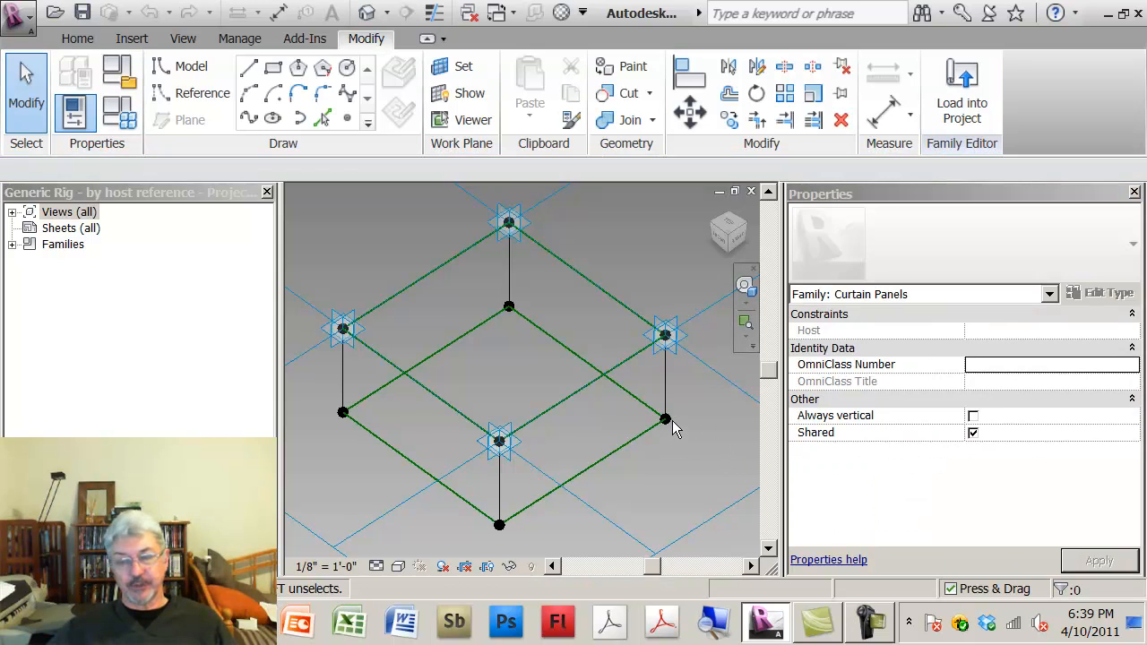
left_click(665, 420)
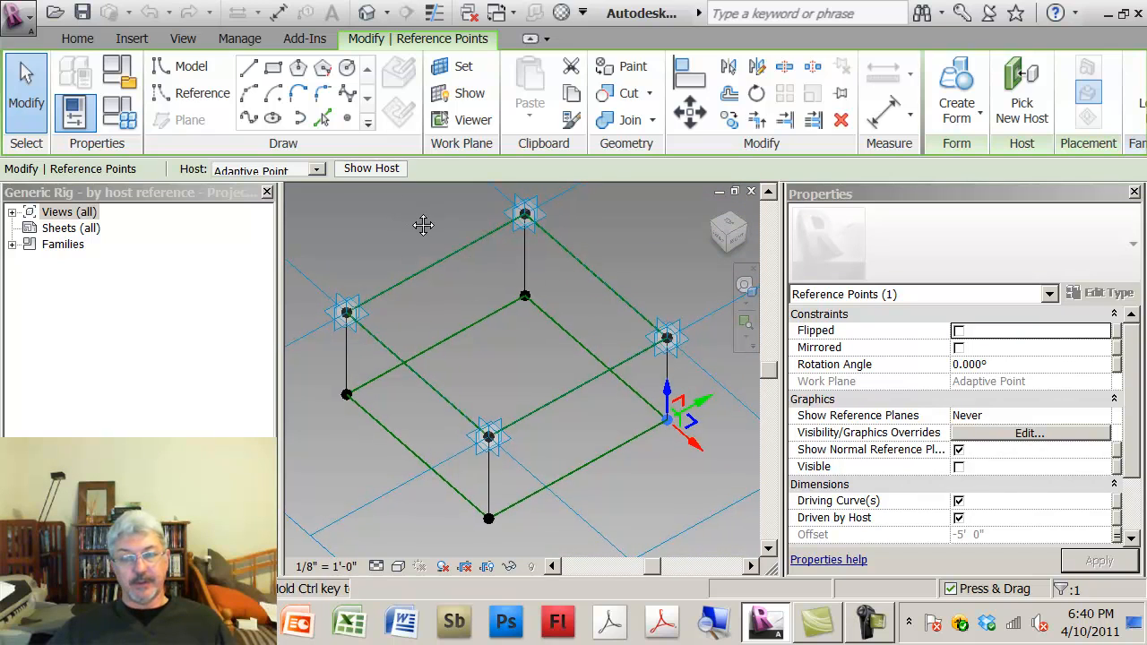
left_click(667, 445)
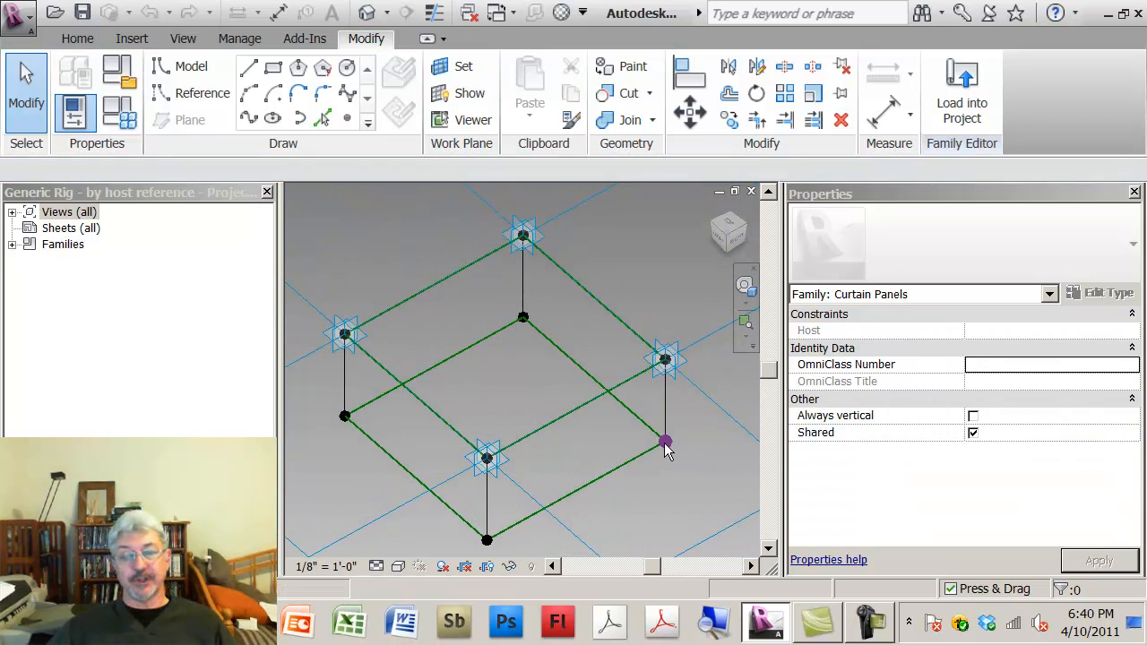
left_click(665, 441)
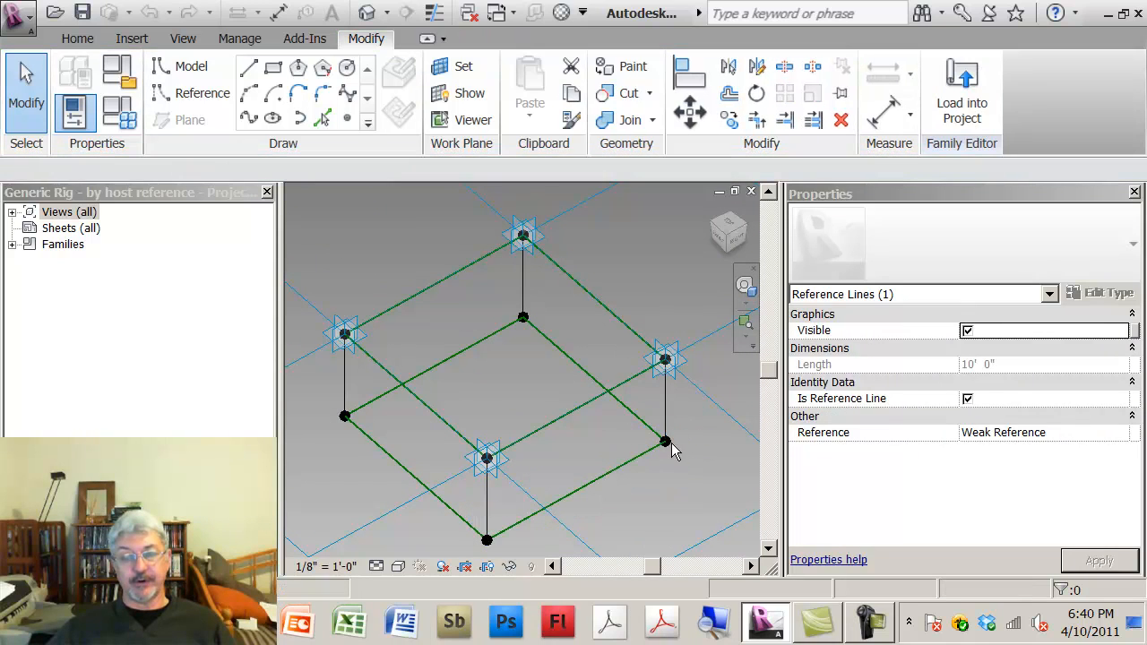
left_click(664, 441)
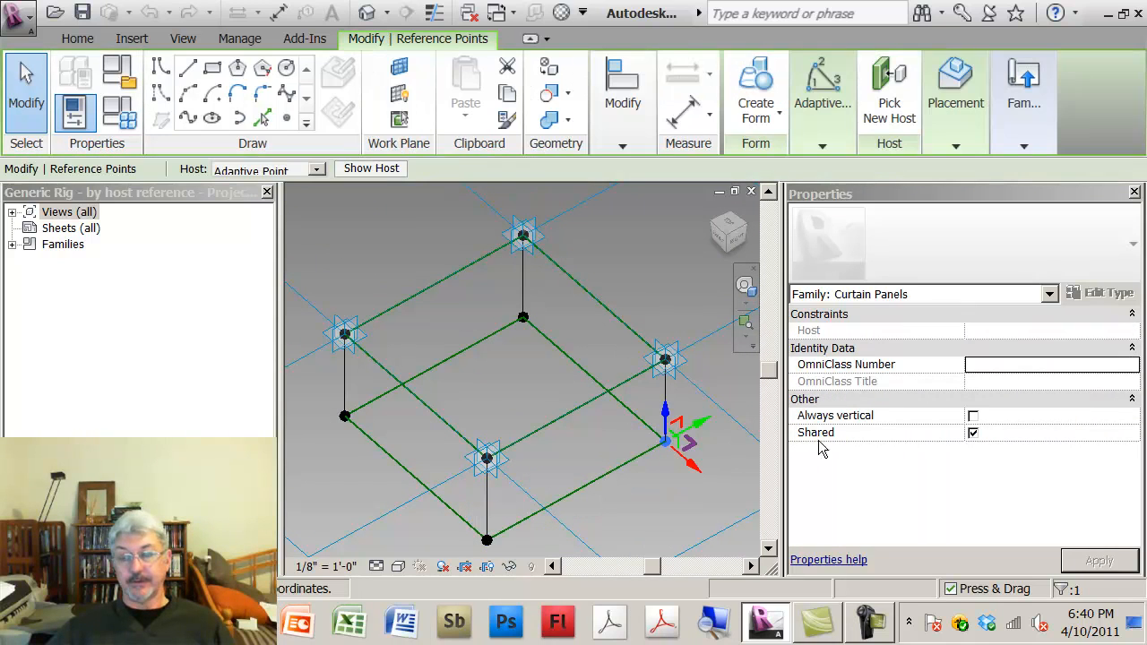
left_click(663, 441)
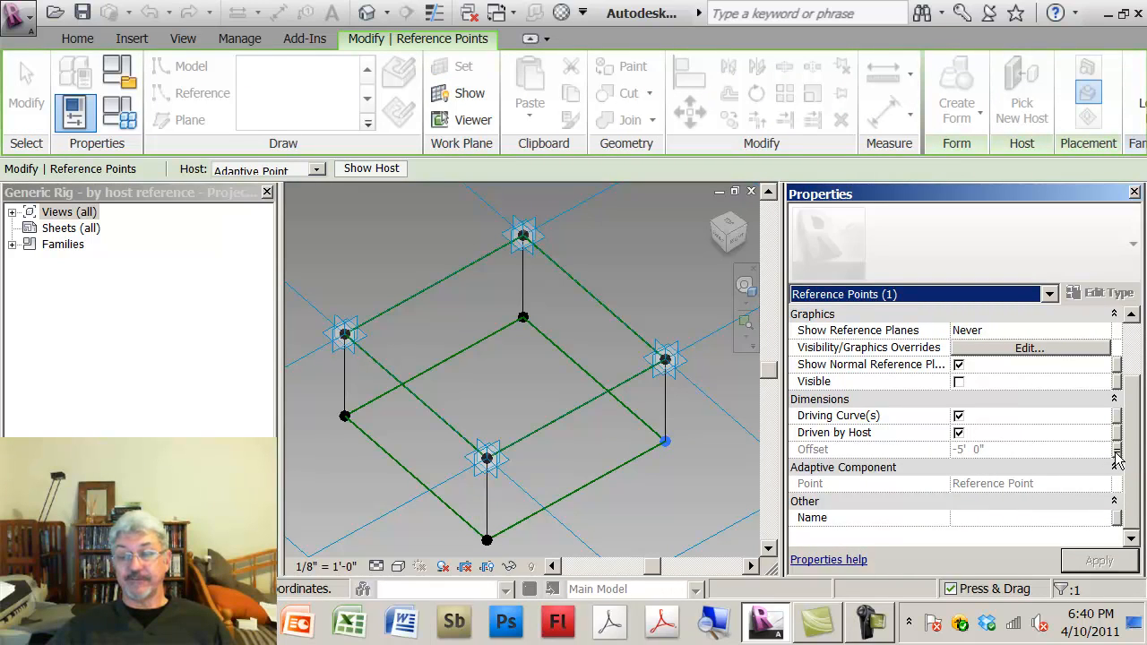
left_click(1115, 448)
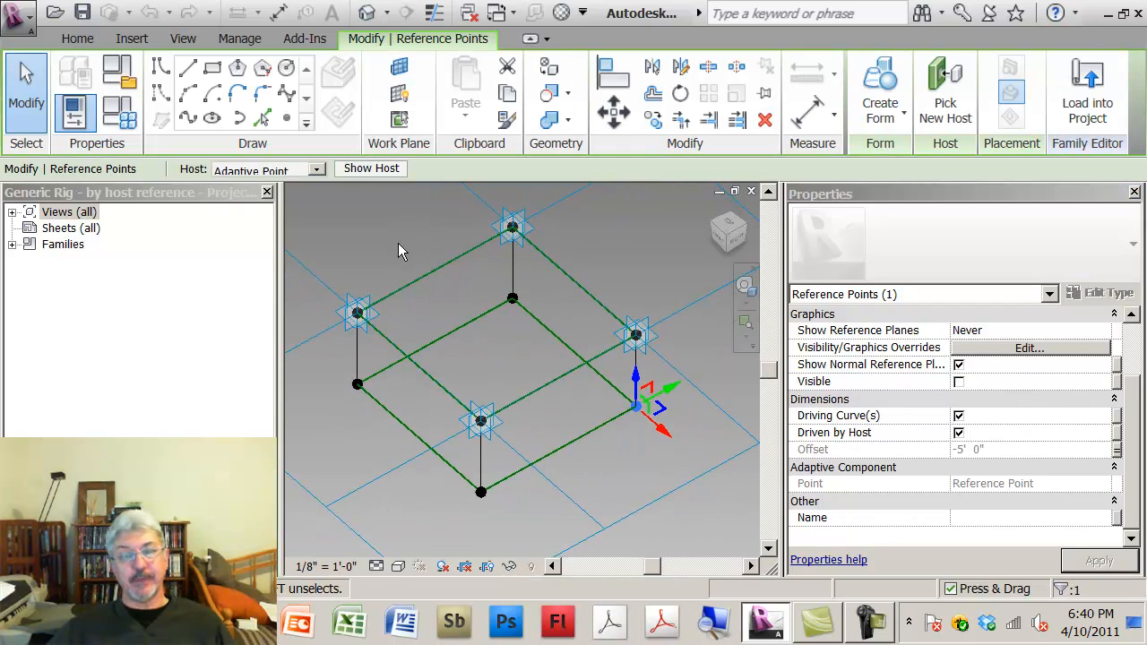
mouse_move(581, 298)
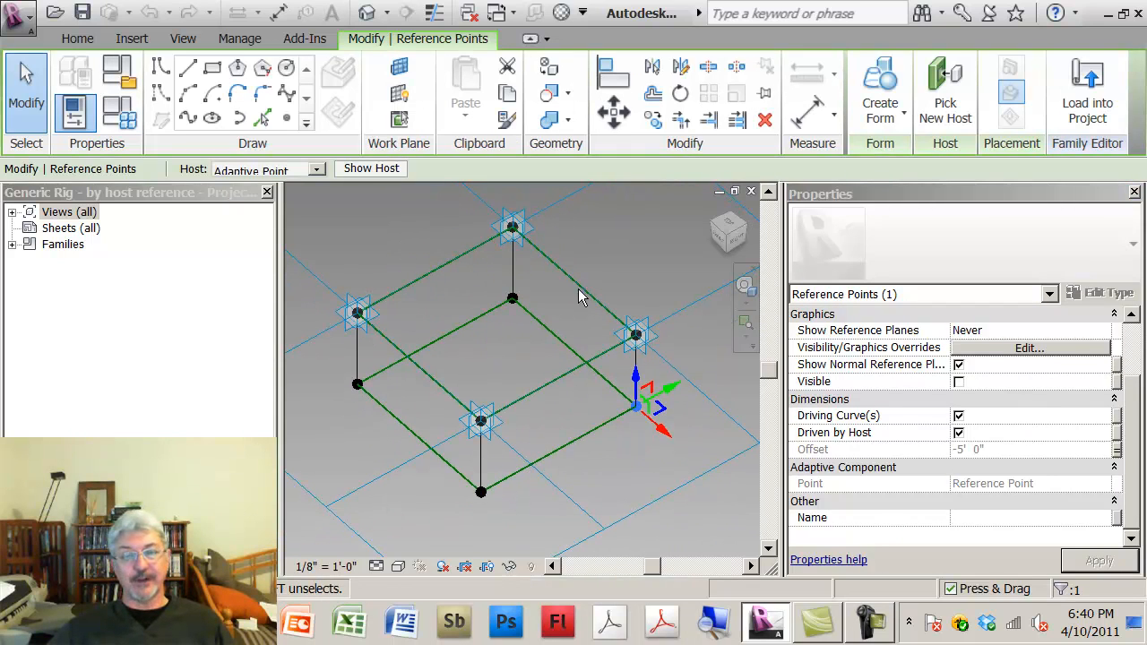
mouse_move(619, 371)
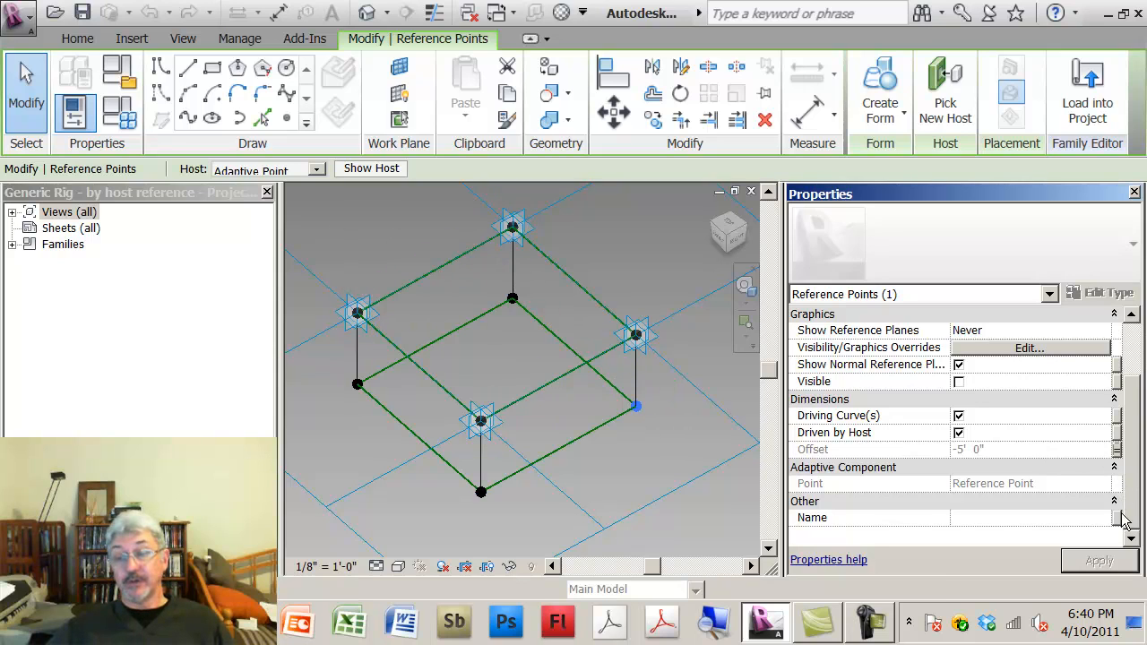
left_click(637, 335)
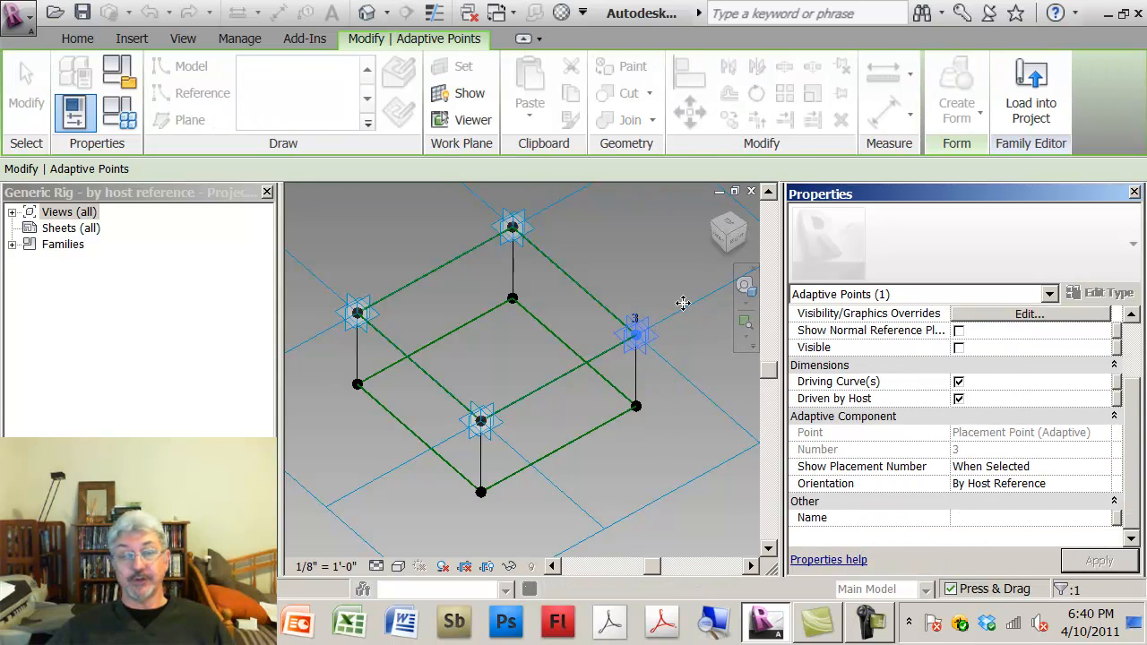
Save the rig as the family Generic Rig - by host reference, keeping the file name.
left_click(17, 14)
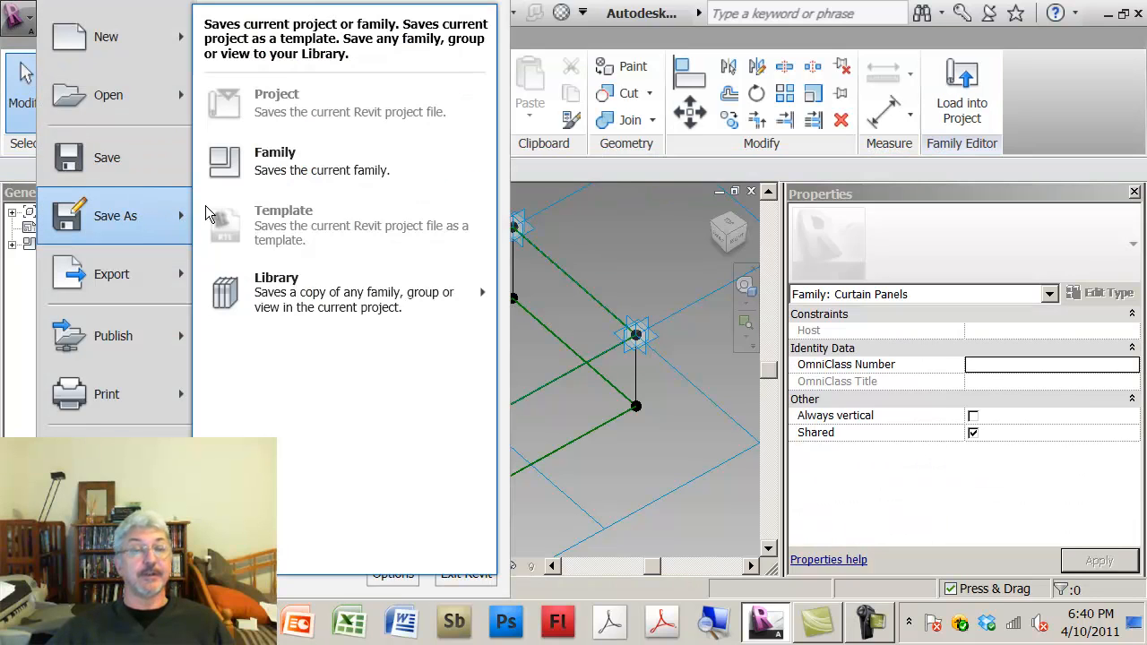
left_click(276, 161)
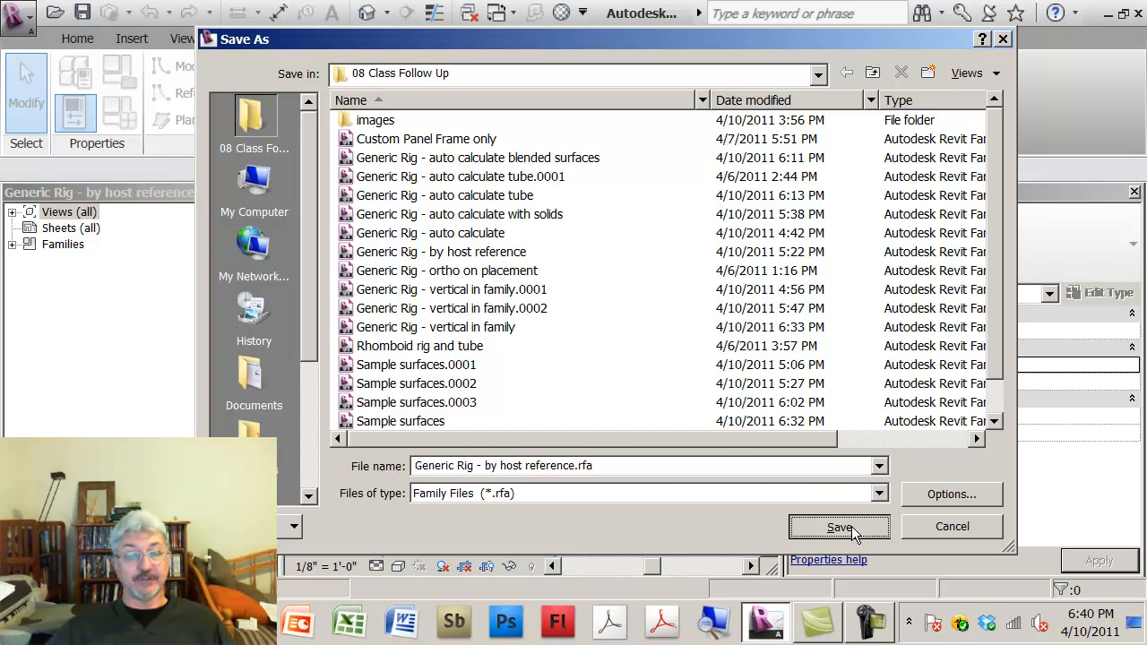
left_click(839, 527)
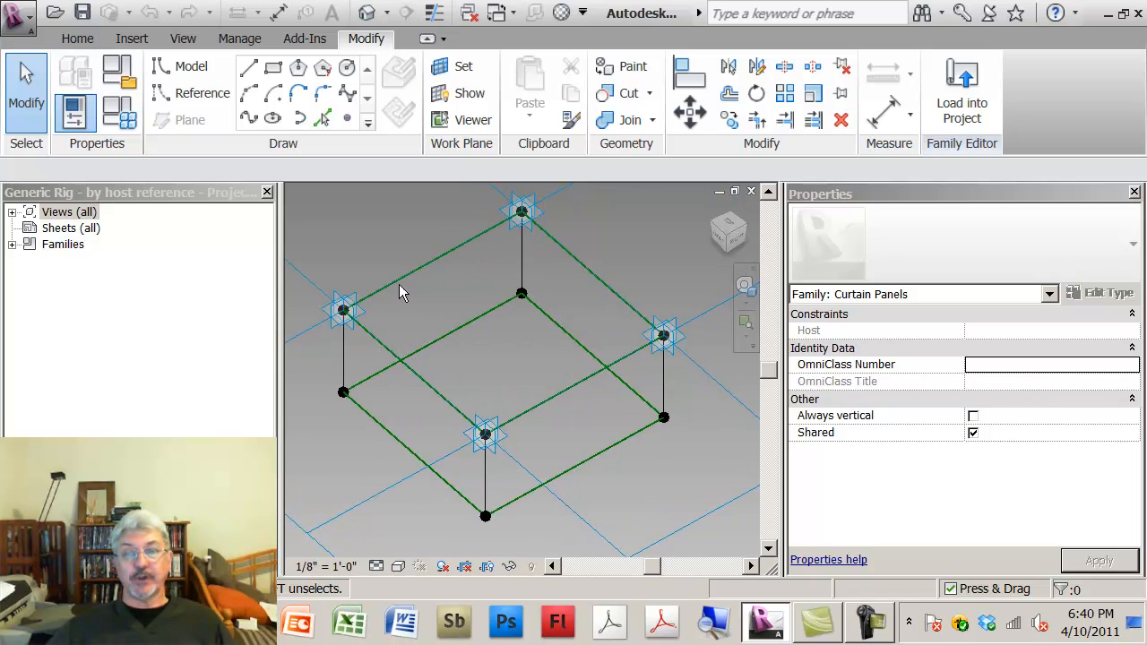
left_click(17, 16)
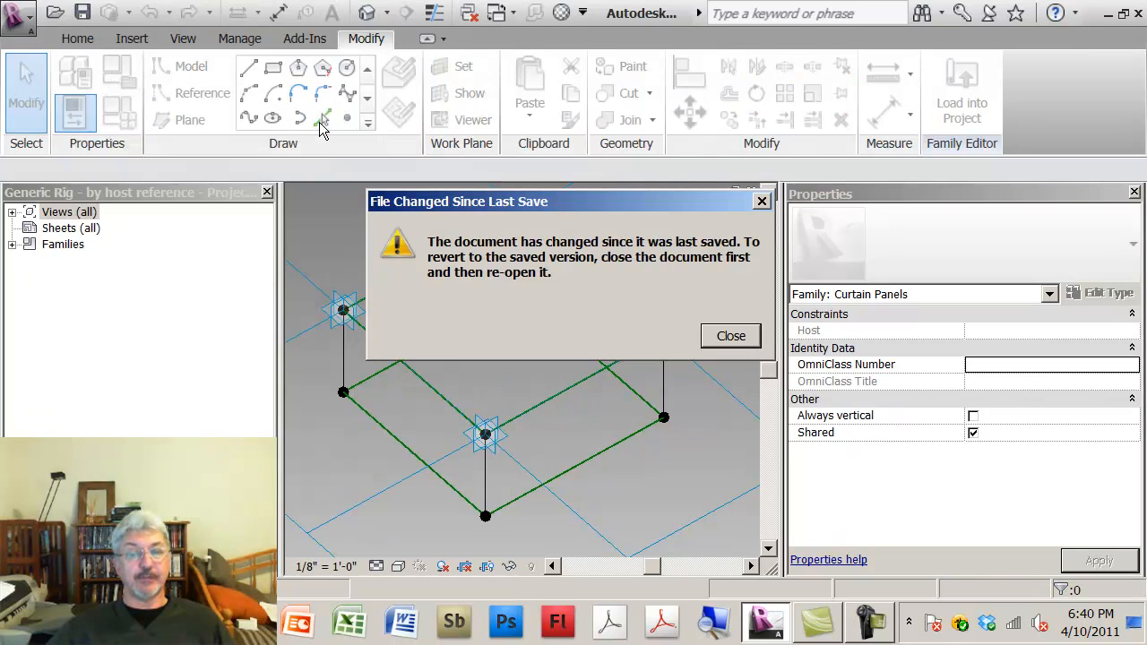
Dismiss the file-changed notice, orbit the Sample surfaces mass and select points on its edges.
left_click(732, 335)
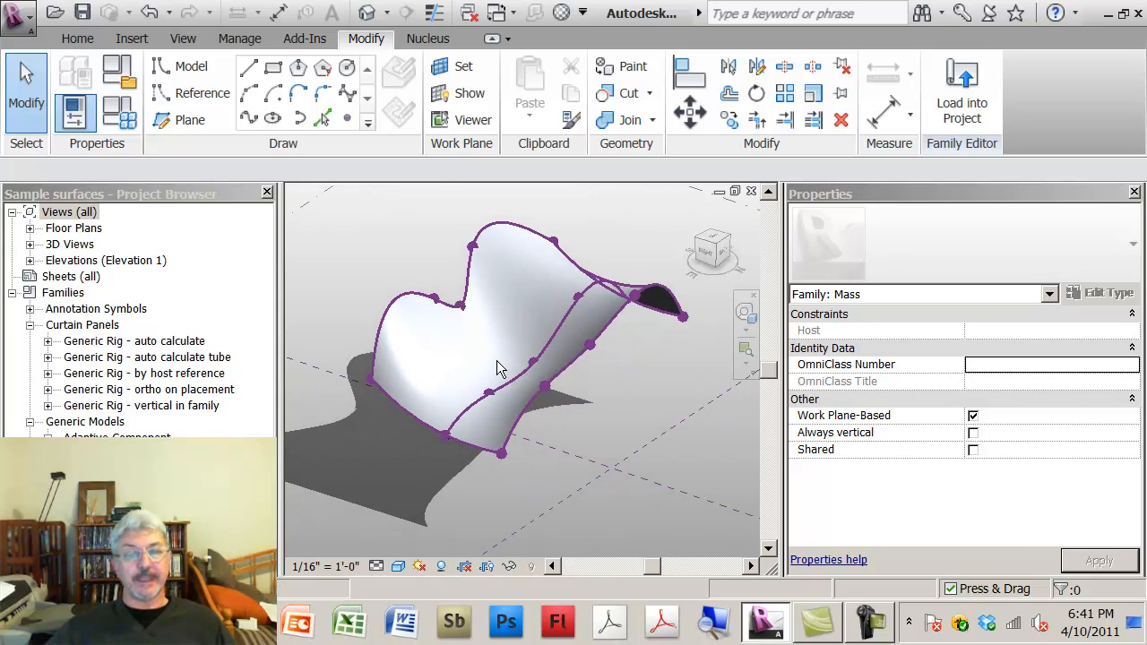
left_click_drag(502, 367, 645, 398)
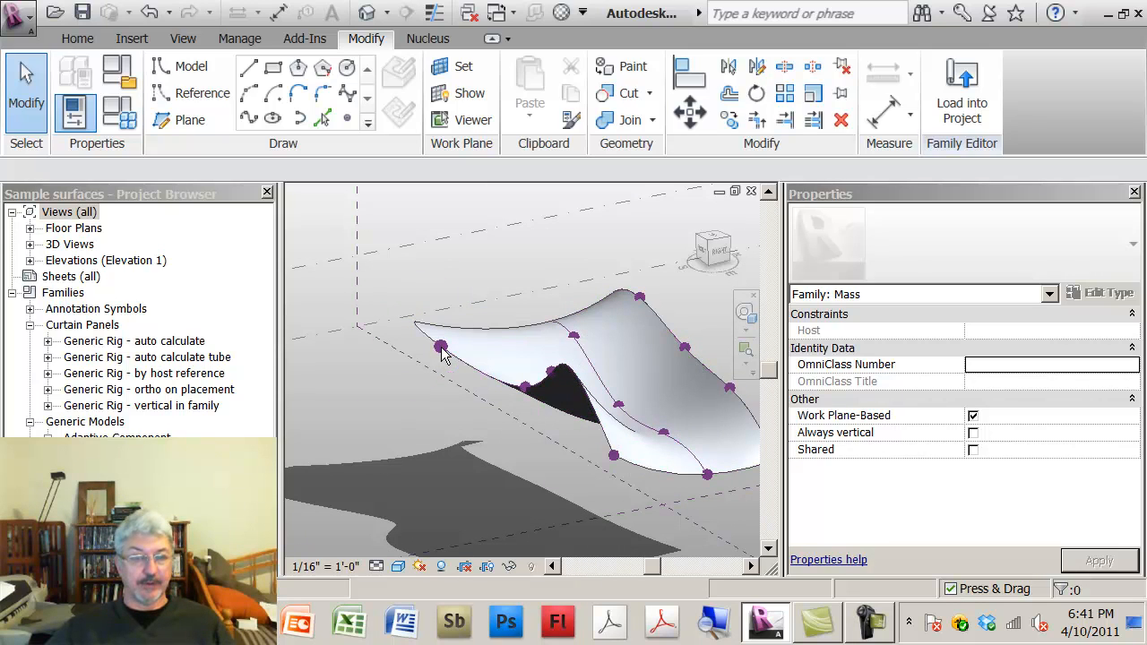
left_click(441, 347)
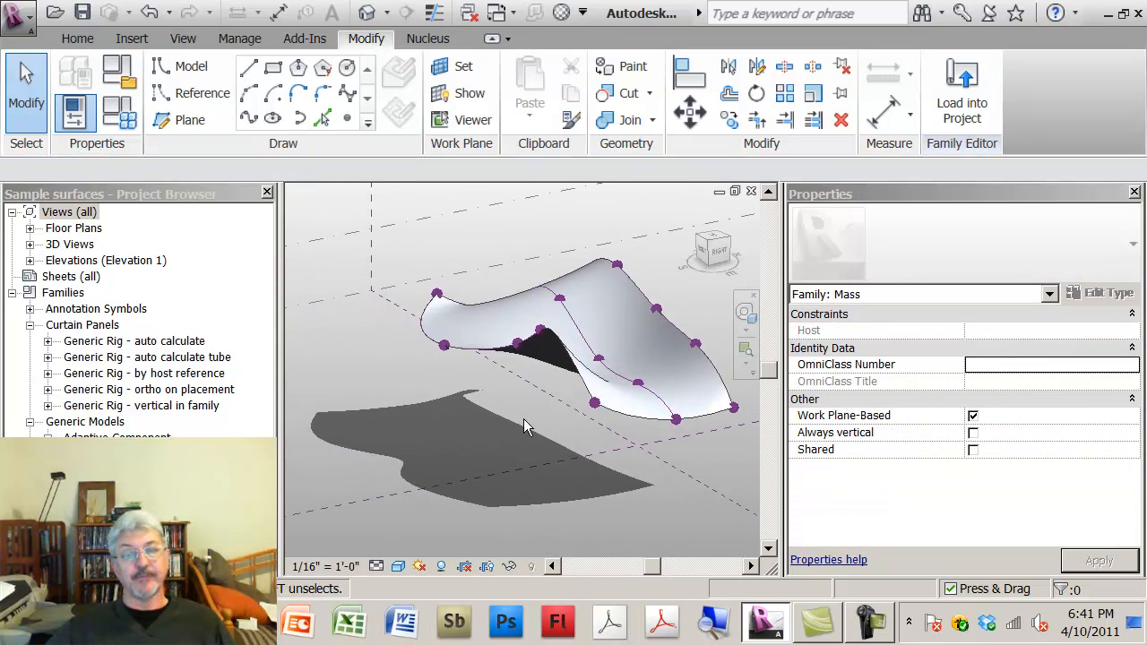
left_click_drag(524, 421, 556, 513)
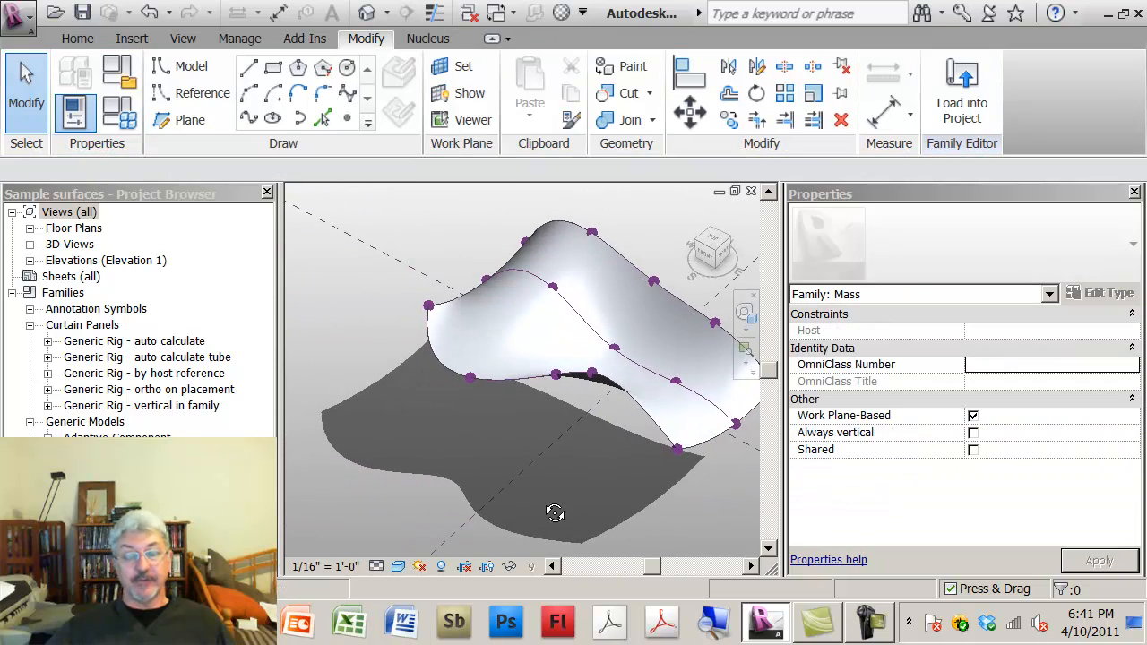
left_click_drag(555, 512, 493, 452)
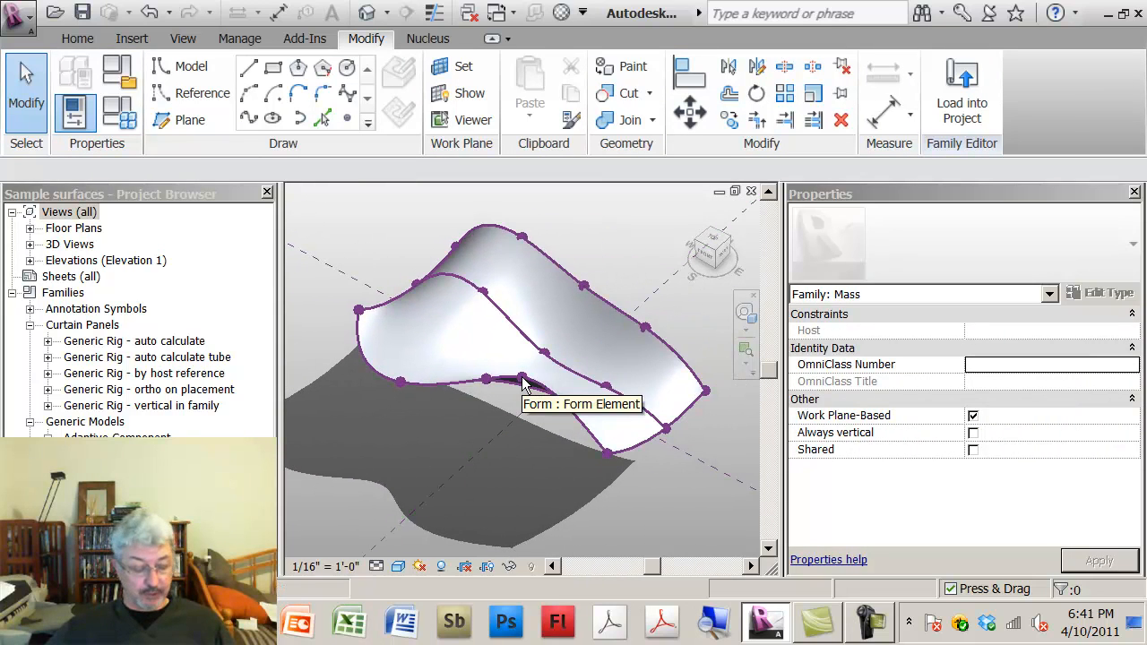
left_click(524, 367)
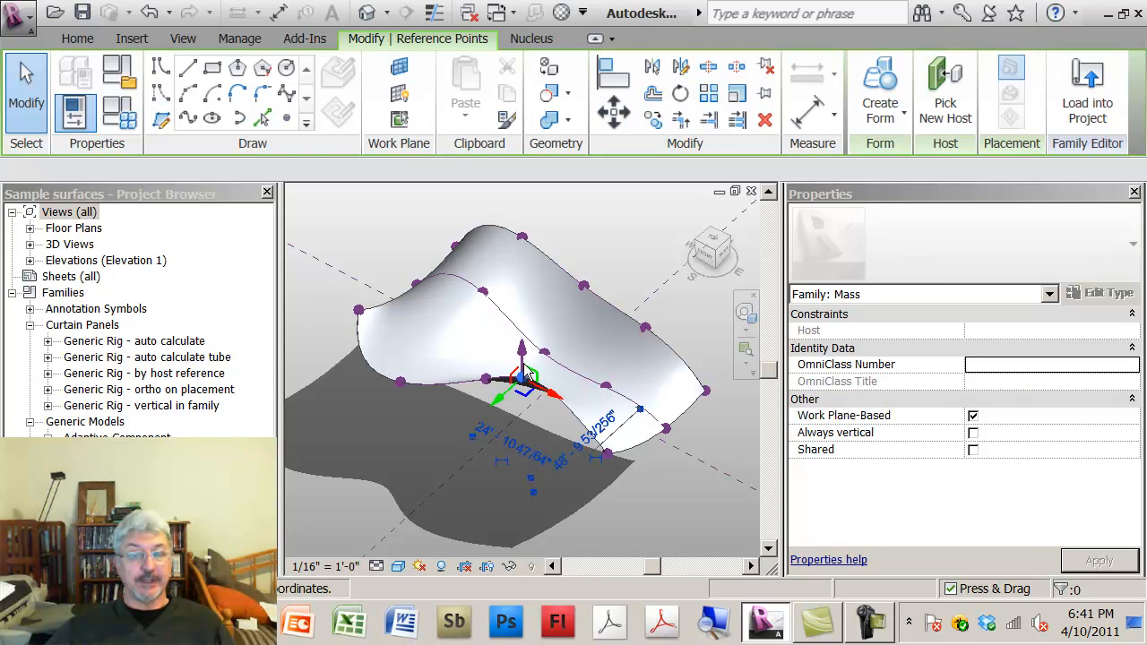
left_click(521, 385)
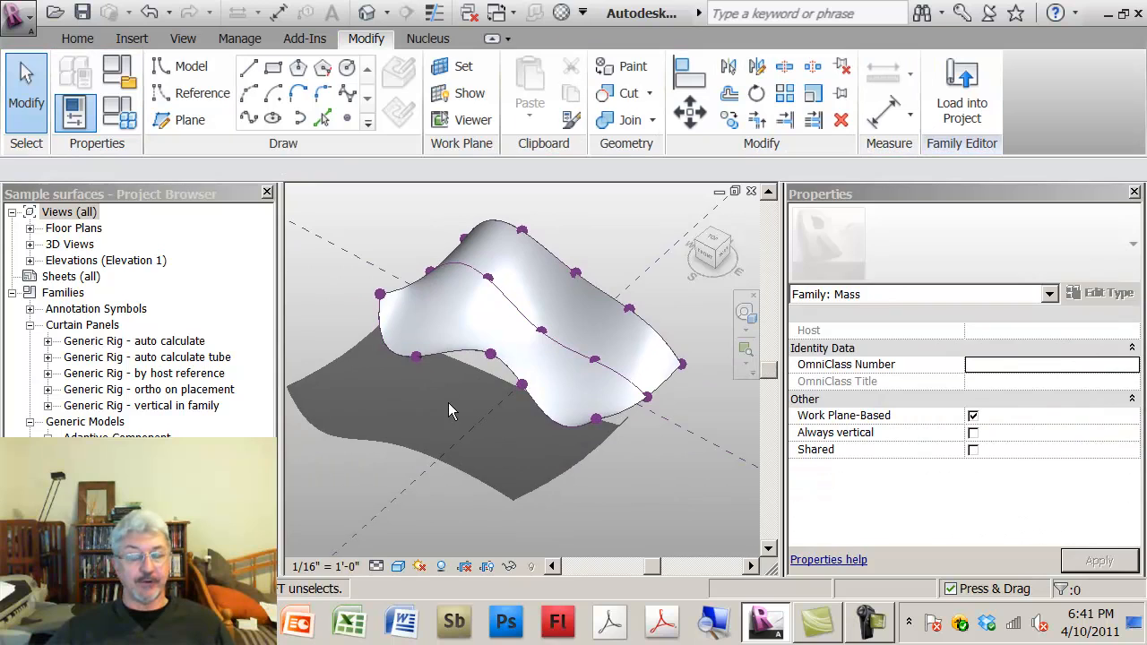
Divide the selected mass surface into a 6-by-6 UV grid and bring up the panel type list.
left_click(534, 280)
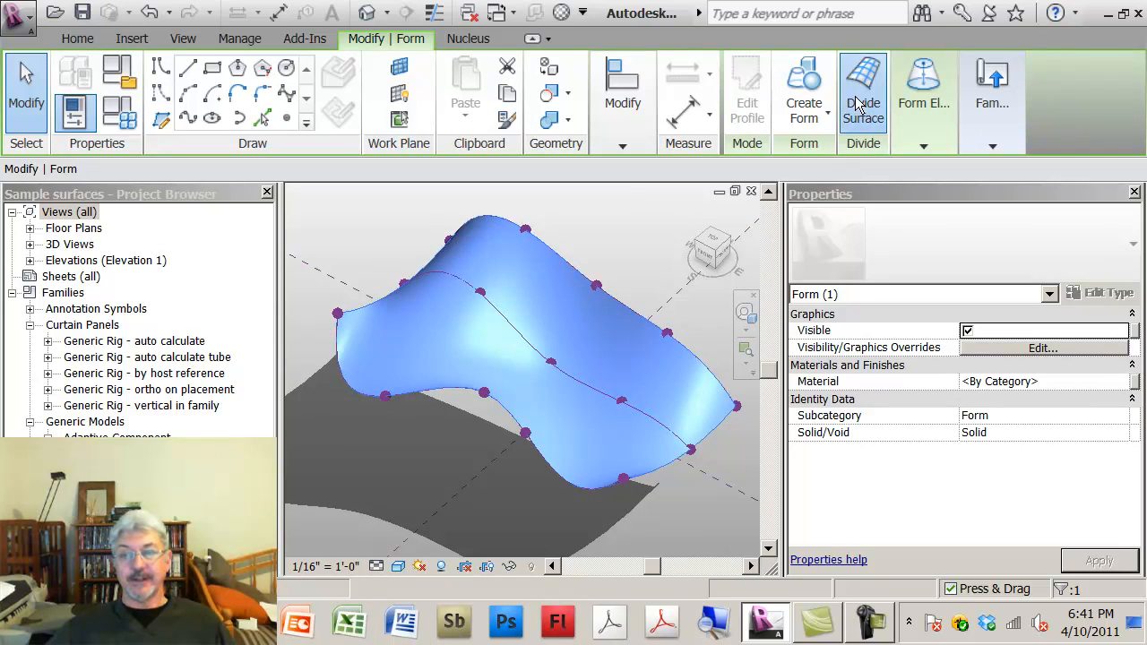
left_click(862, 90)
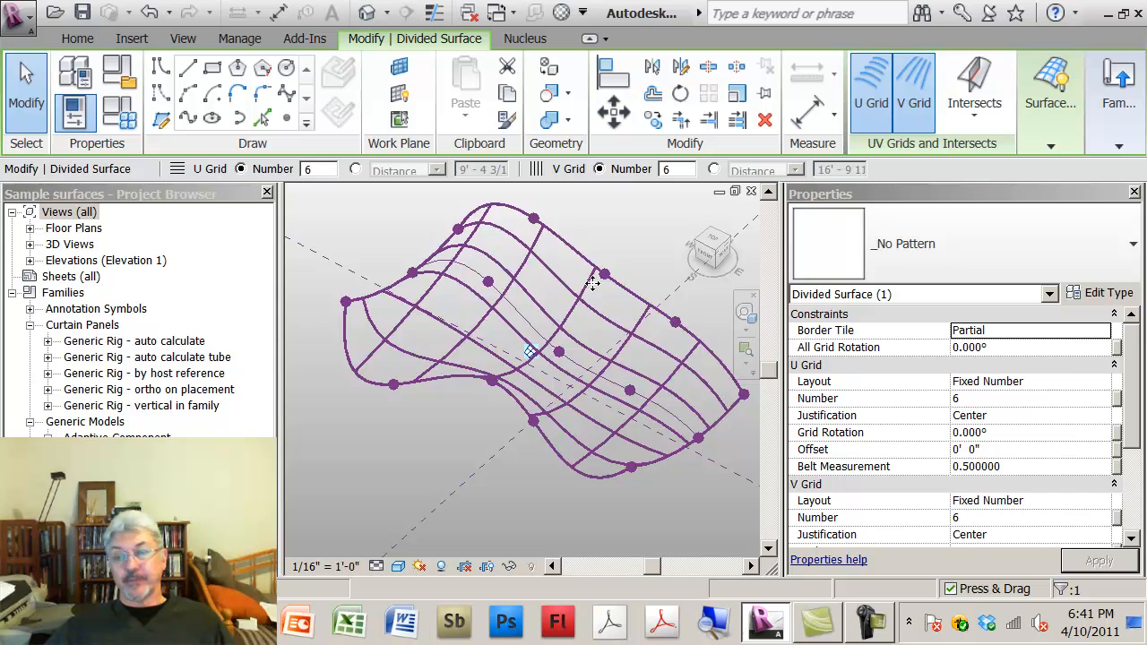
left_click(1133, 243)
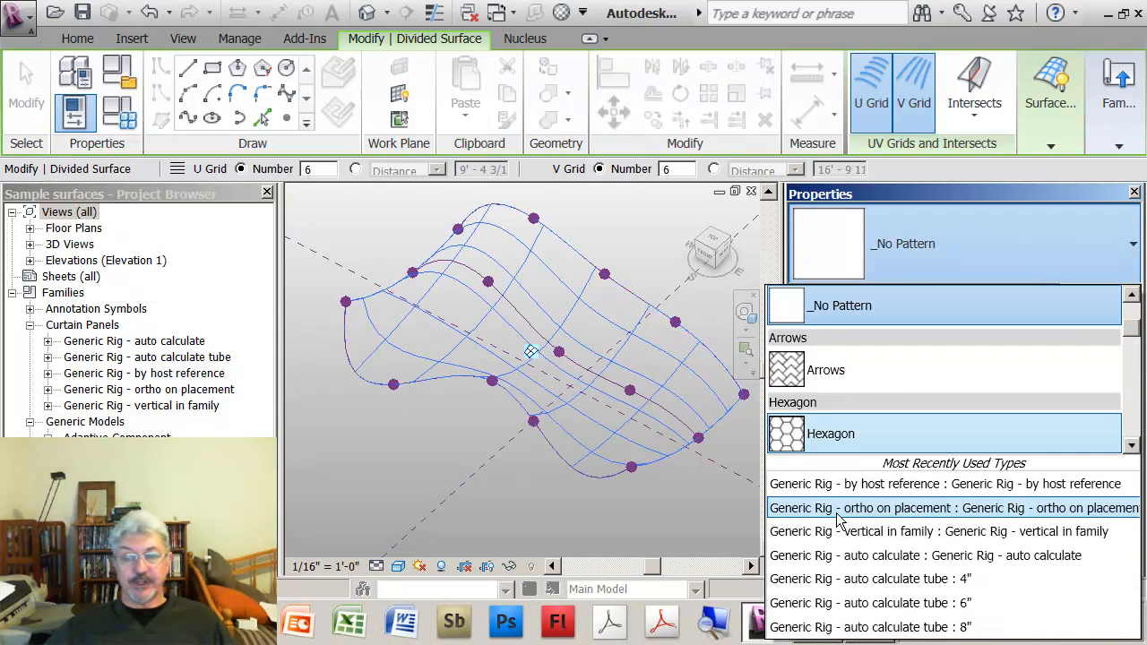
mouse_move(842, 531)
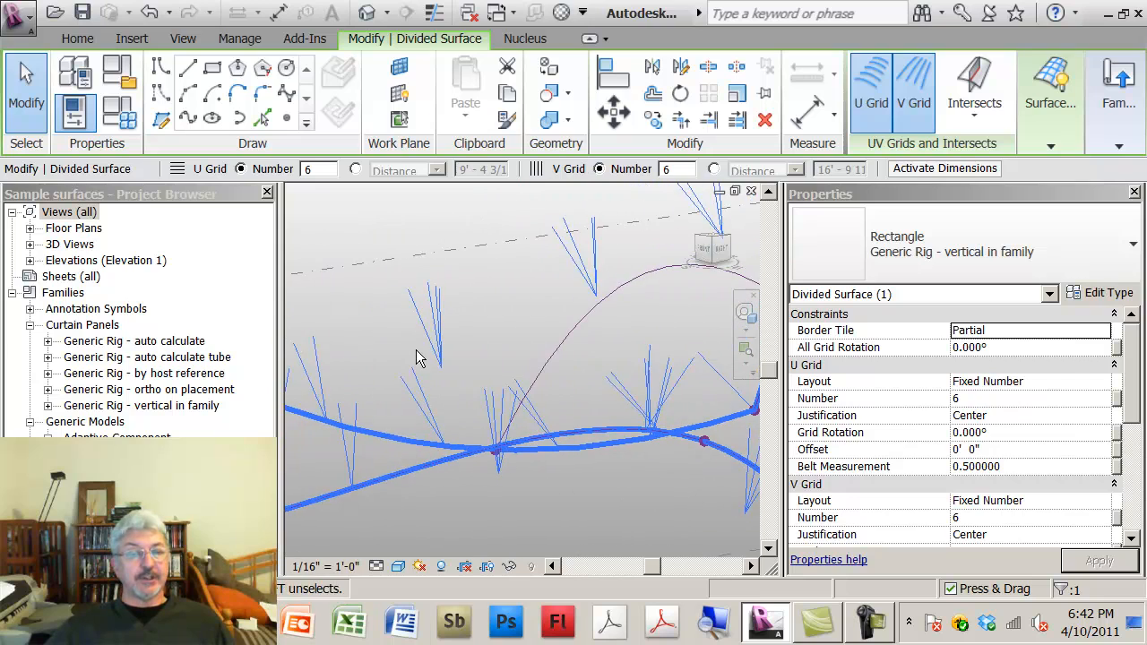
Select the divided surface now carrying Generic Rig - vertical in family panels.
left_click(449, 376)
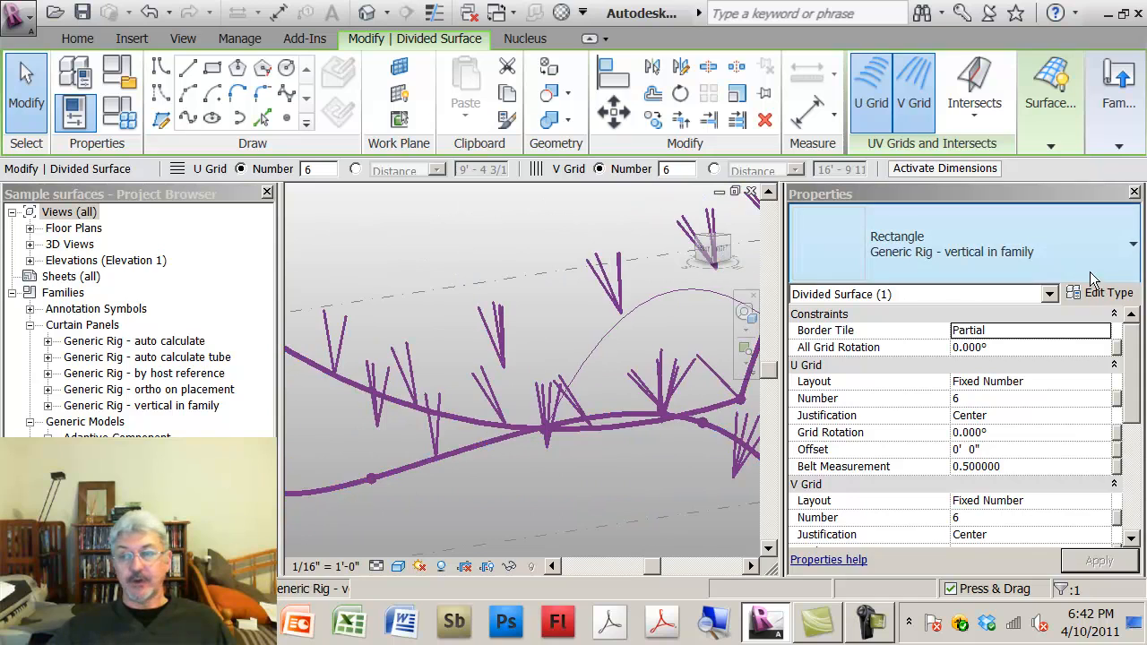
Try Generic Rig - by host reference on the surface, then switch it to Generic Rig - ortho on placement.
left_click(1133, 244)
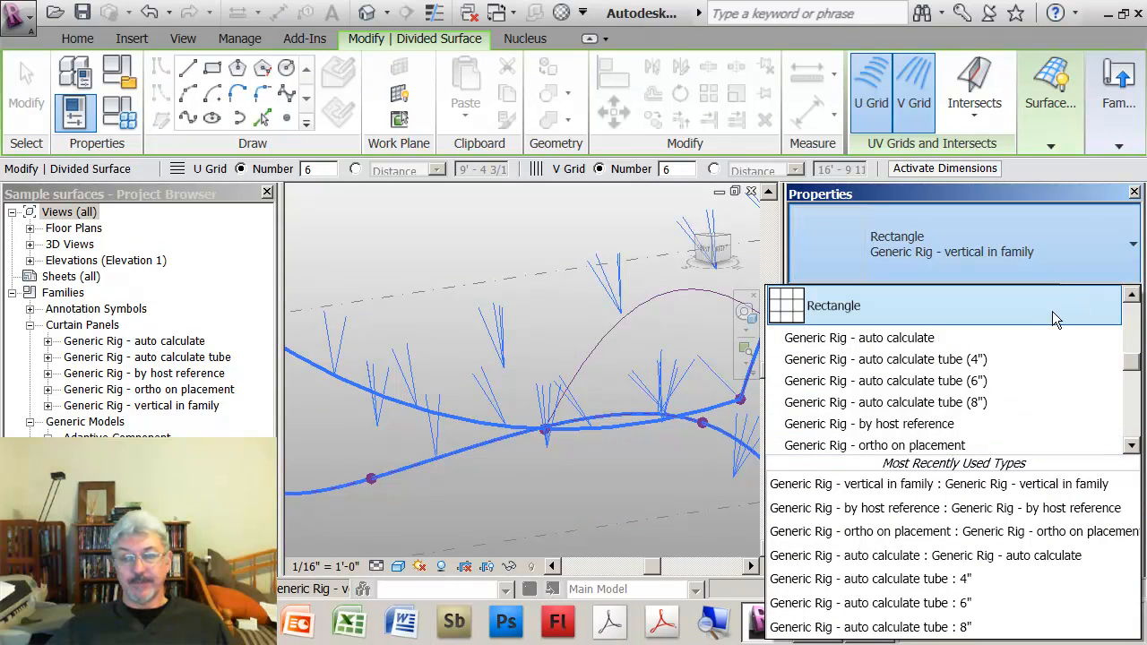
mouse_move(868, 423)
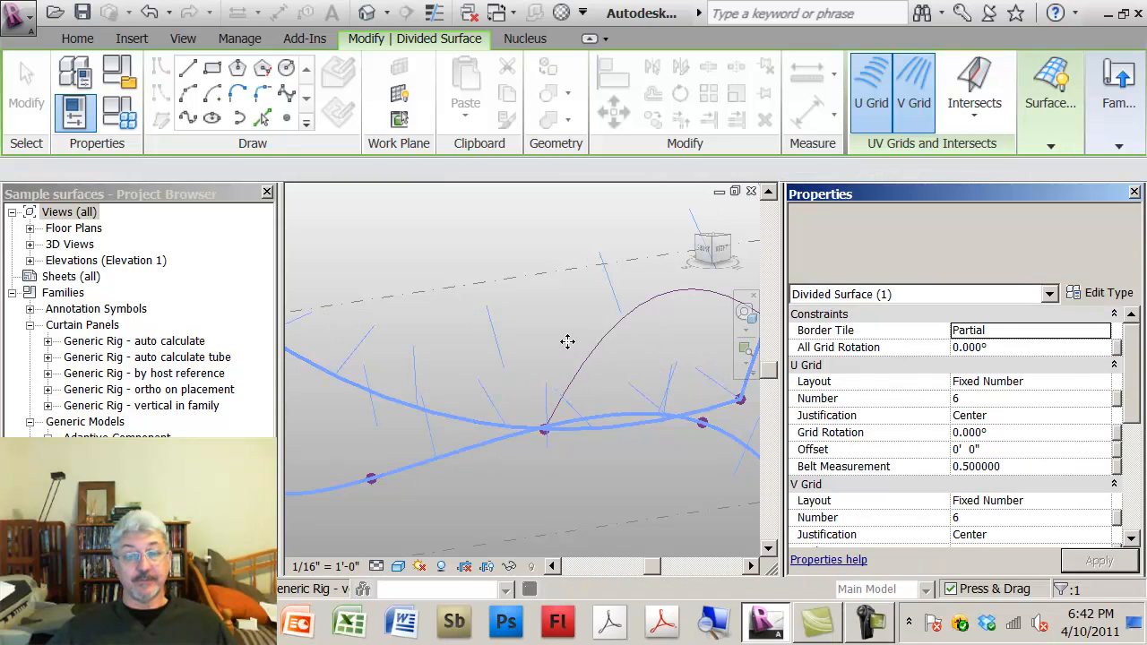
left_click(542, 430)
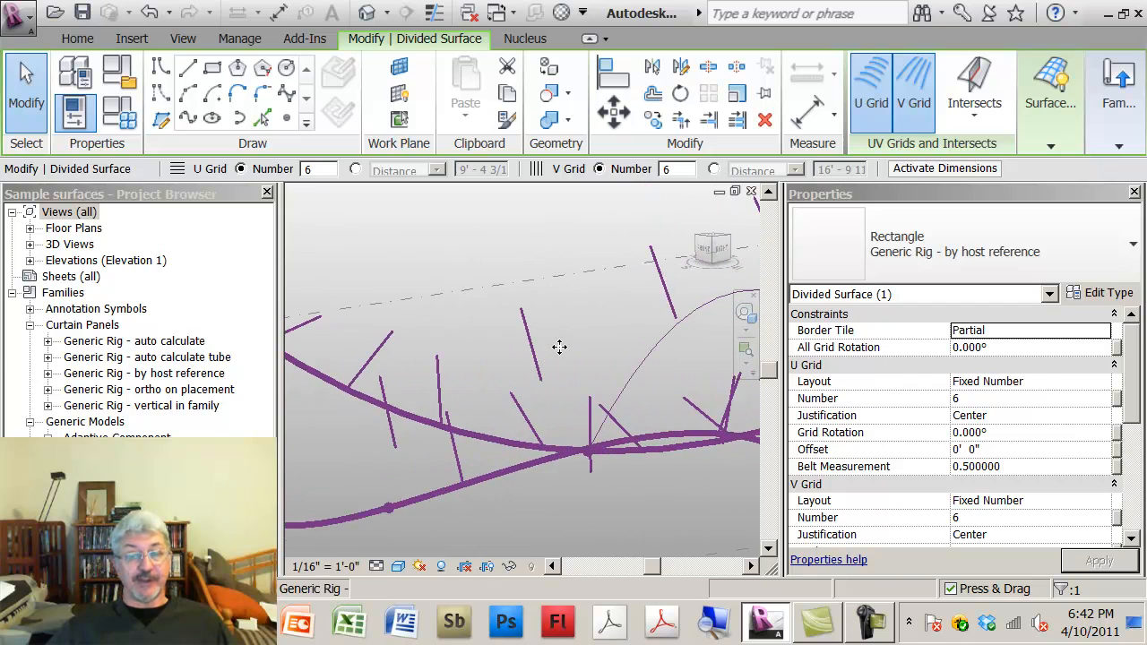
left_click(572, 352)
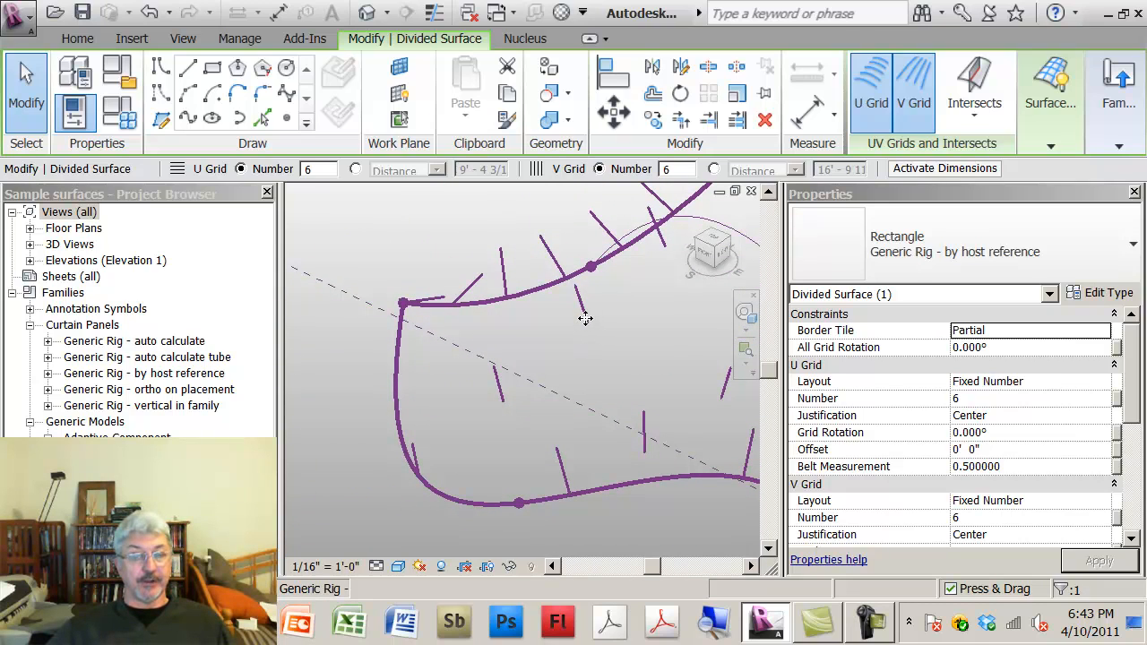
mouse_move(589, 325)
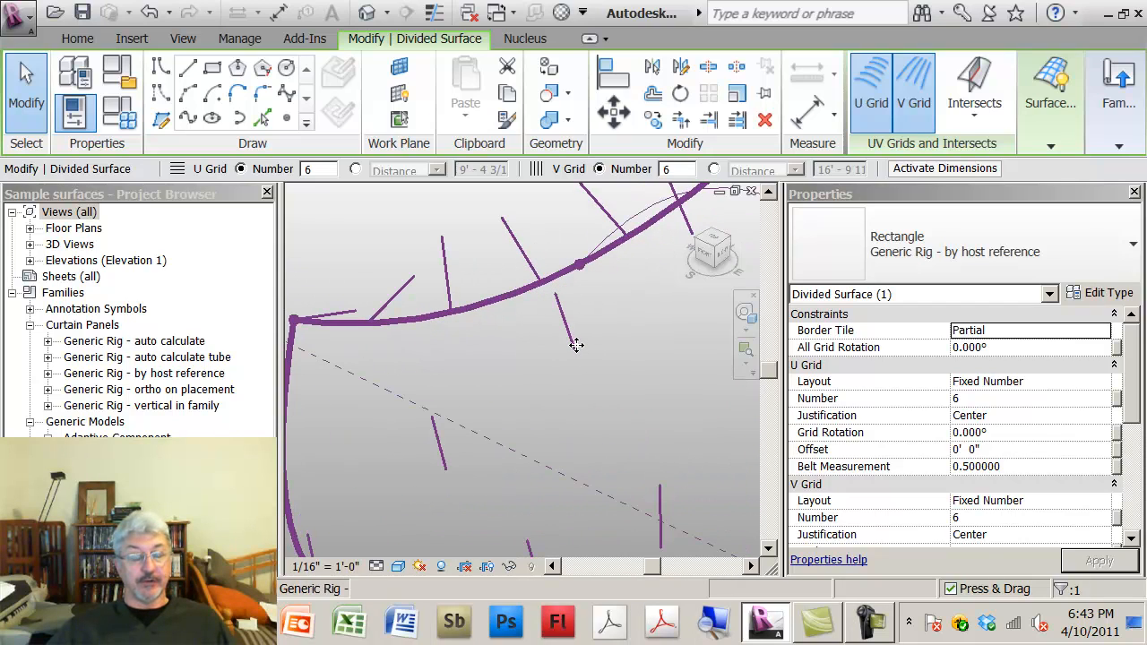
mouse_move(574, 352)
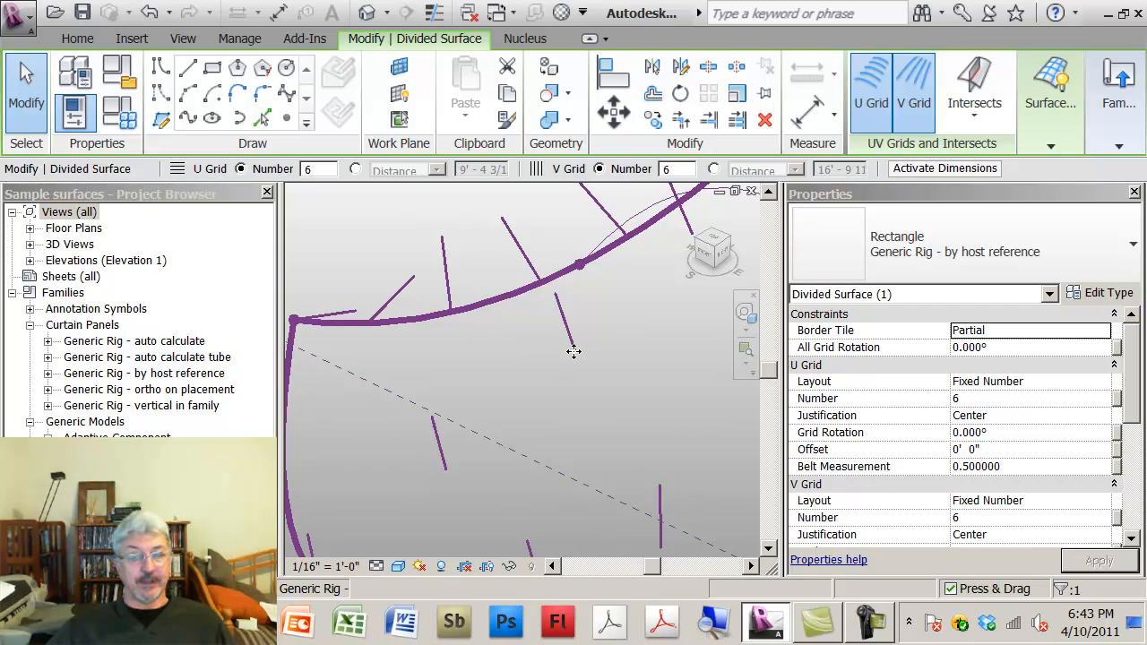
mouse_move(577, 346)
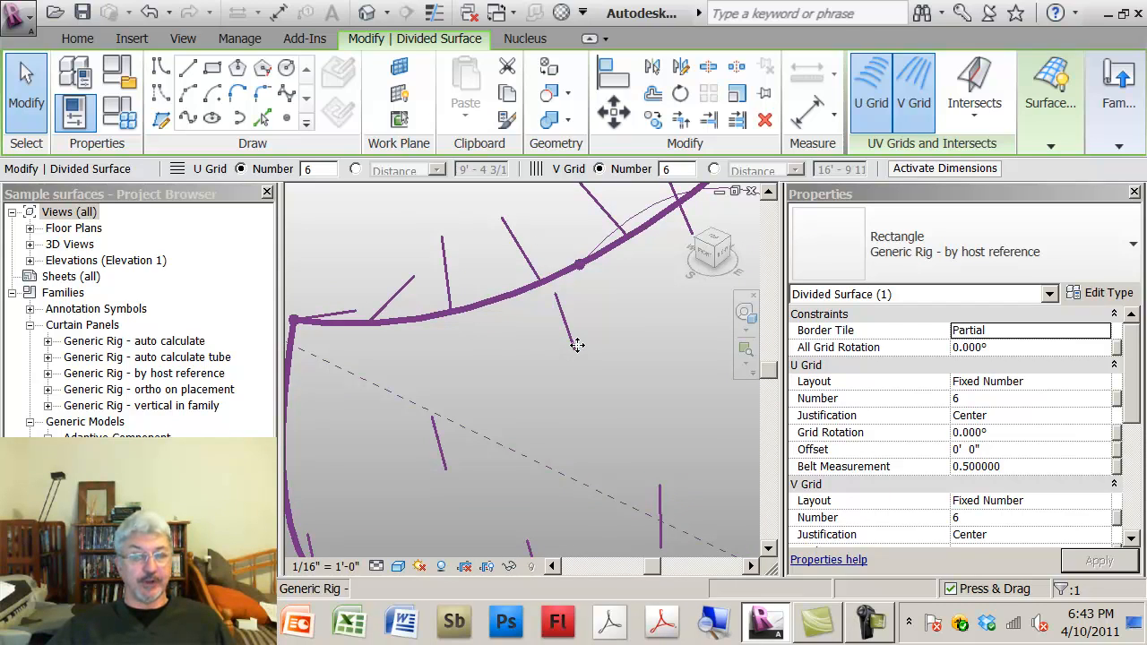
mouse_move(530, 357)
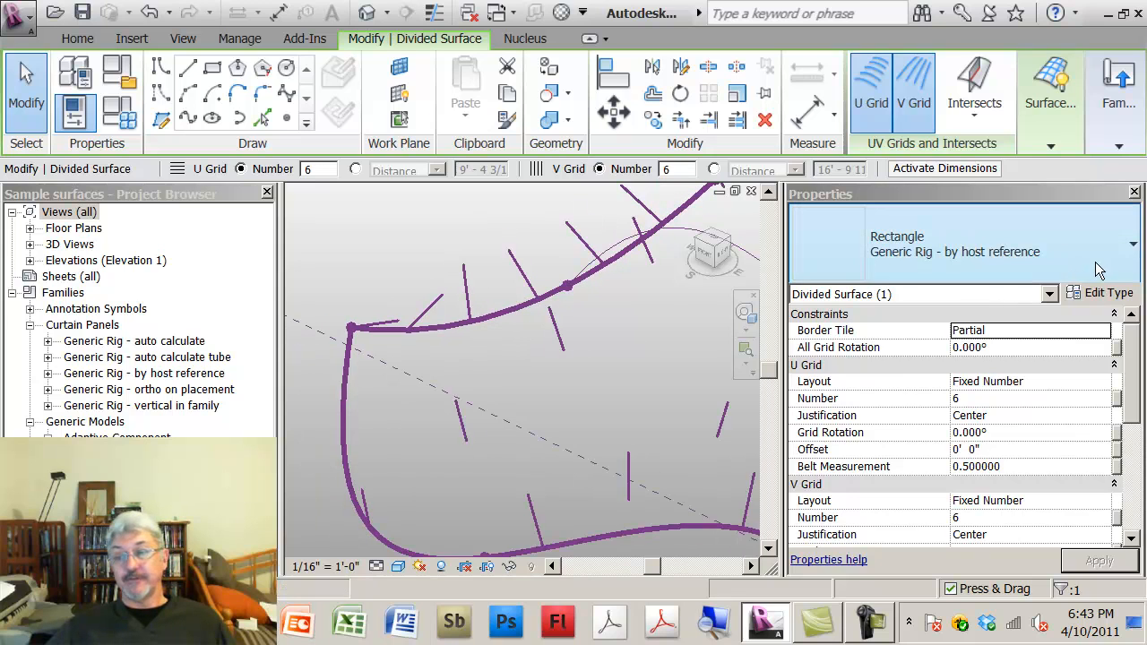
left_click(1133, 244)
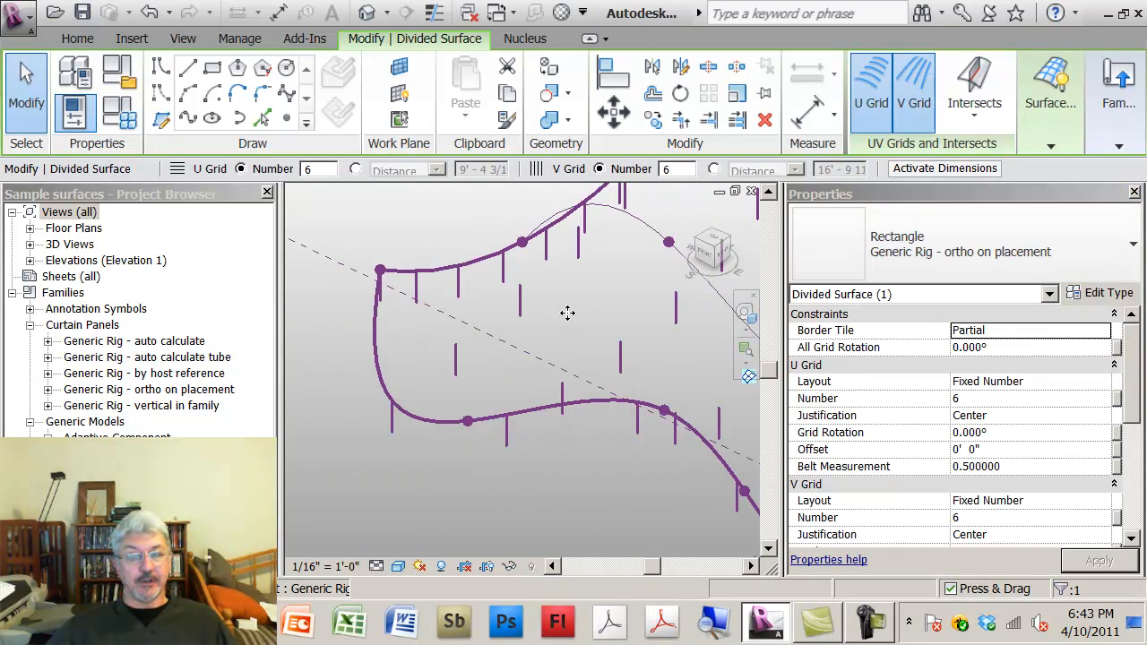
mouse_move(552, 301)
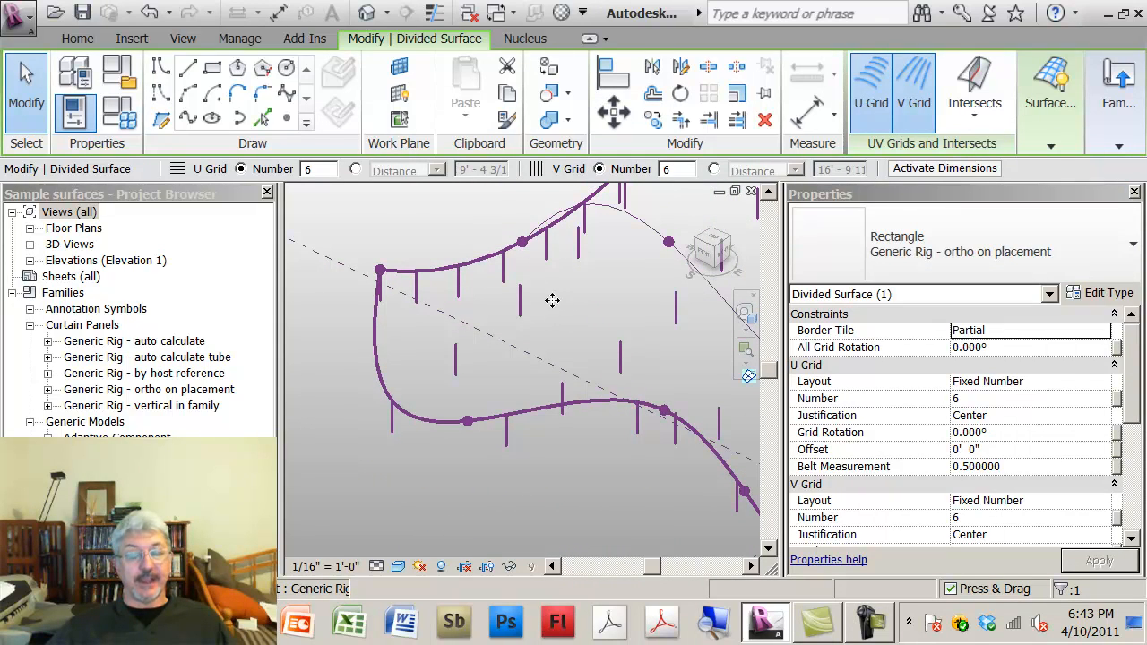
left_click(473, 242)
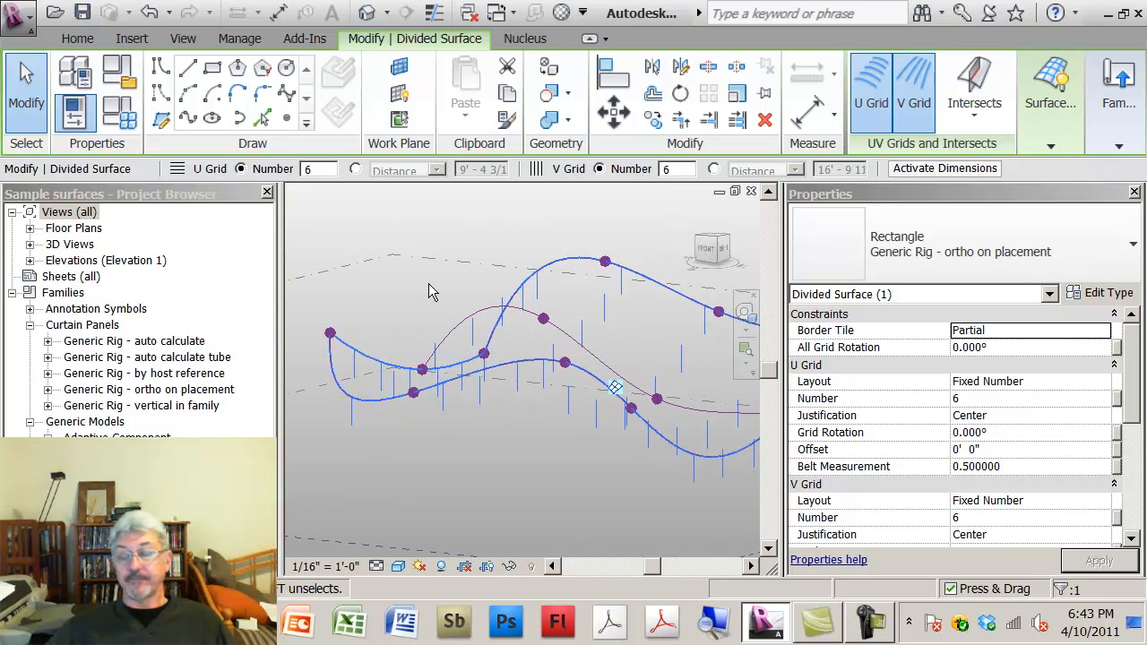
mouse_move(473, 303)
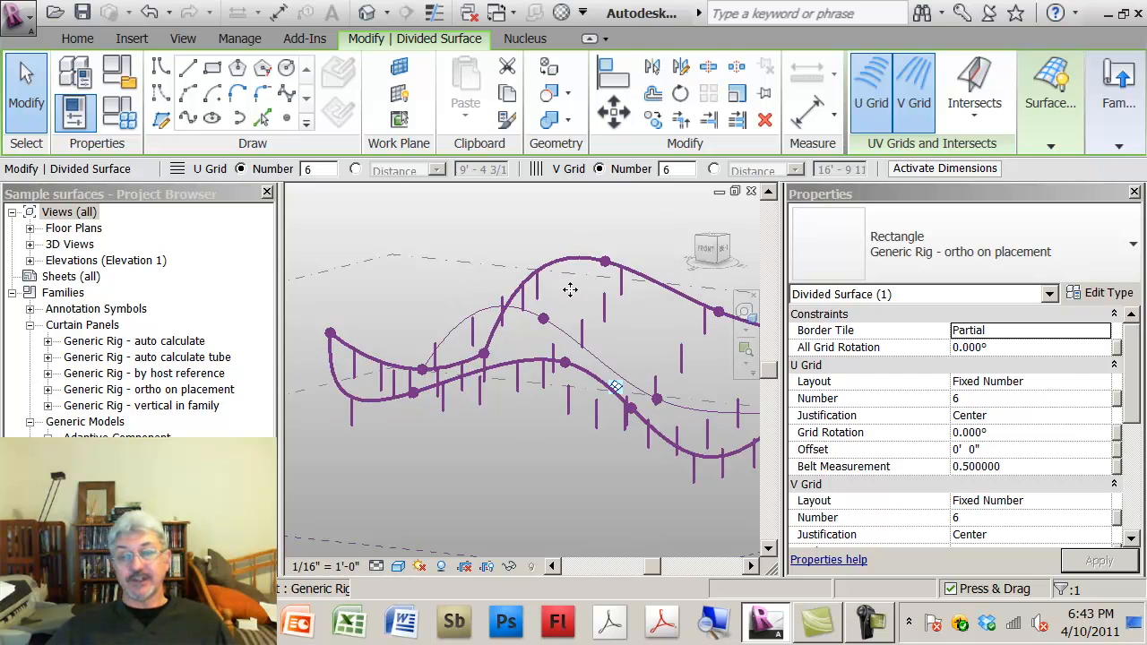
Change the divided surface's panel type to Generic Rig - auto calculate.
left_click(1133, 247)
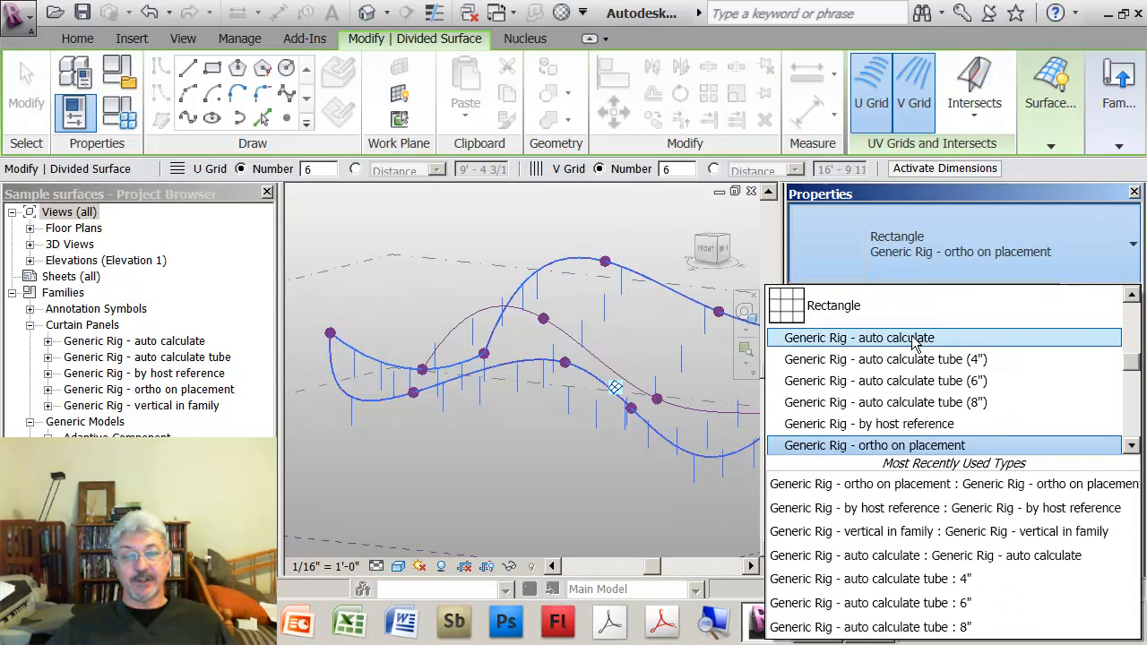
left_click(857, 337)
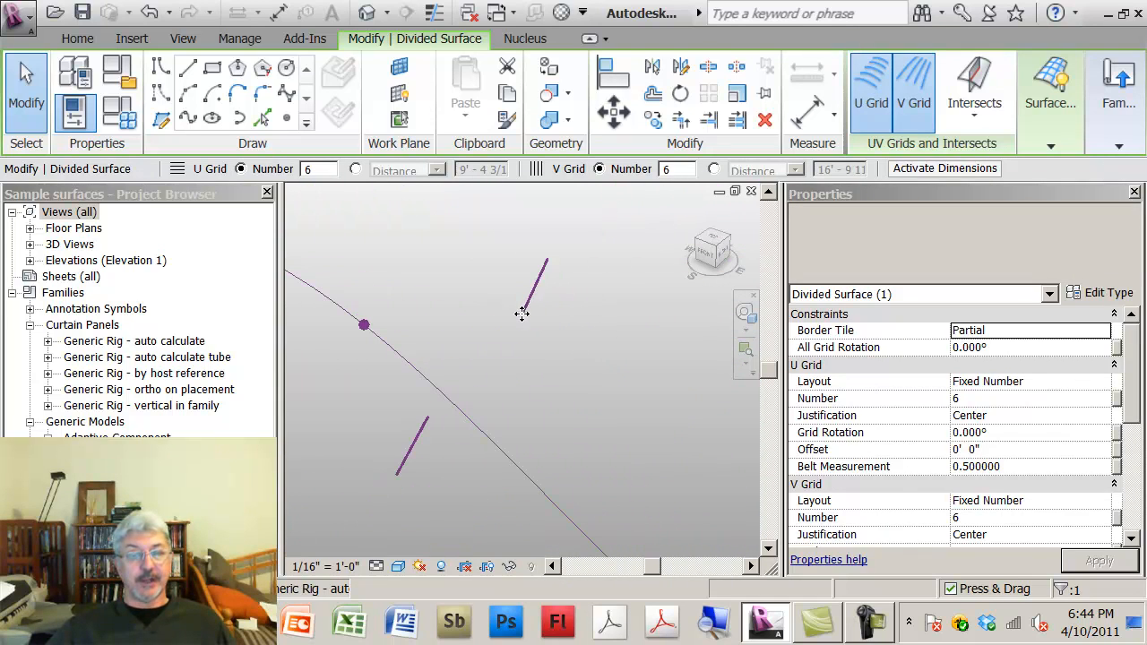
mouse_move(516, 319)
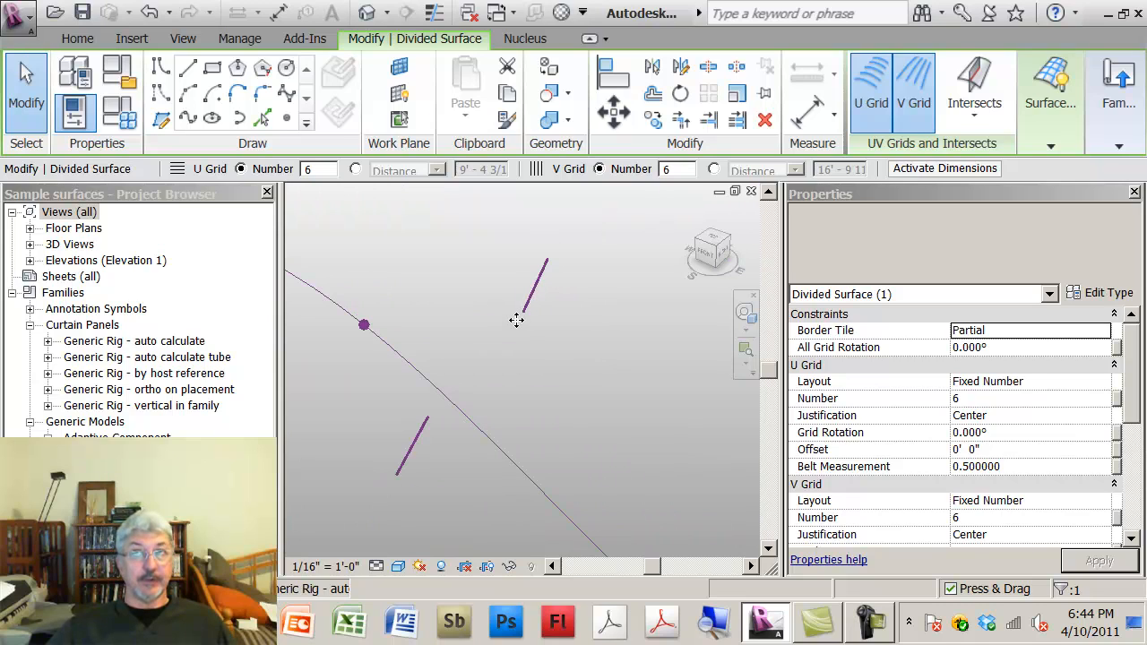
mouse_move(527, 311)
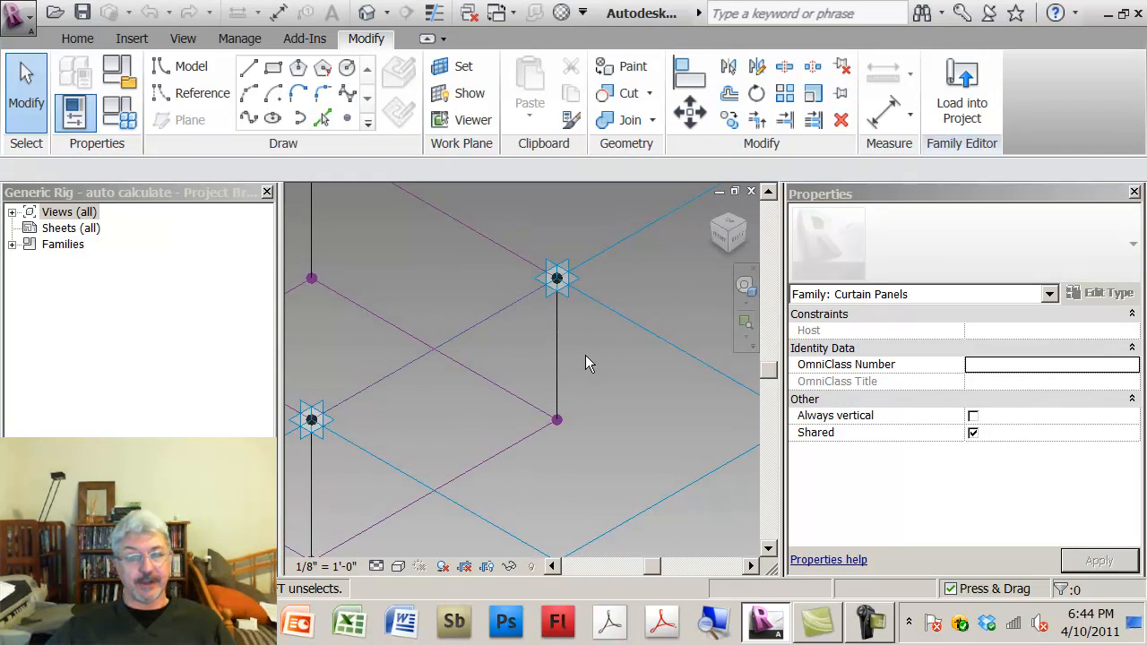
mouse_move(357, 237)
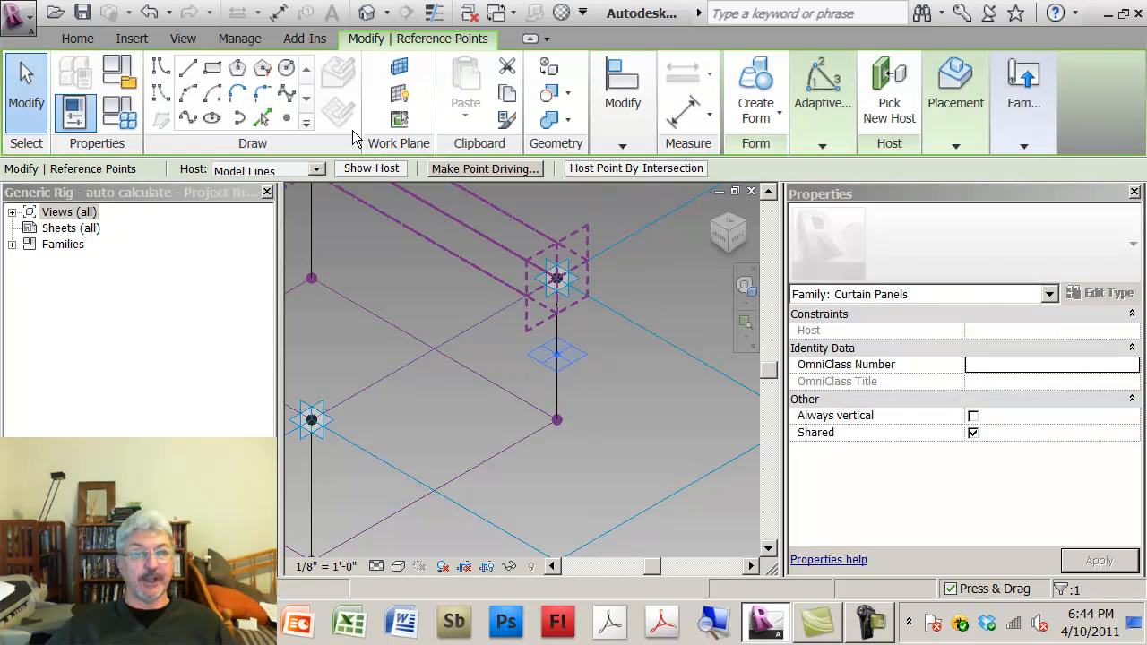
Sweep a small circle along the rig's vertical line into a tube and load the family into projects.
left_click(556, 276)
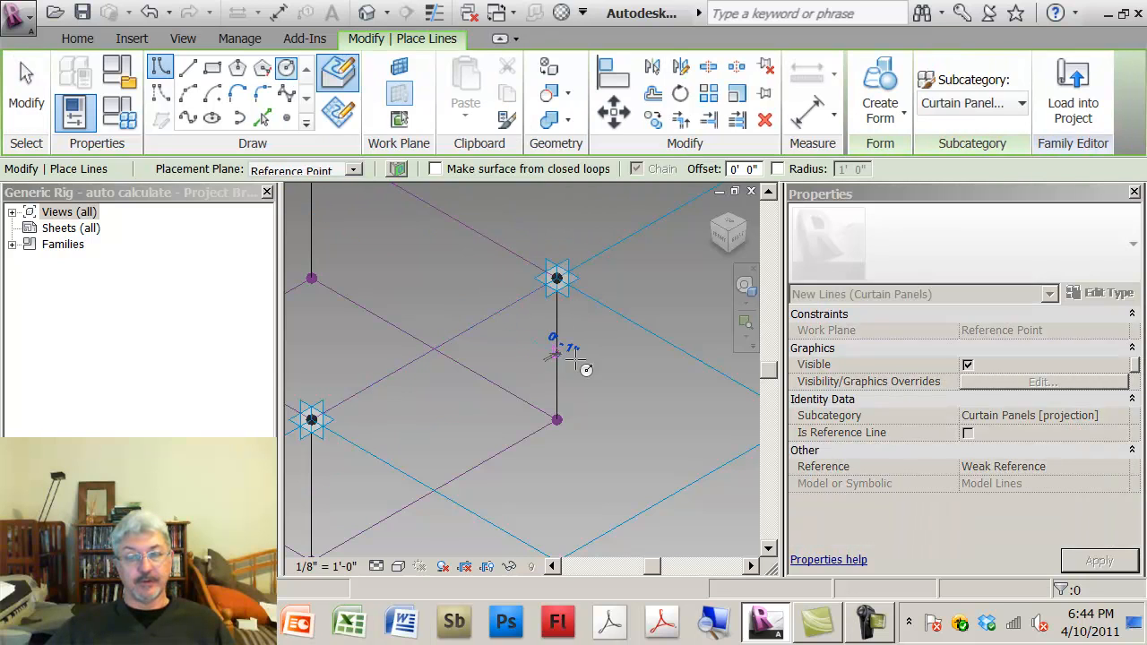
left_click(555, 355)
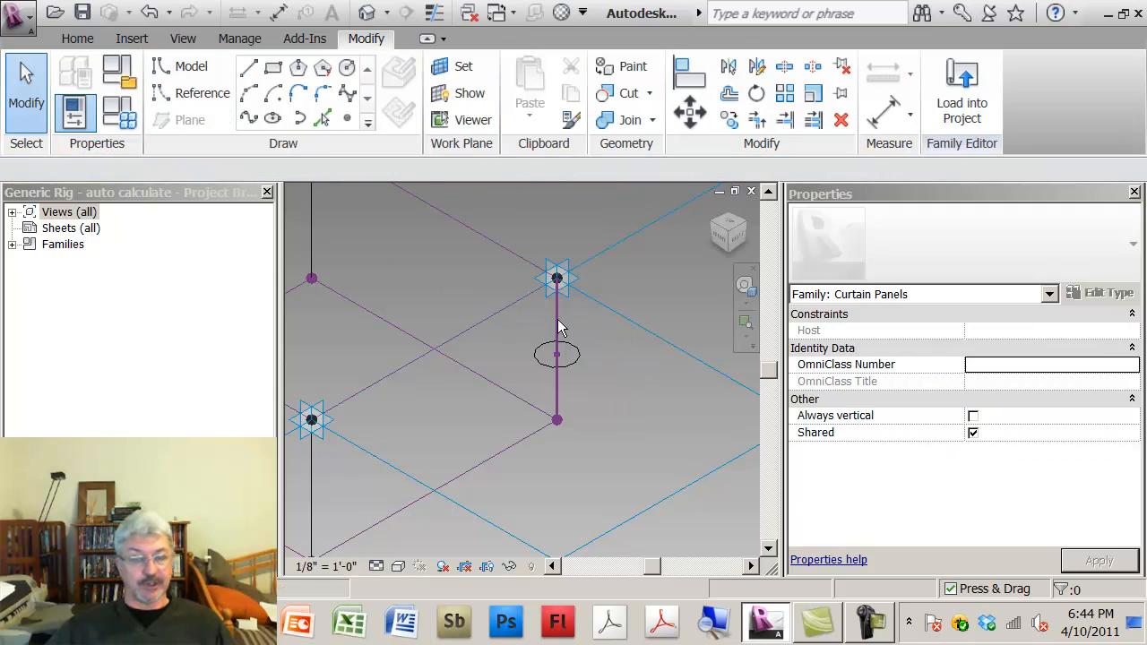
left_click(556, 355)
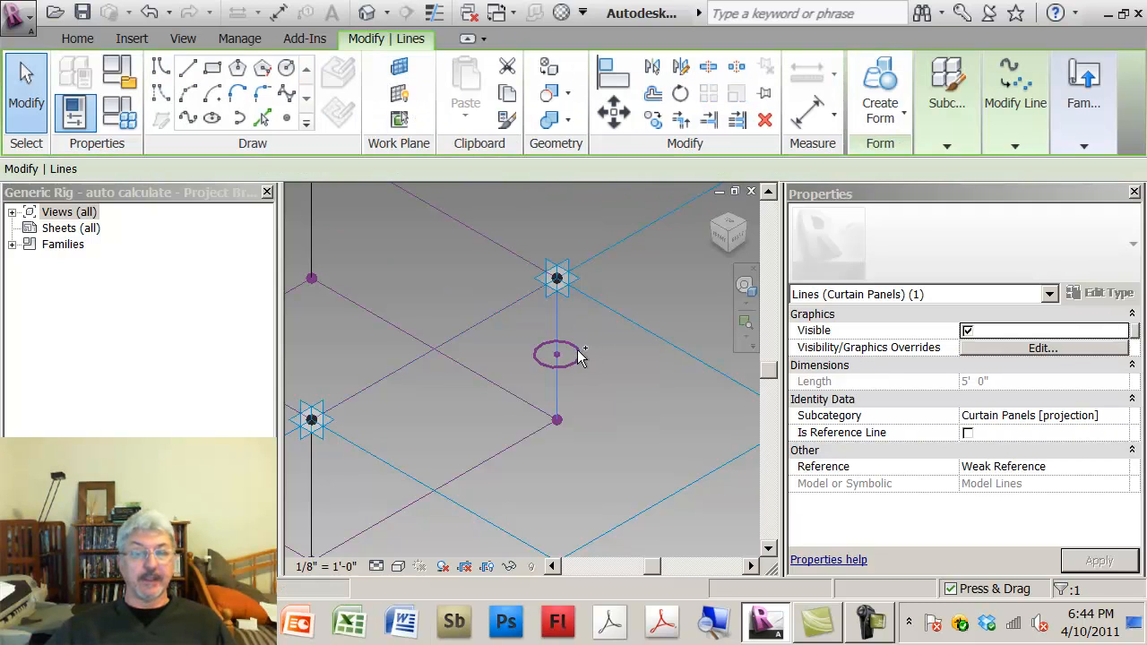
left_click(555, 355)
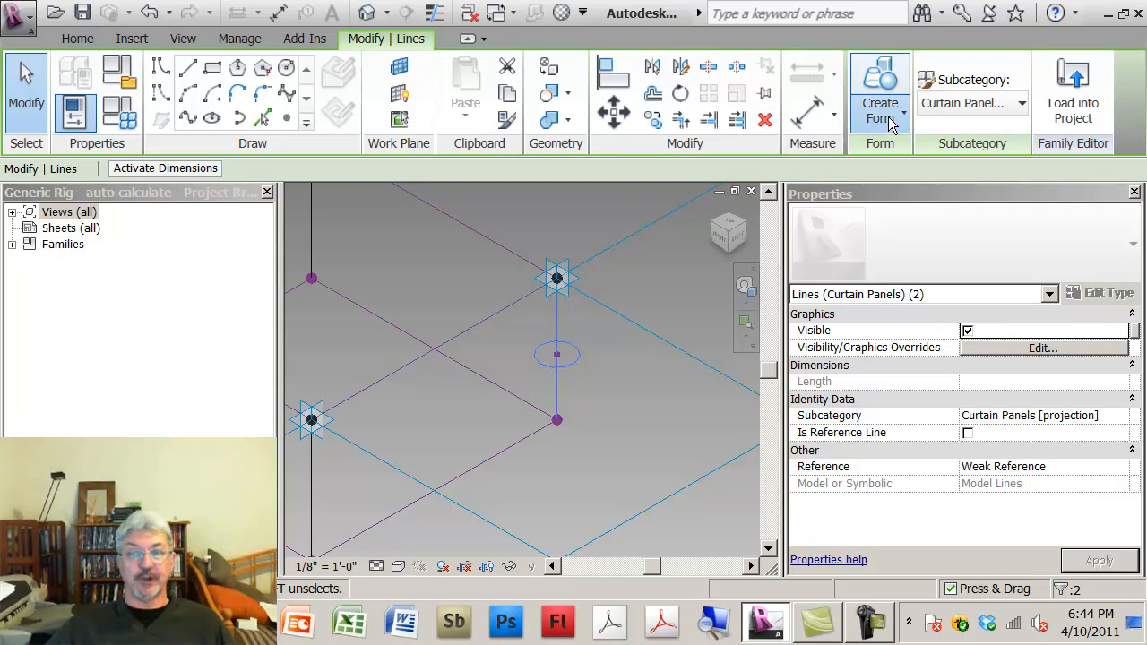
left_click(880, 93)
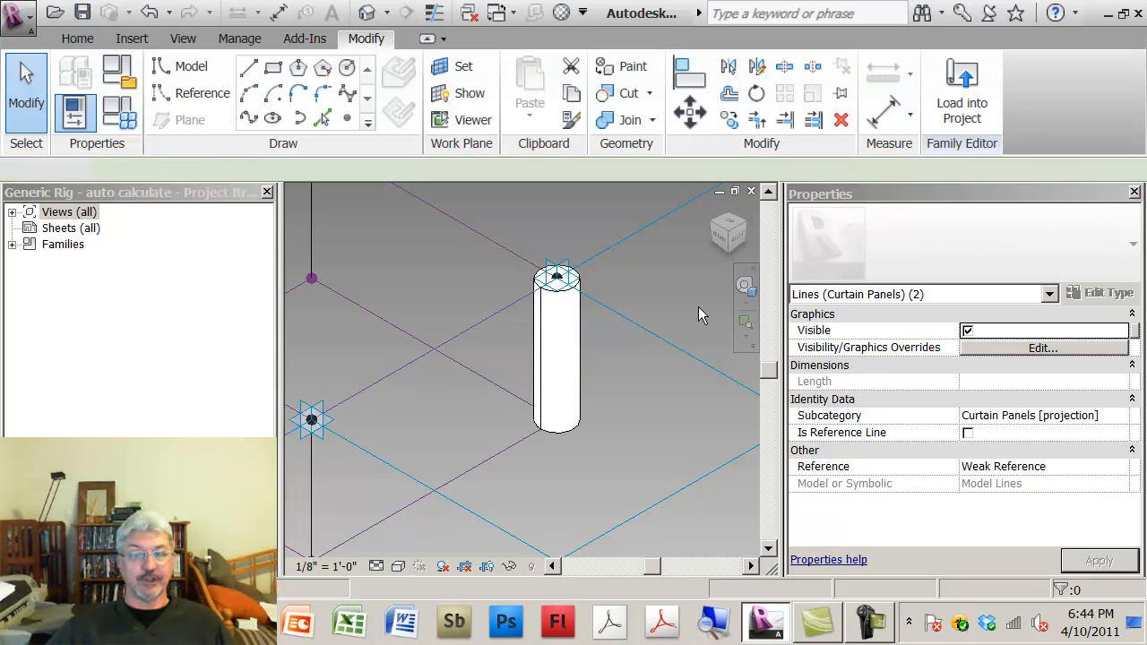
left_click(961, 90)
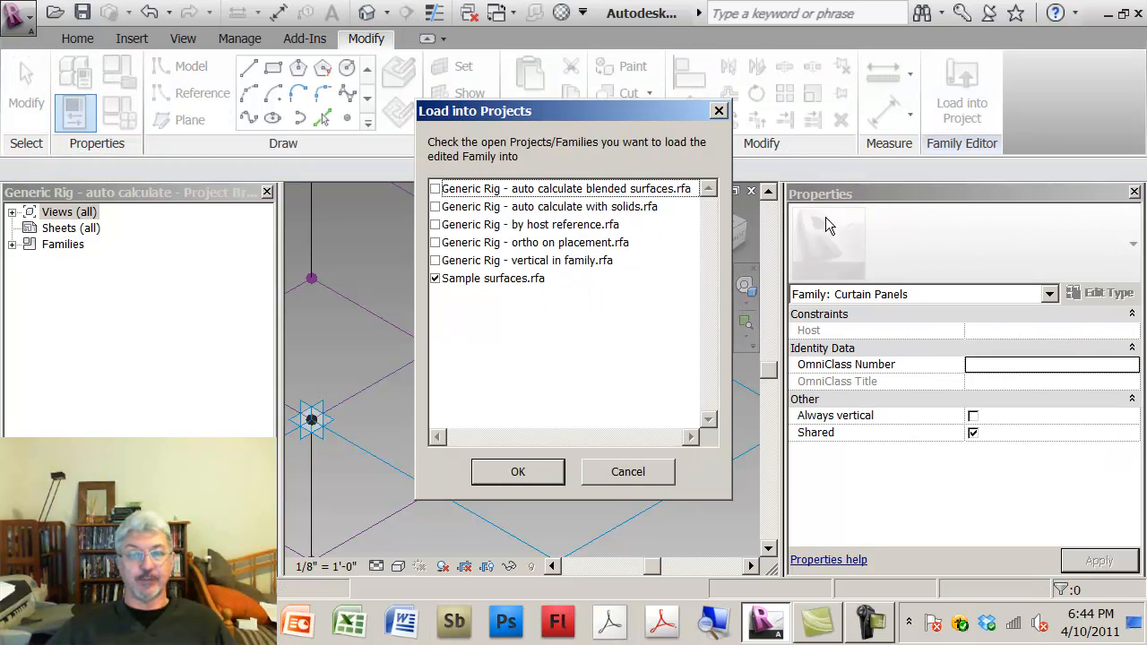
Load the rig into Sample surfaces, orbit to inspect, and deselect to view the whole surface.
left_click(517, 471)
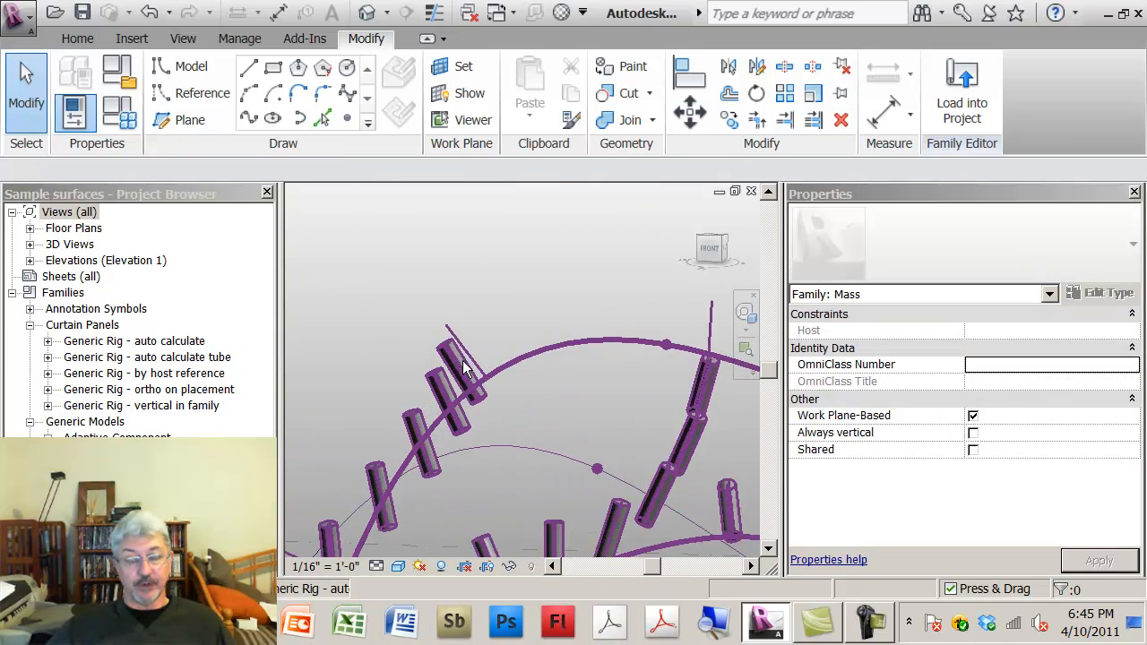
left_click_drag(537, 403, 466, 268)
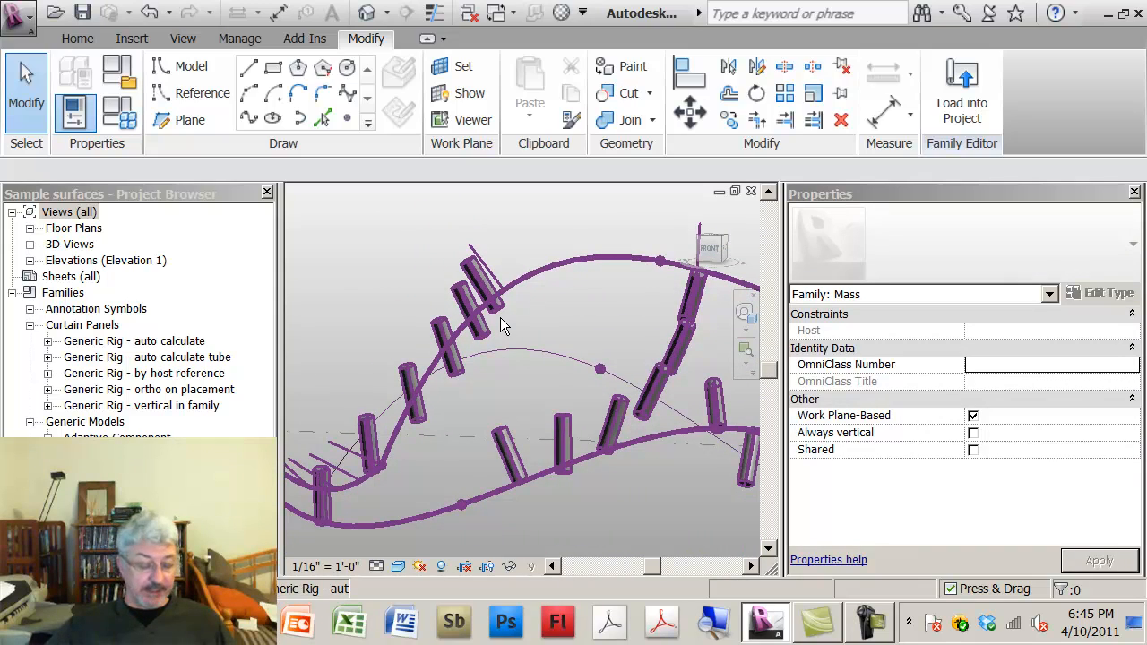
left_click_drag(502, 322, 547, 326)
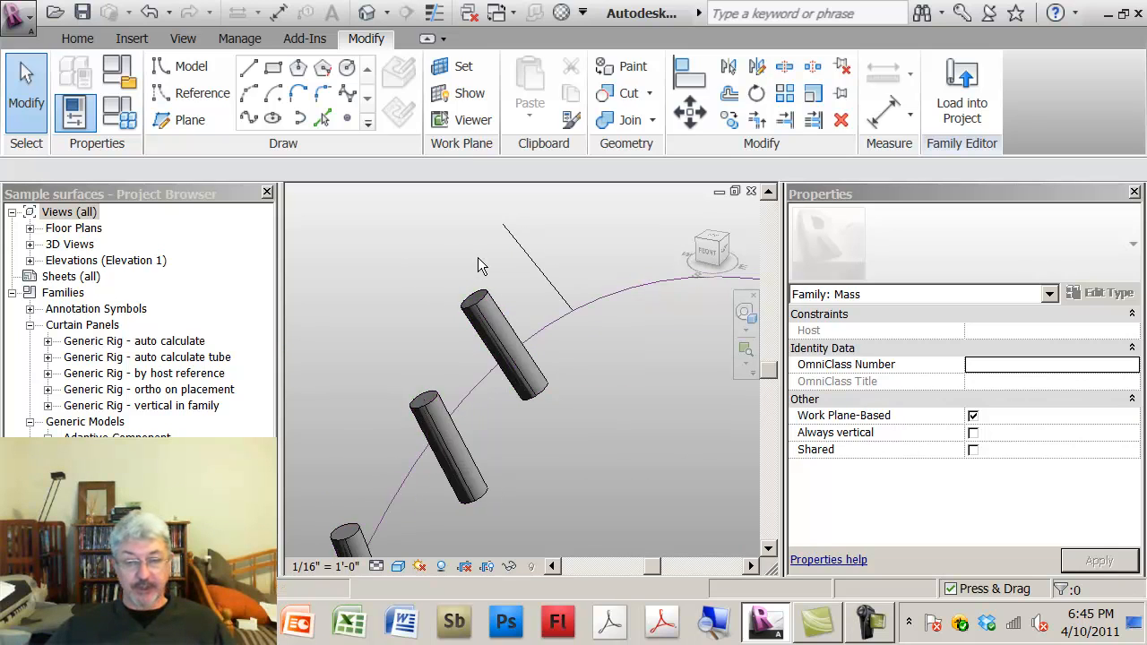
left_click(75, 107)
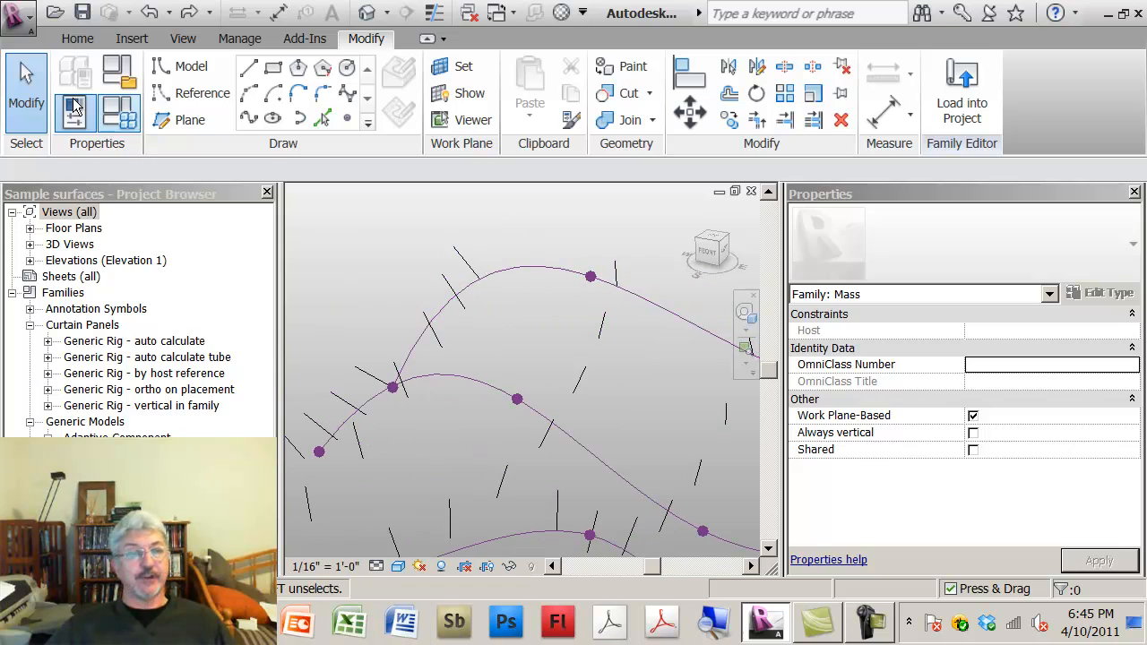
Open Generic Rig - auto calculate tube.rfa from 08 Class Follow Up and select an adaptive point.
left_click(17, 13)
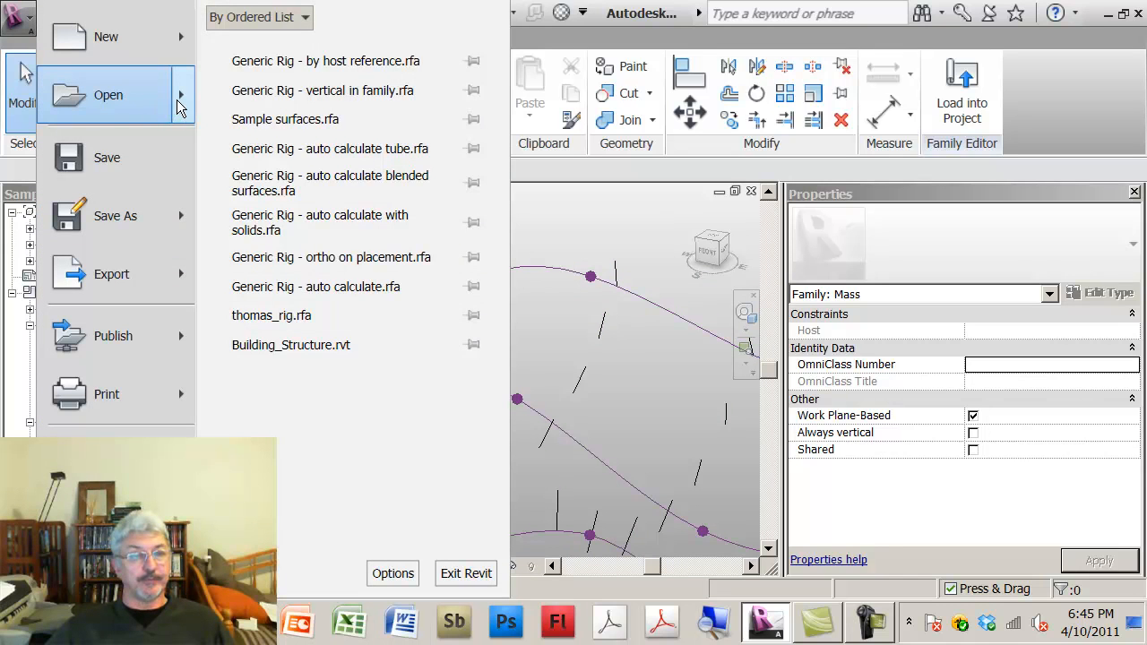
left_click(108, 95)
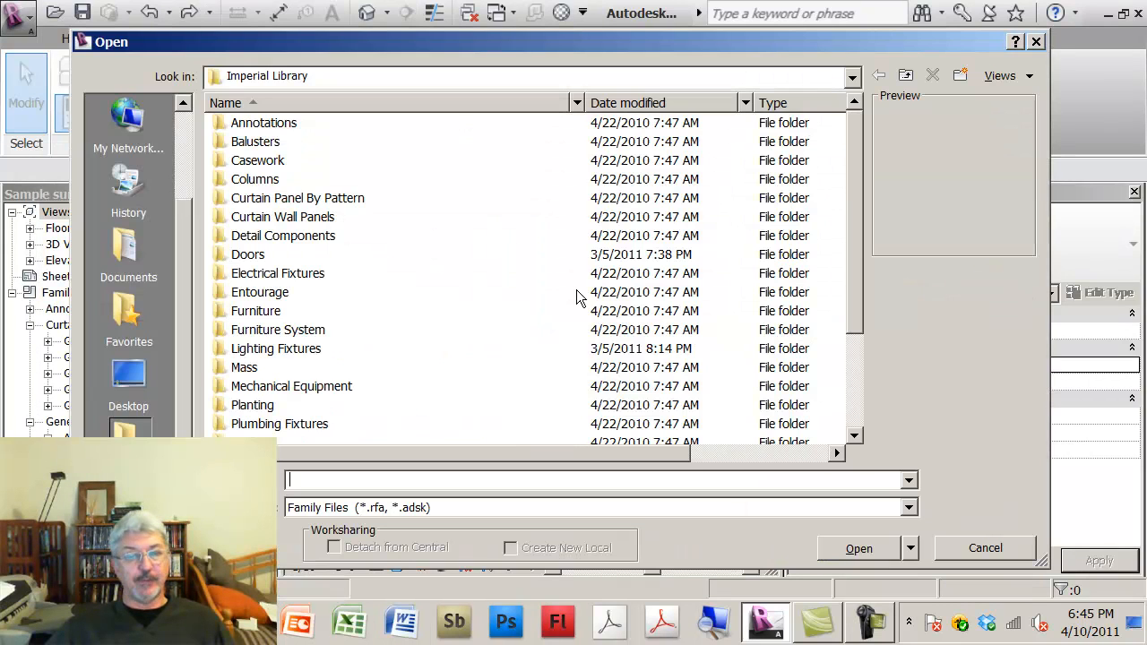
scroll("up", 3)
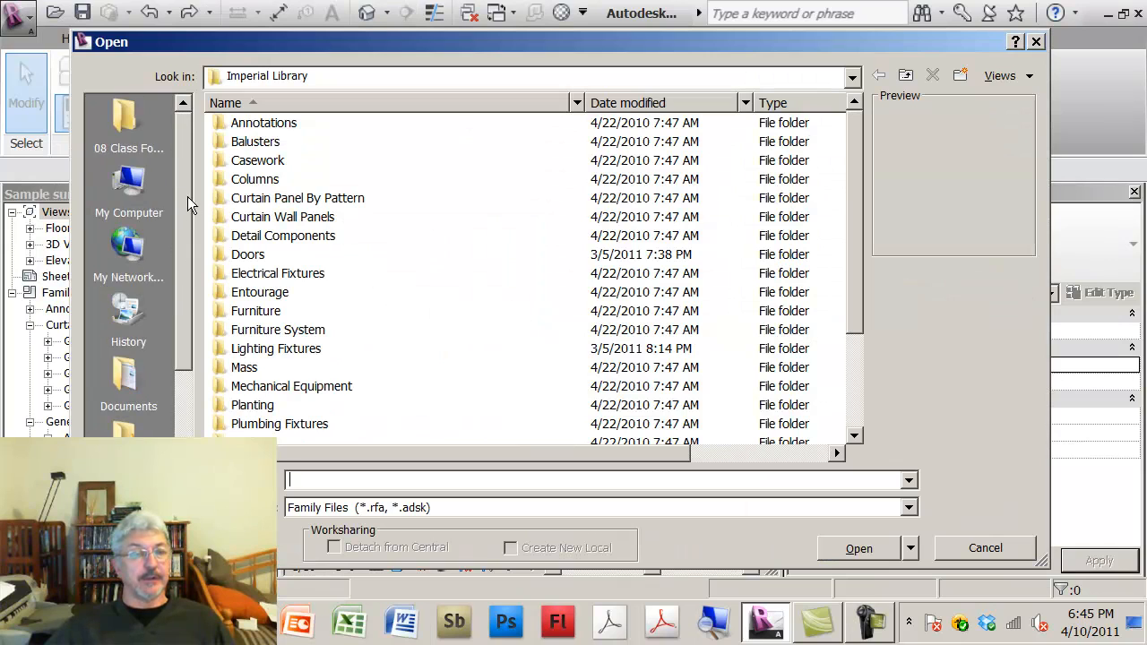
double_click(129, 116)
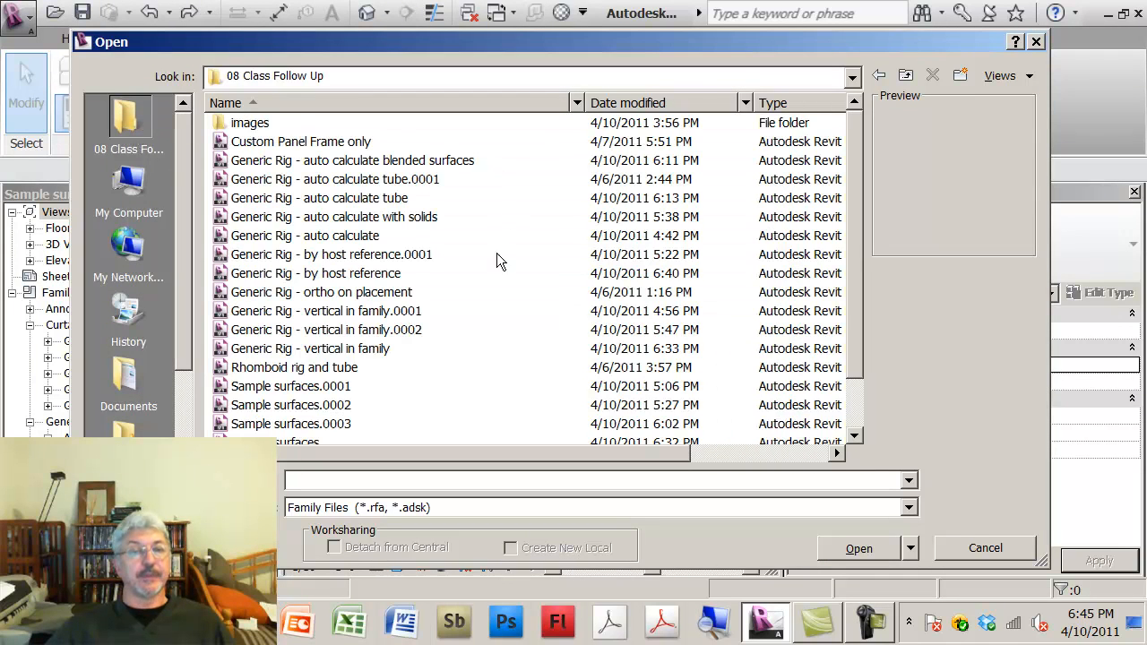
left_click(319, 197)
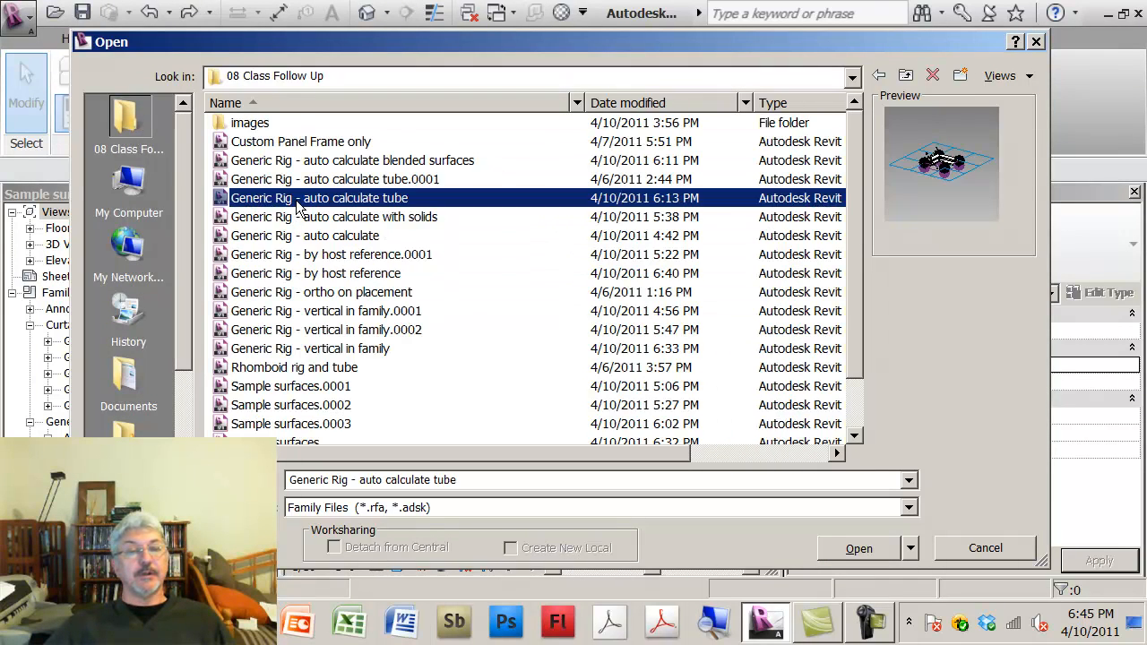
left_click(856, 549)
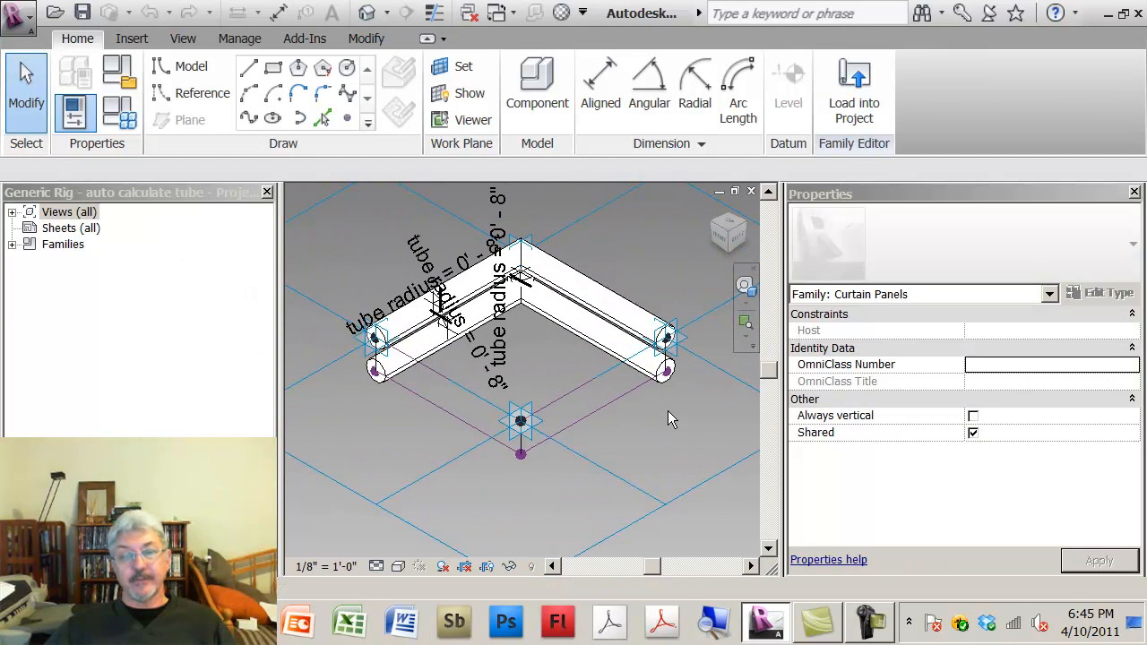
left_click(665, 339)
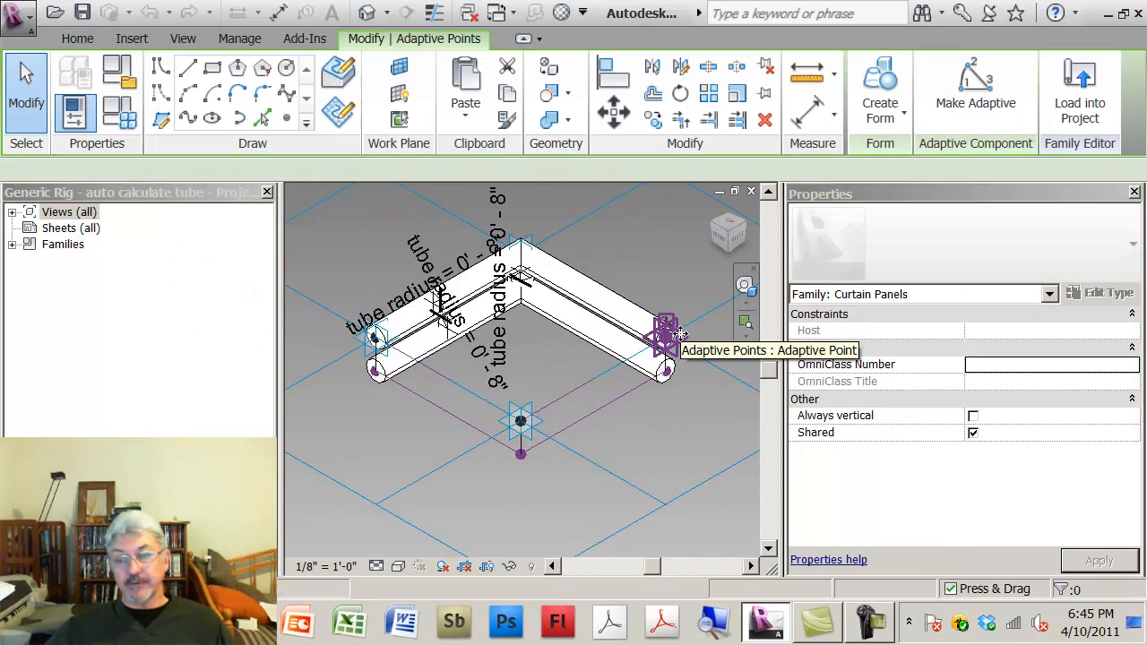
left_click(665, 339)
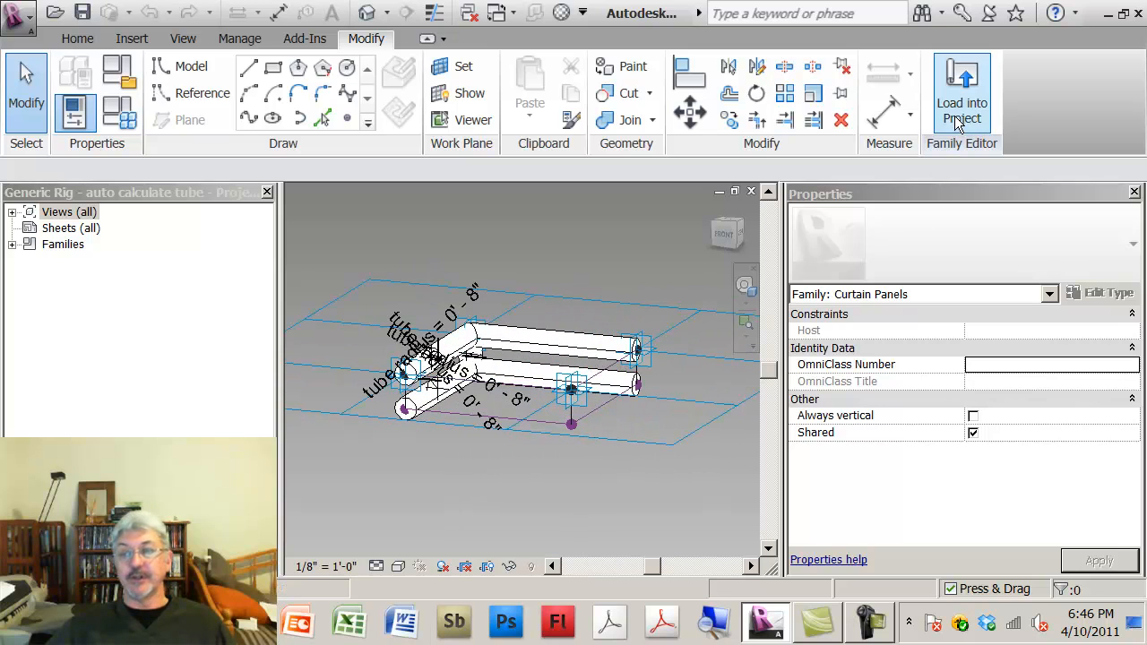
Load the tube rig into Sample surfaces so the surface uses auto calculate tube (4") panels, then inspect.
left_click(961, 100)
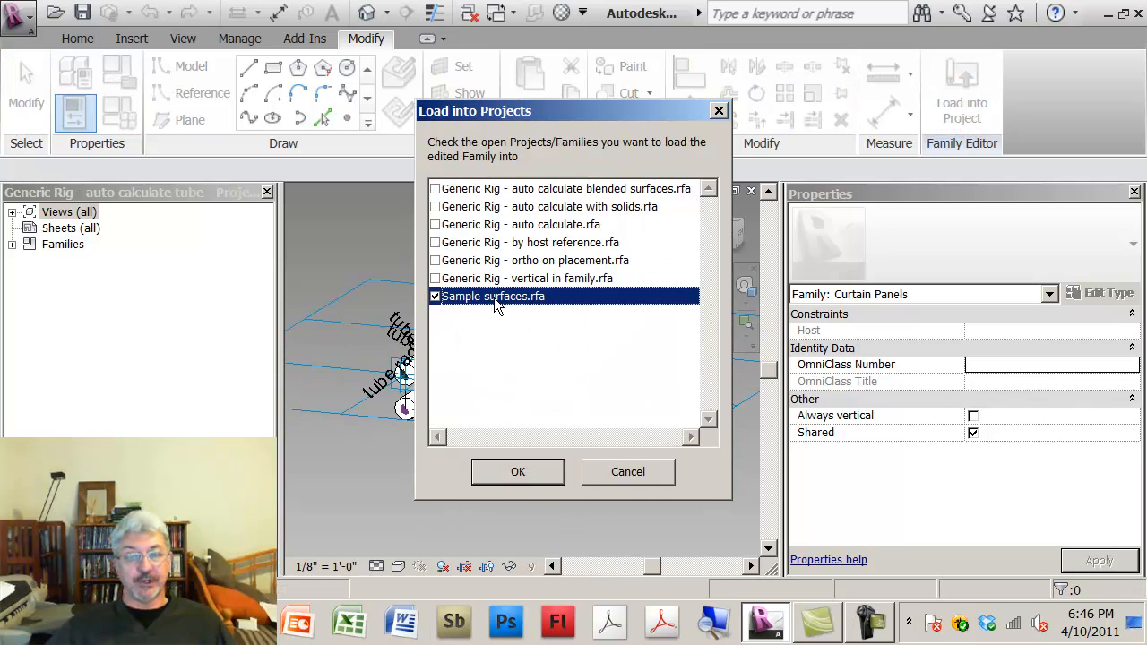
left_click(516, 472)
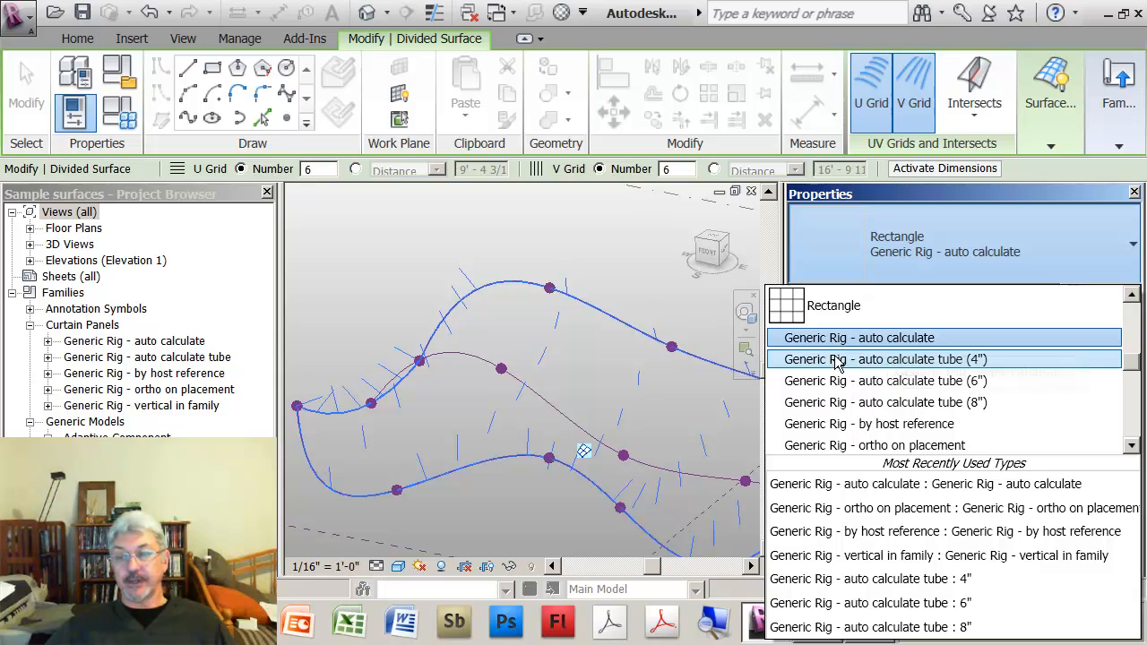
mouse_move(887, 358)
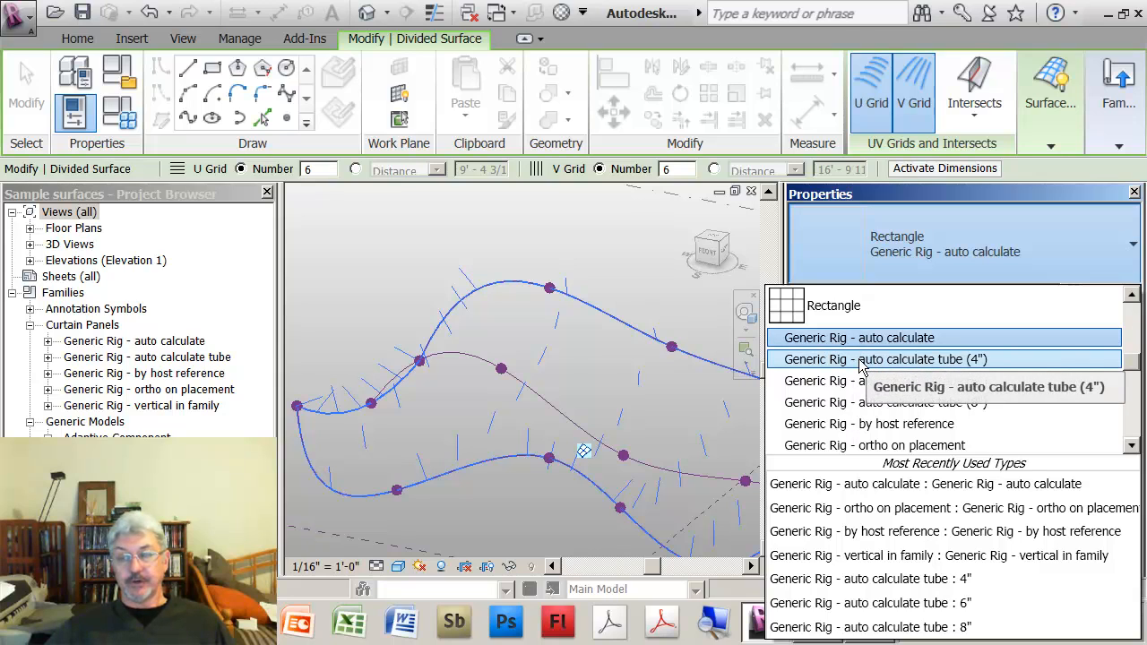
mouse_move(1066, 401)
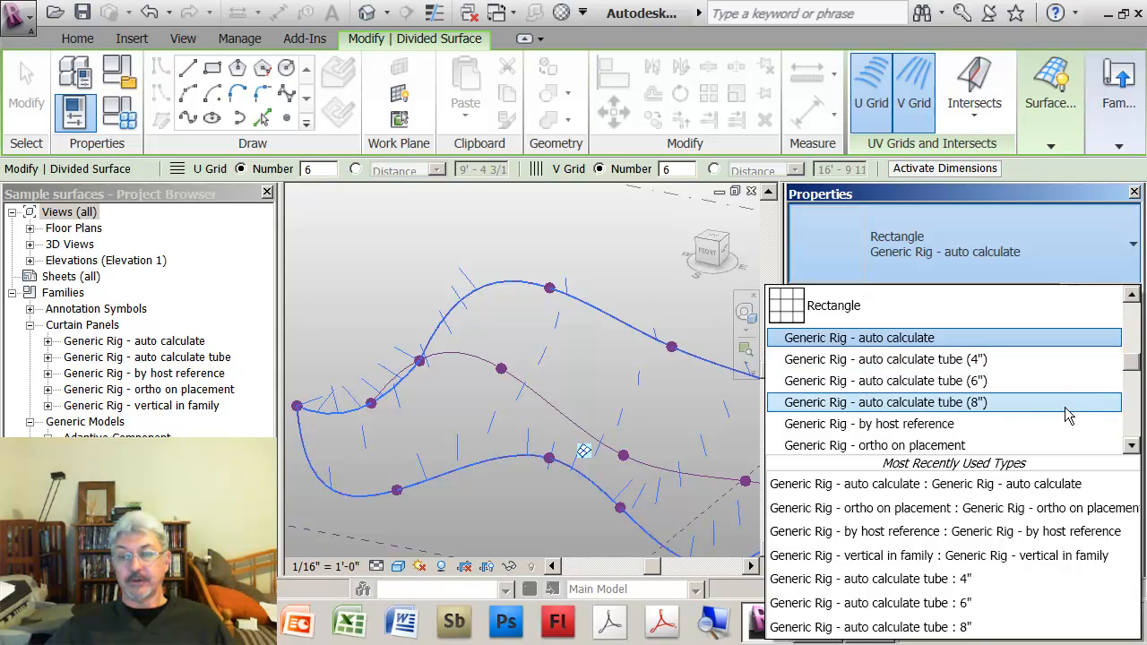
mouse_move(905, 358)
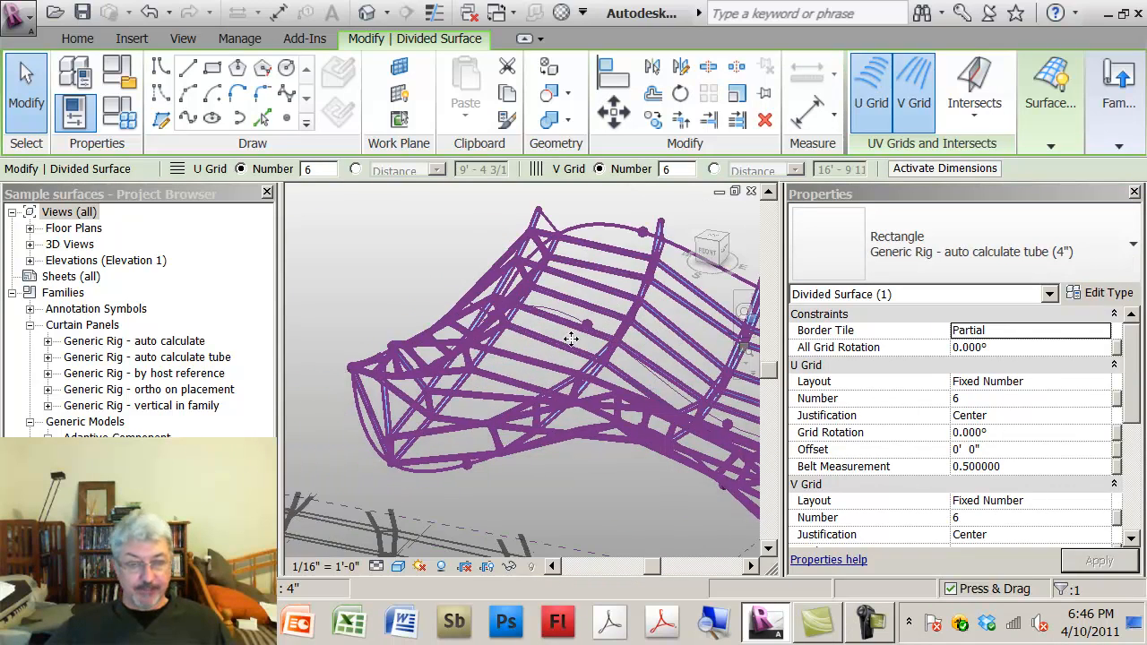
left_click_drag(538, 359, 520, 323)
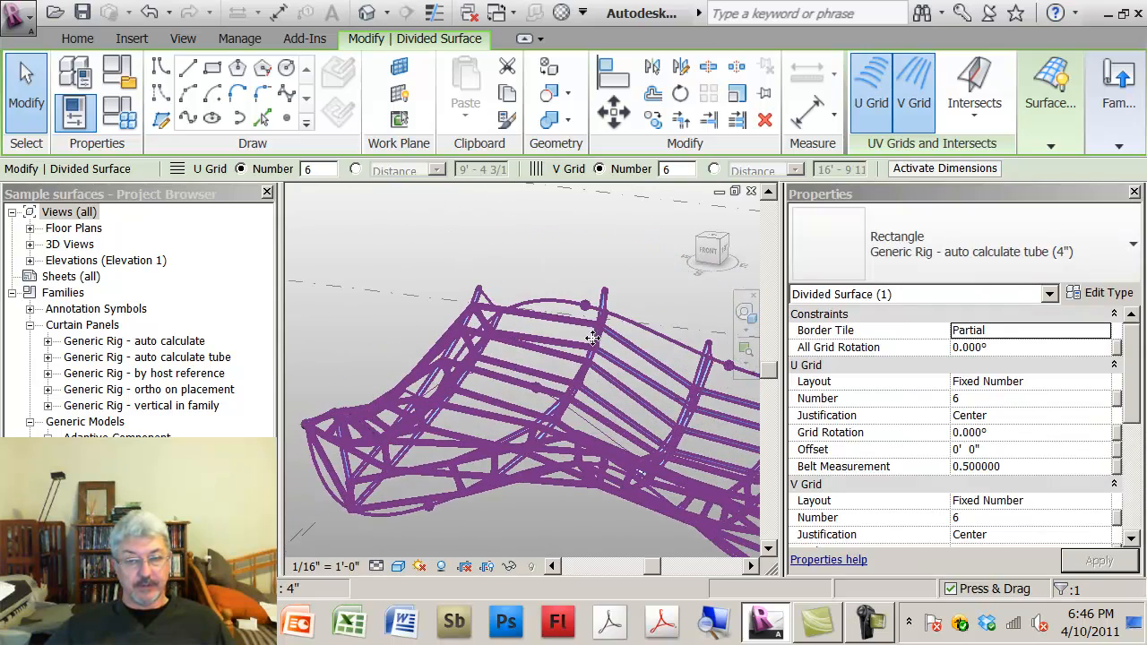
left_click_drag(591, 340, 554, 380)
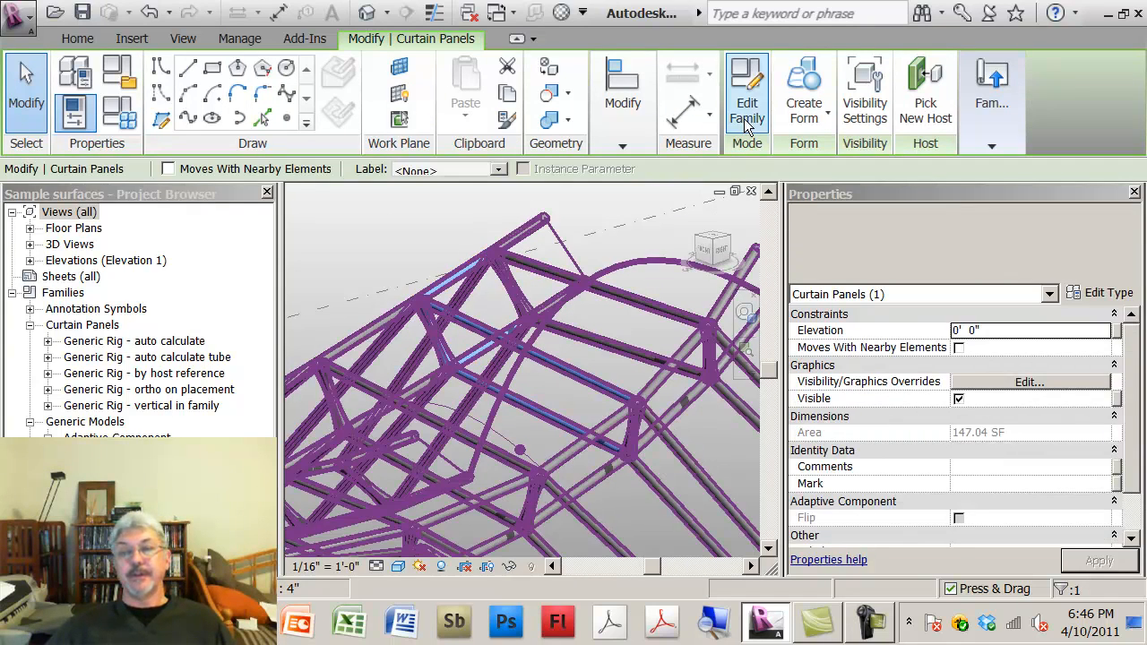
Review the tube rig's 6" and 4" family types, previewing the 4" tubes in the model.
left_click(745, 90)
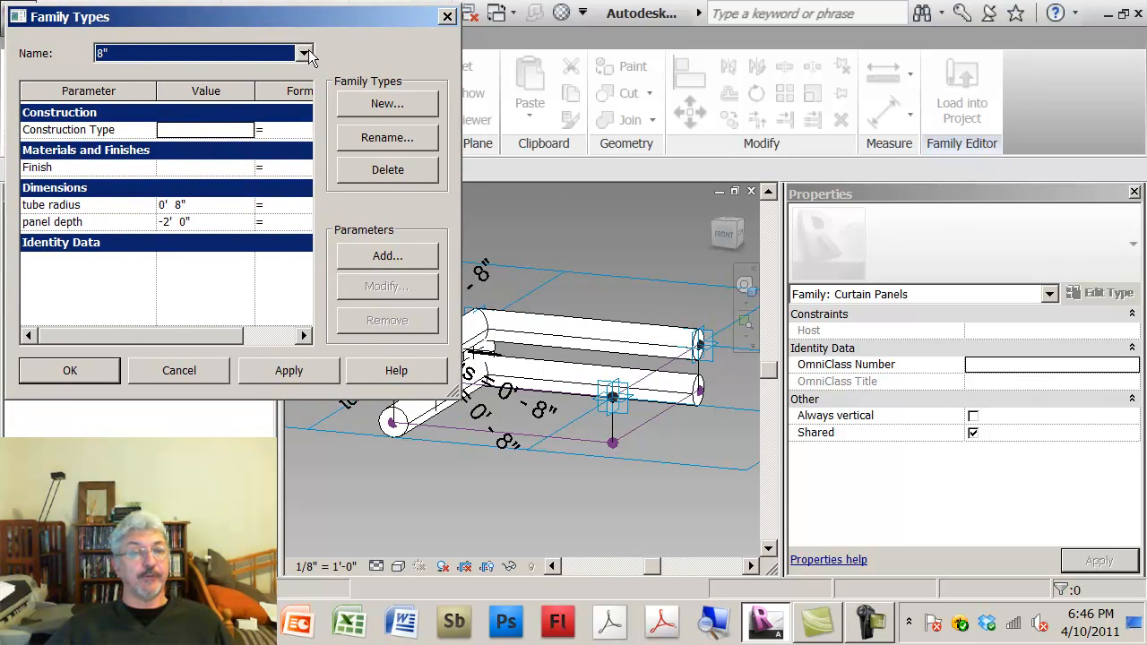
left_click(305, 54)
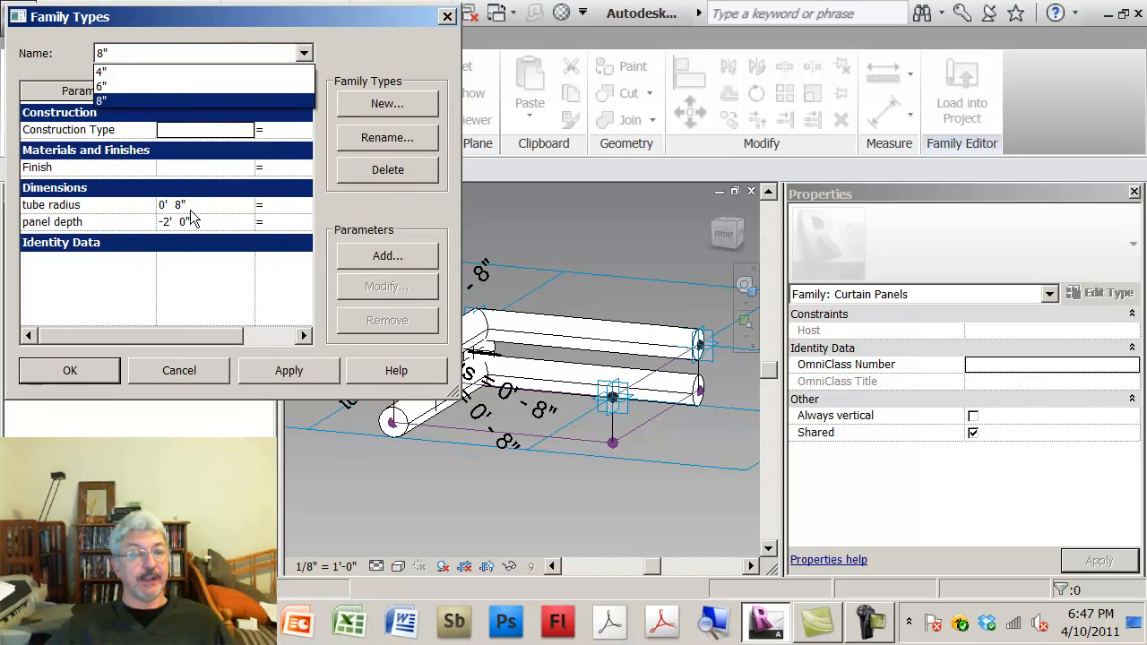
left_click(101, 86)
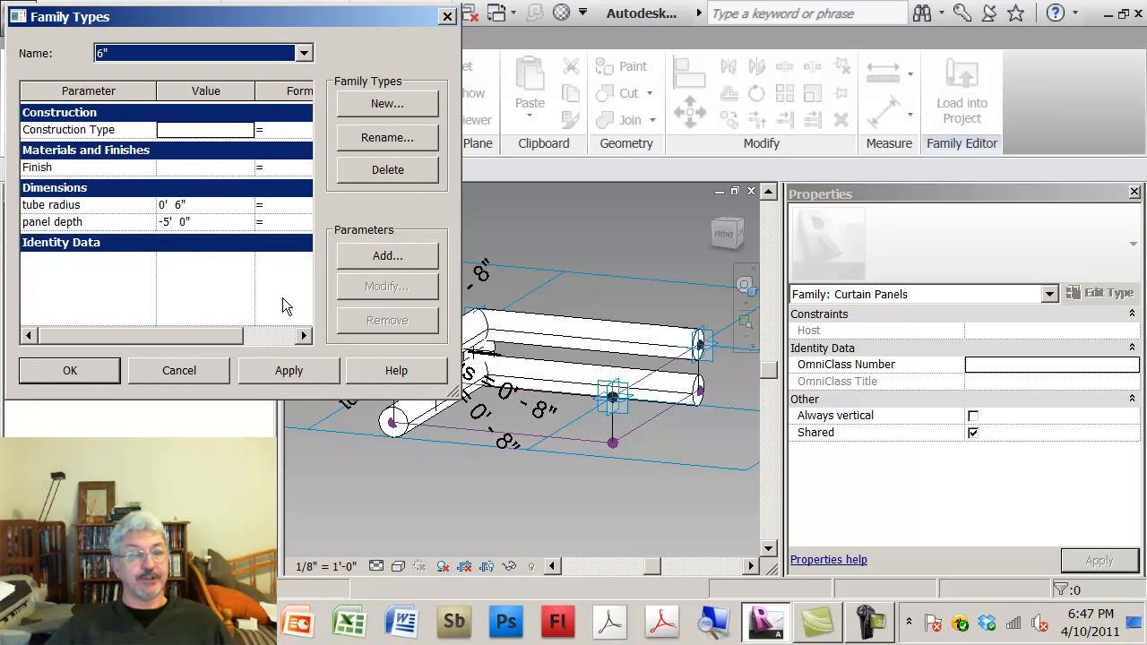
left_click(289, 369)
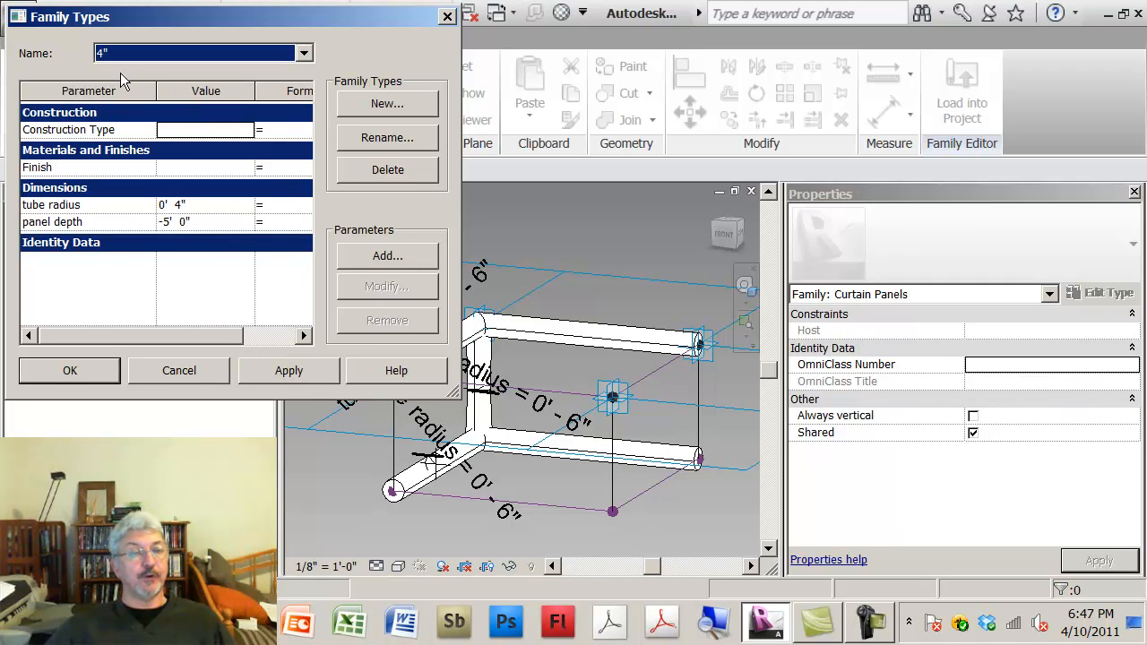
left_click(288, 369)
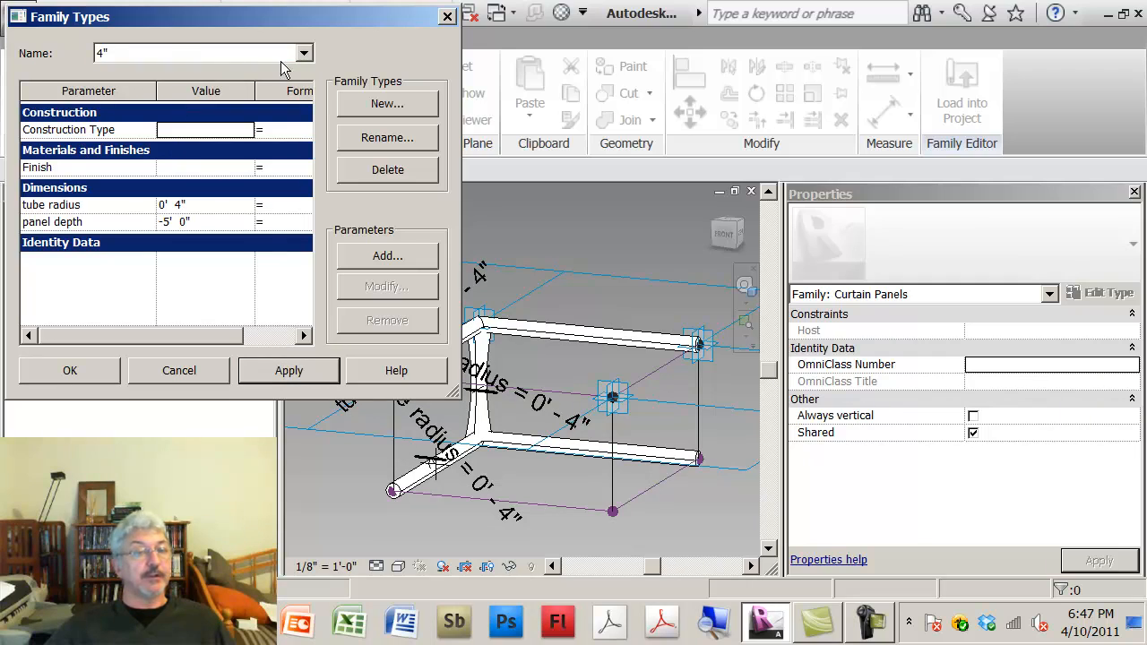
Set the 8" type's panel depth to -5' 0" and apply it, showing thick 8" tubes.
left_click(302, 54)
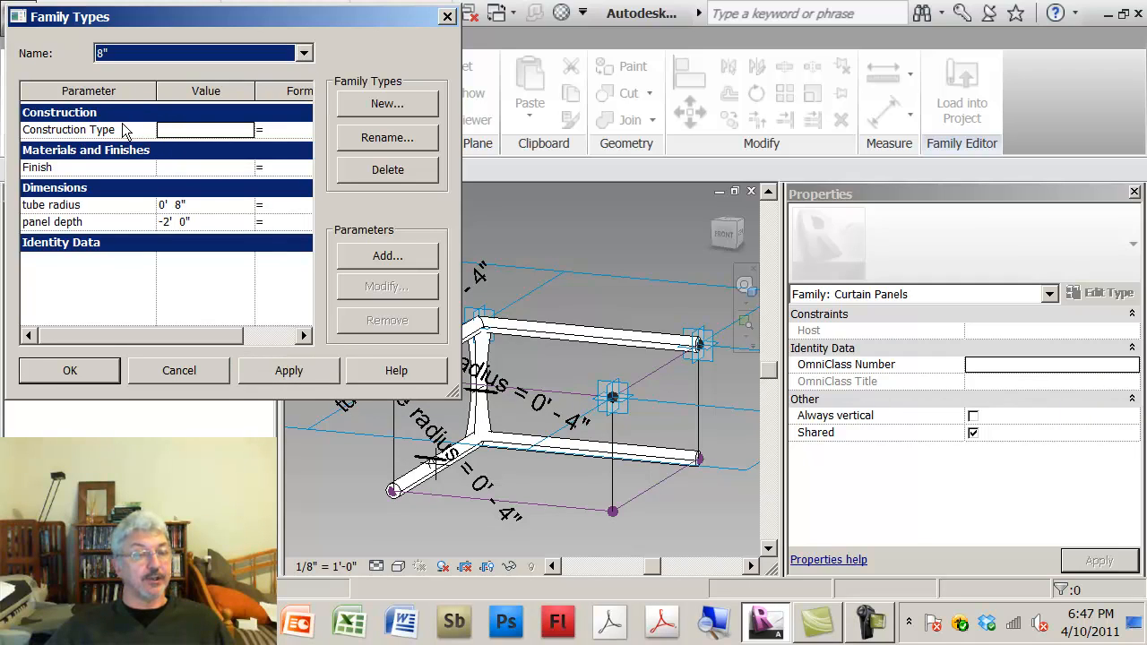
left_click(165, 223)
type("5")
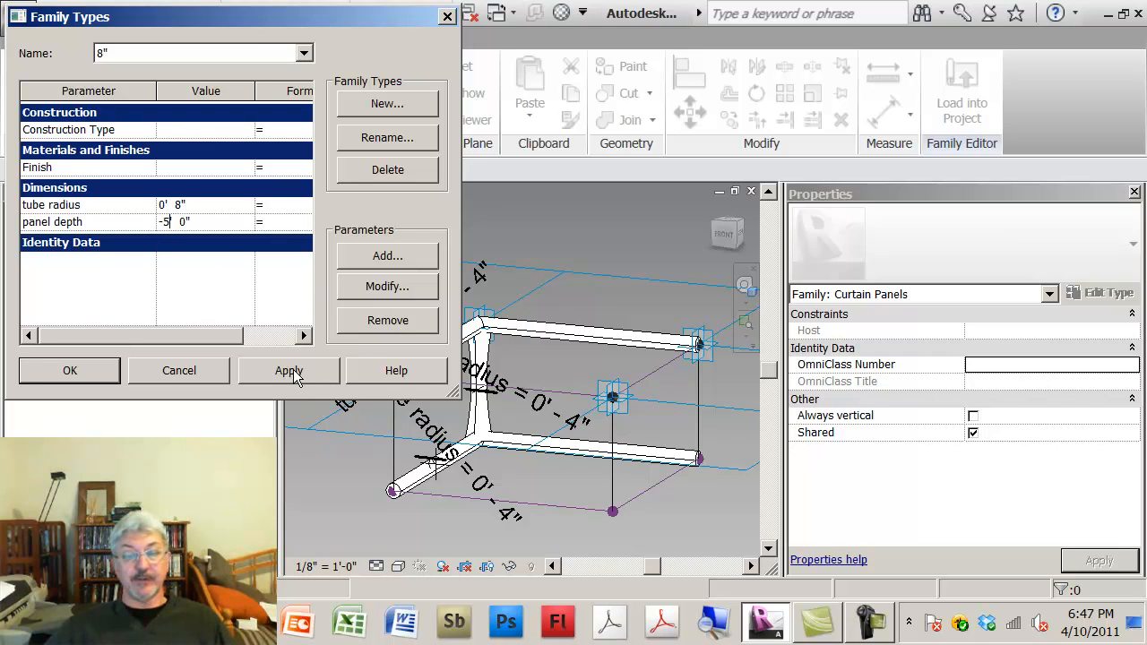
left_click(289, 369)
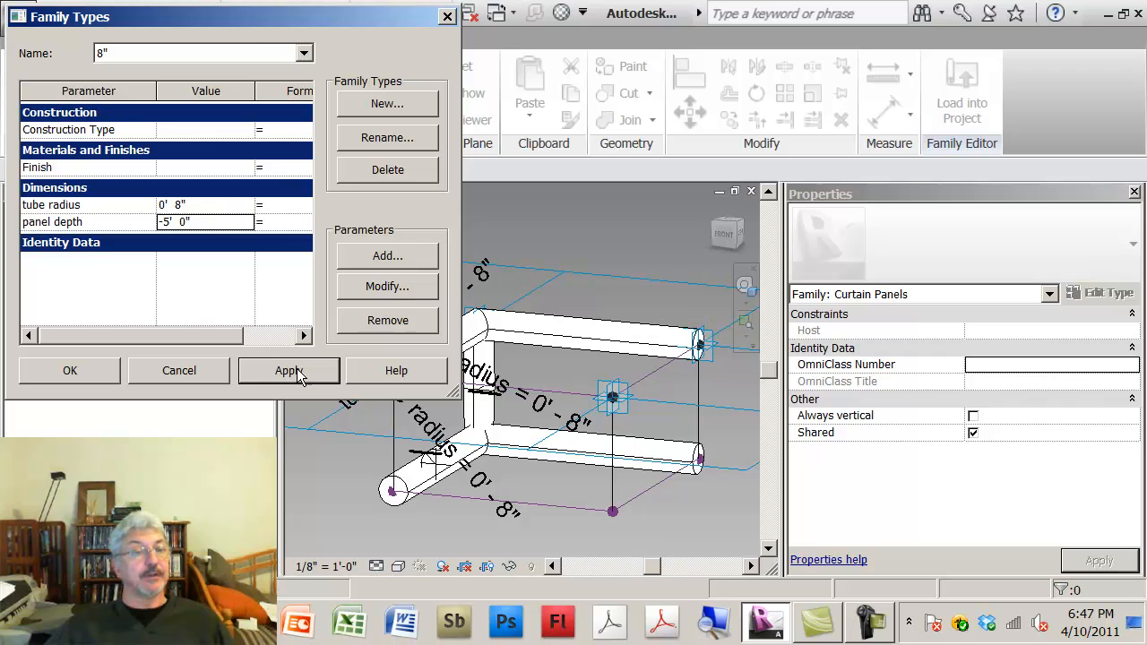
mouse_move(305, 305)
type("2")
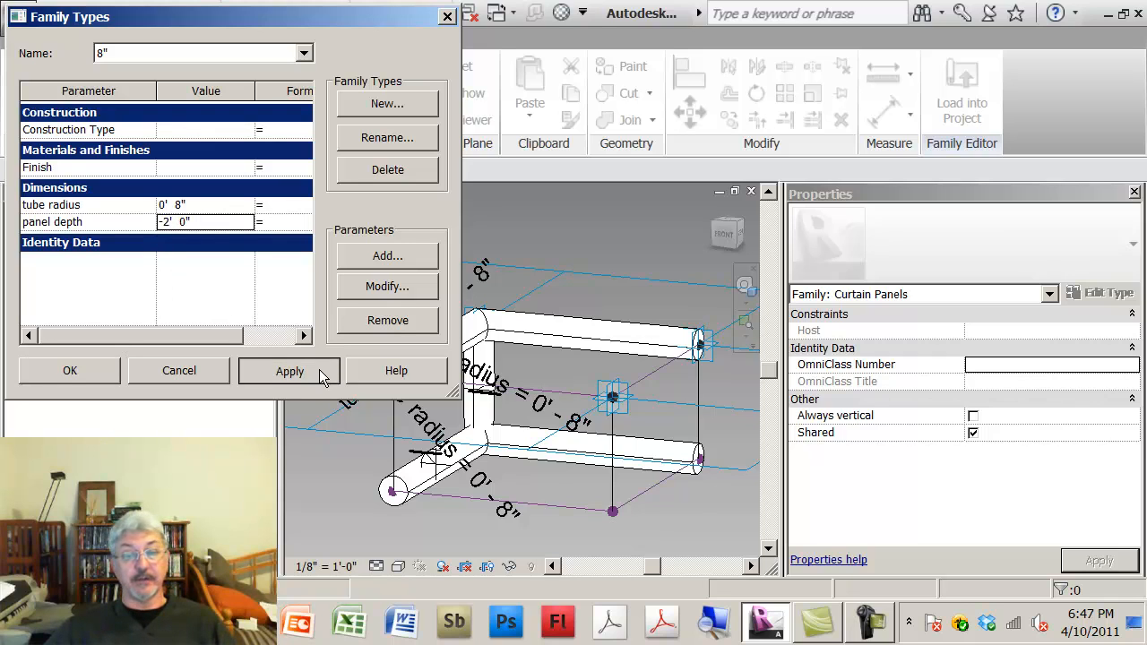
left_click(288, 369)
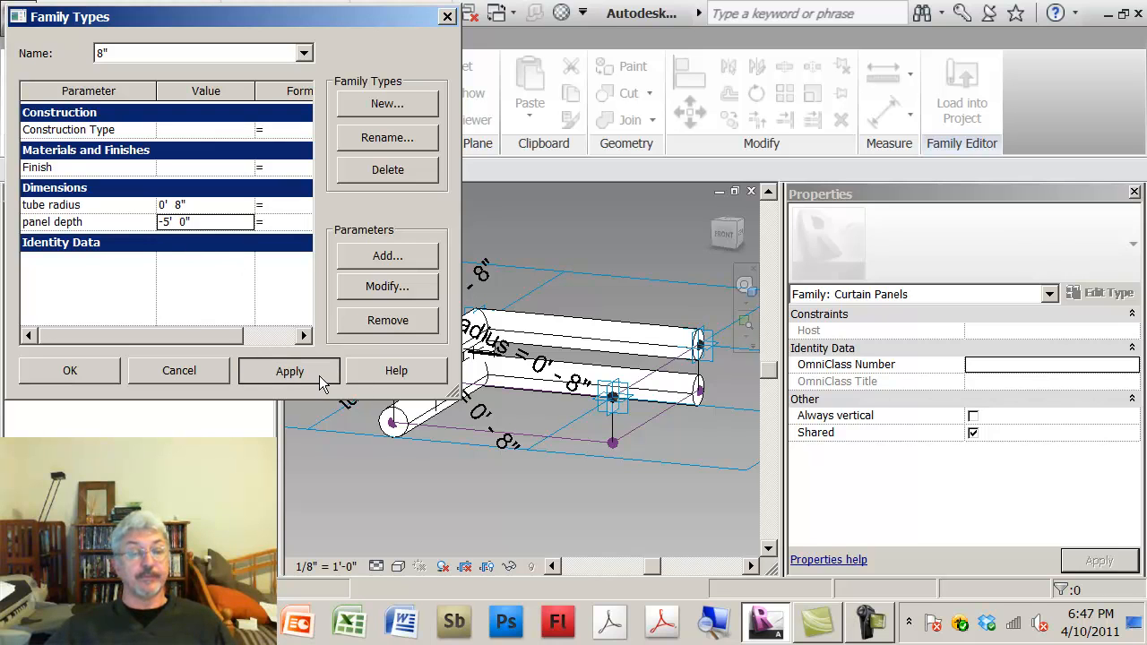
left_click(70, 369)
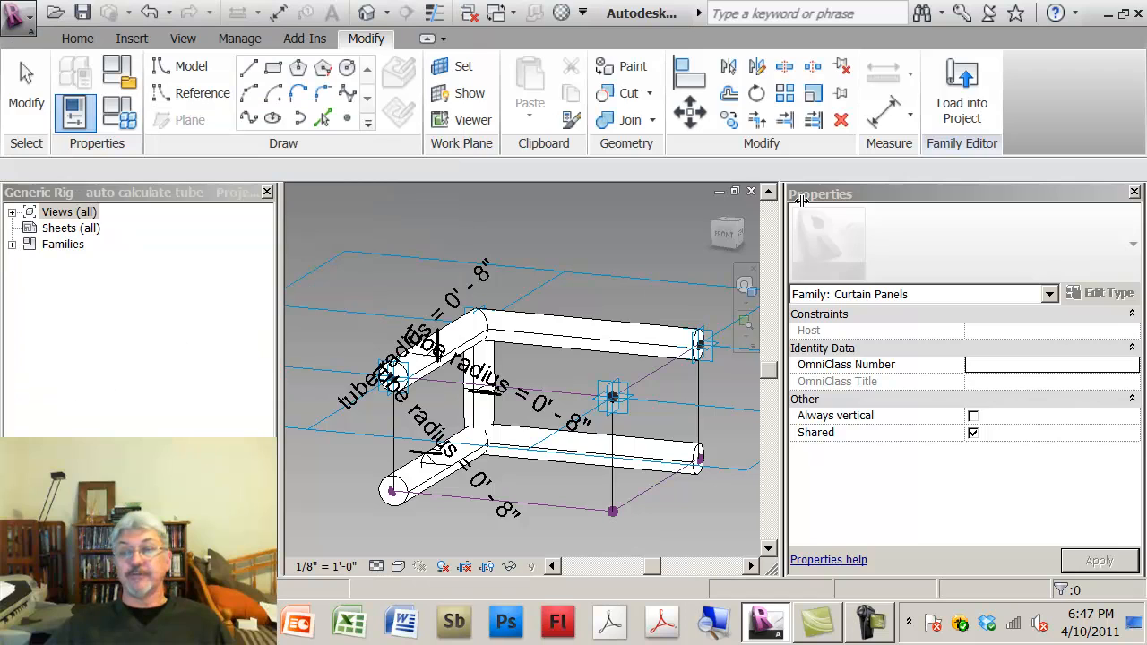
Reload the edited rig into Sample surfaces, overwriting the existing family and its parameter values.
left_click(961, 89)
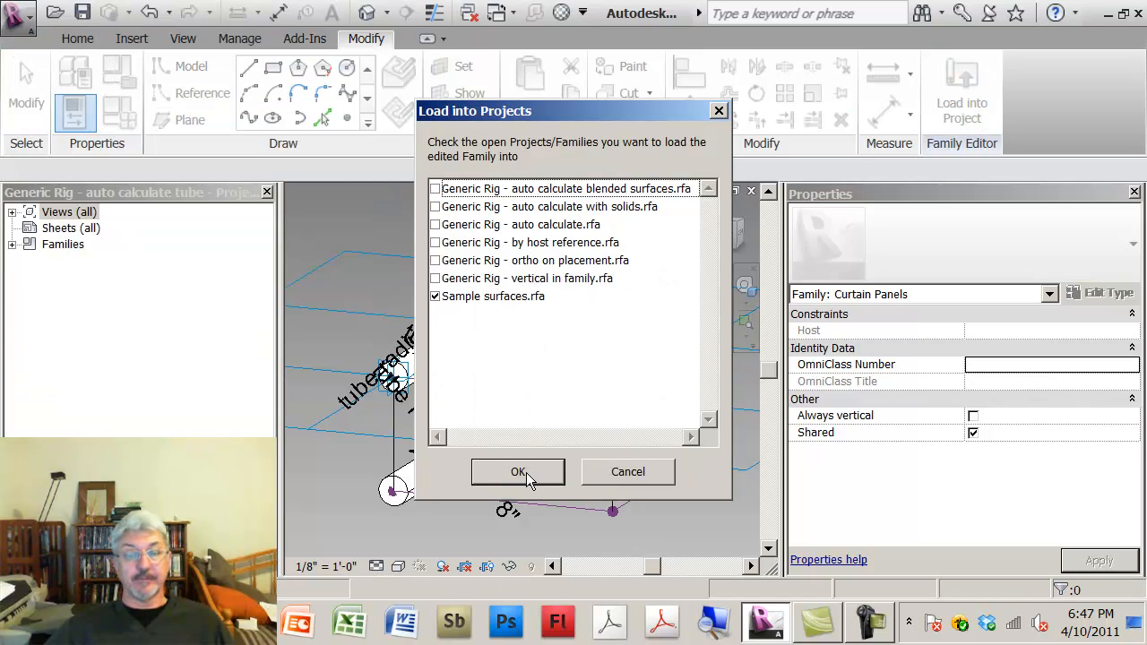
left_click(518, 473)
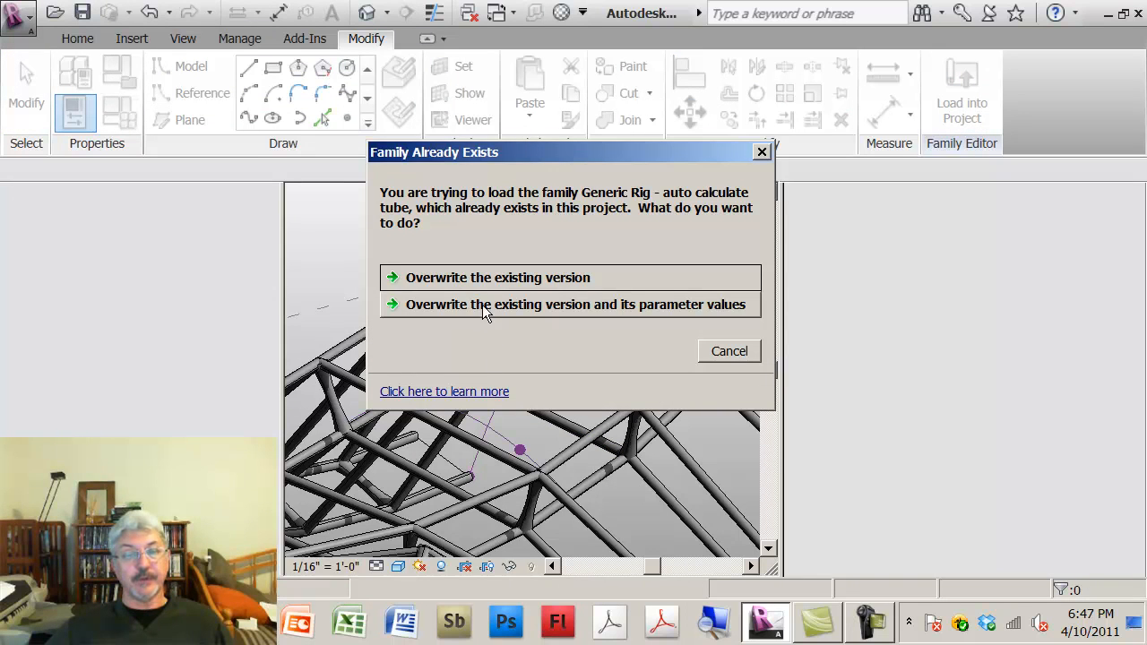
left_click(574, 305)
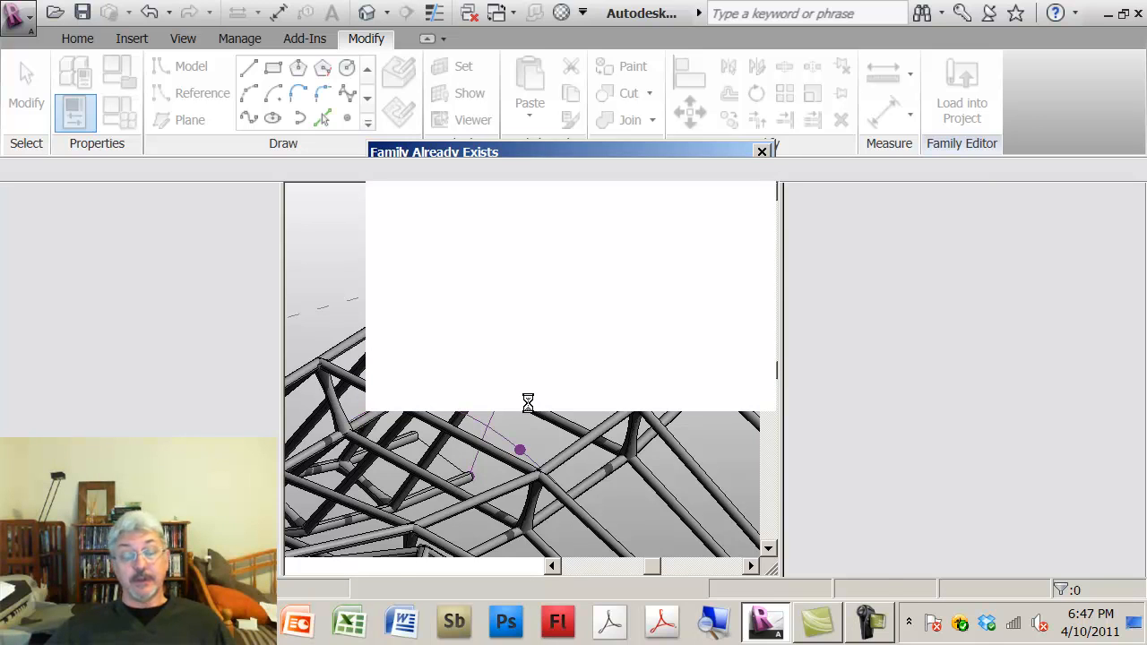
left_click(762, 150)
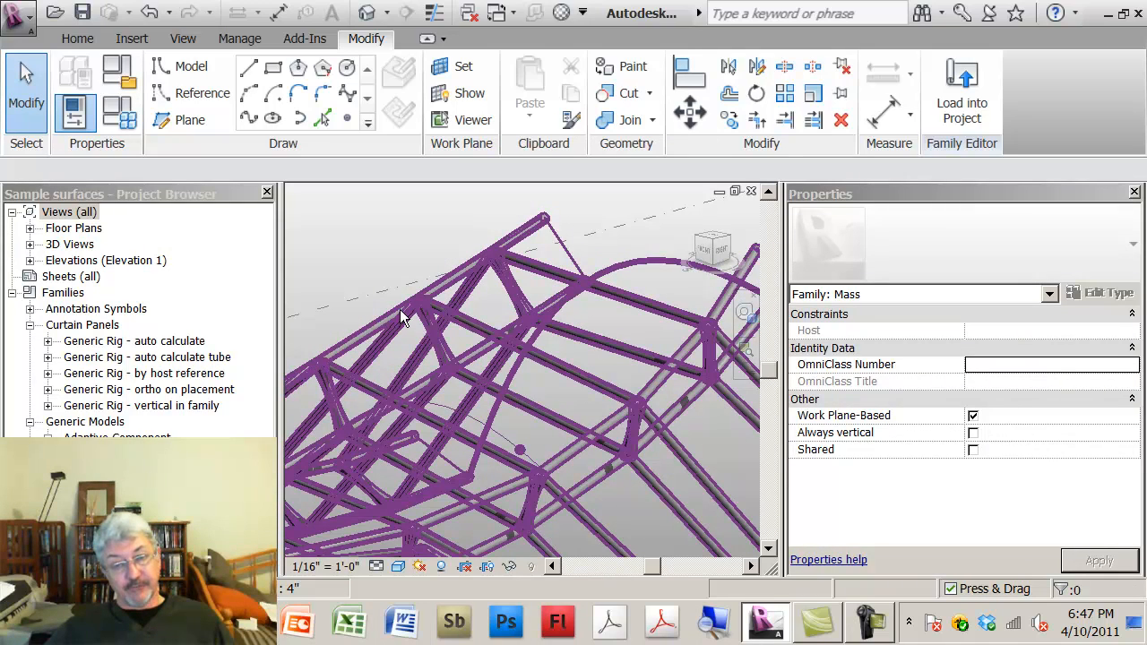
mouse_move(636, 405)
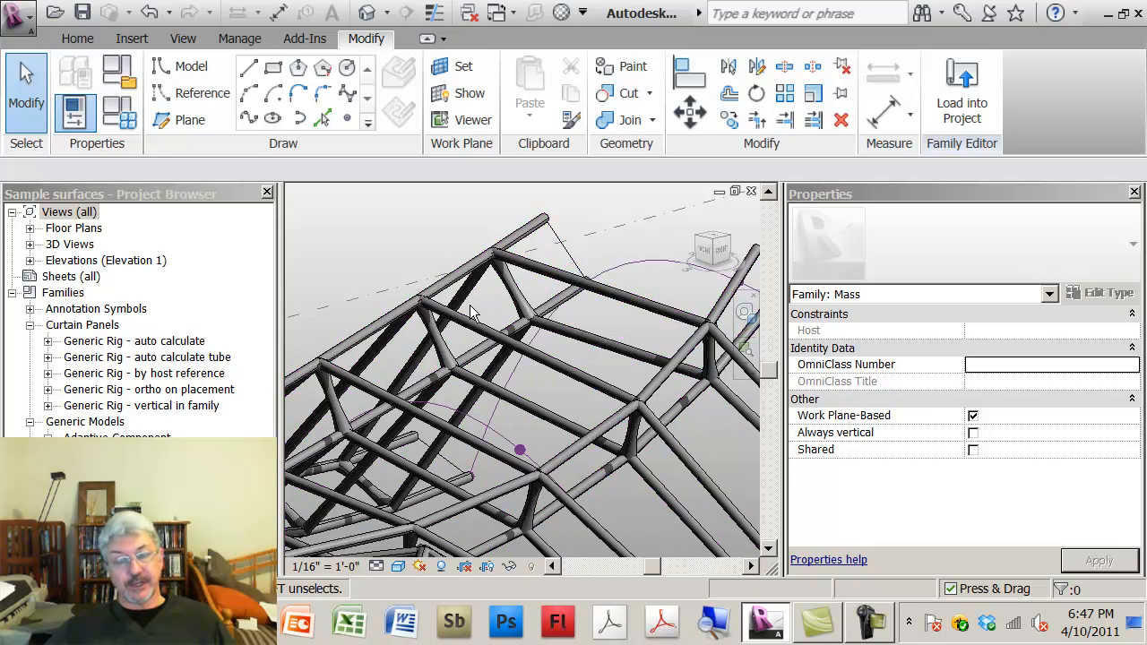
left_click_drag(475, 313, 380, 233)
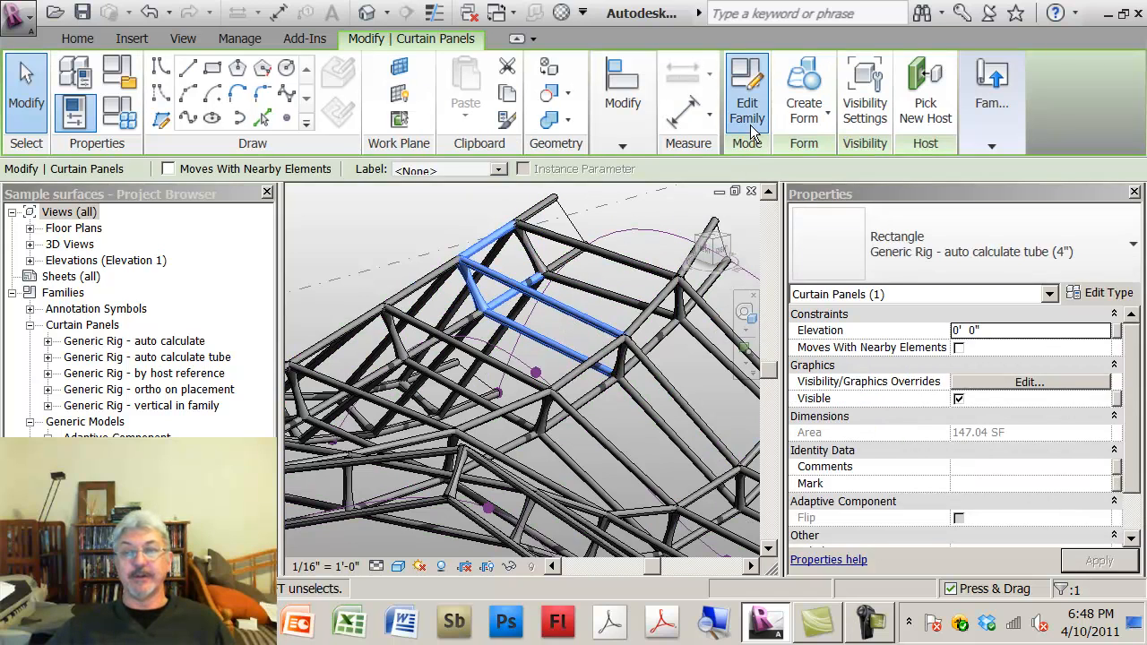
Save the rig as Generic Rig - auto calculate blended surface and set its tube radius to 6".
left_click(746, 89)
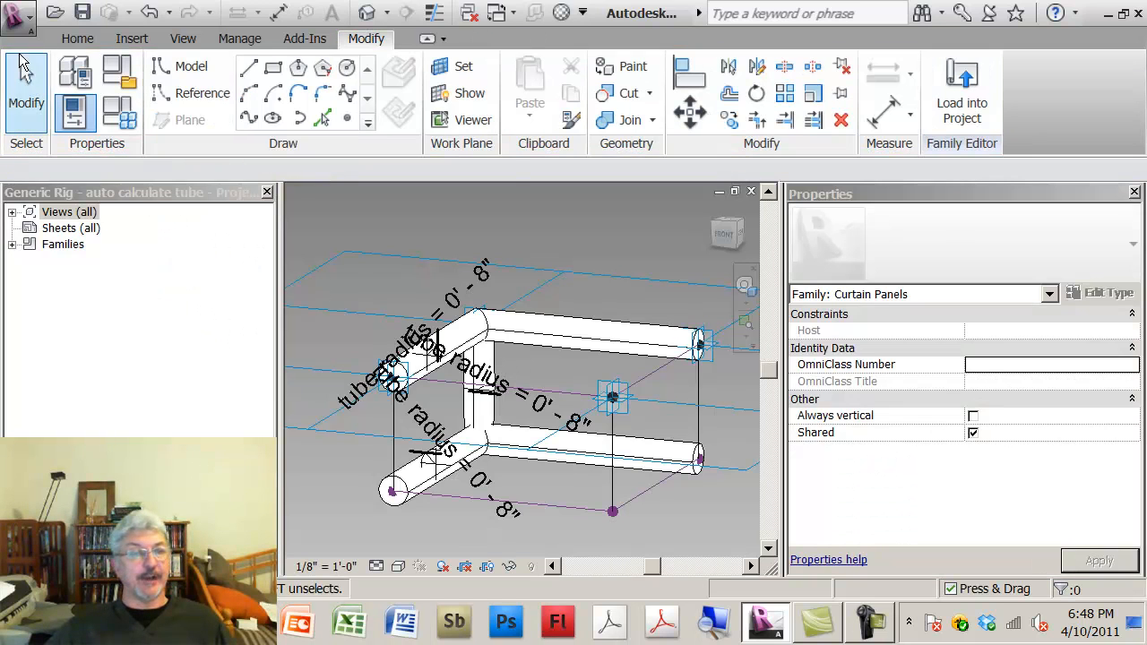
left_click(18, 16)
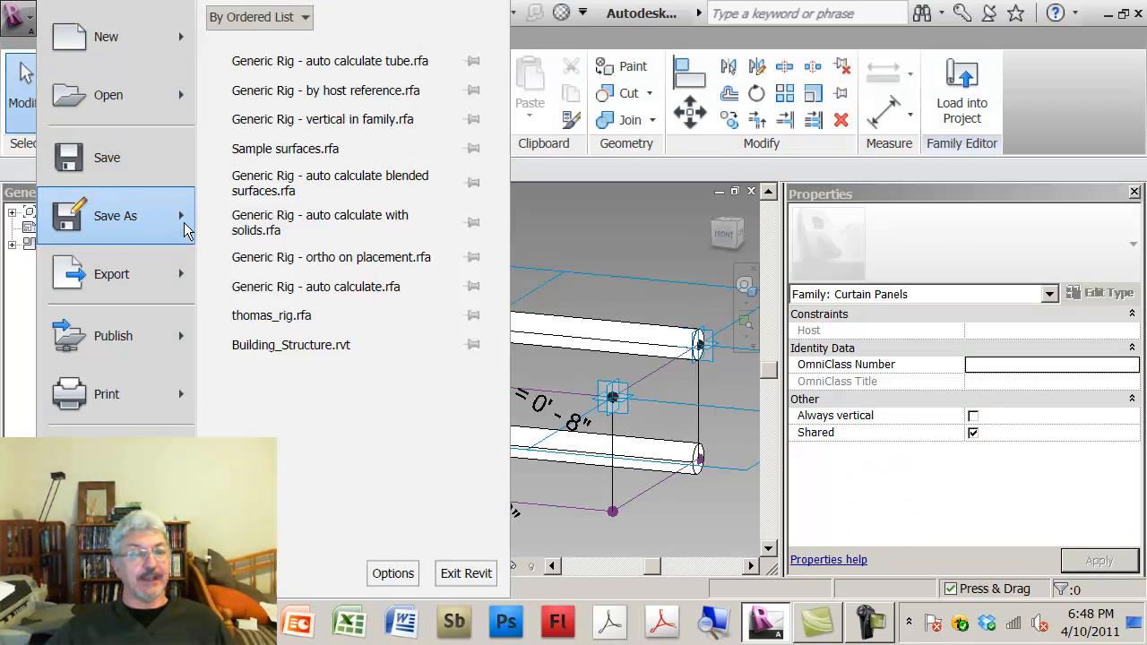
left_click(115, 215)
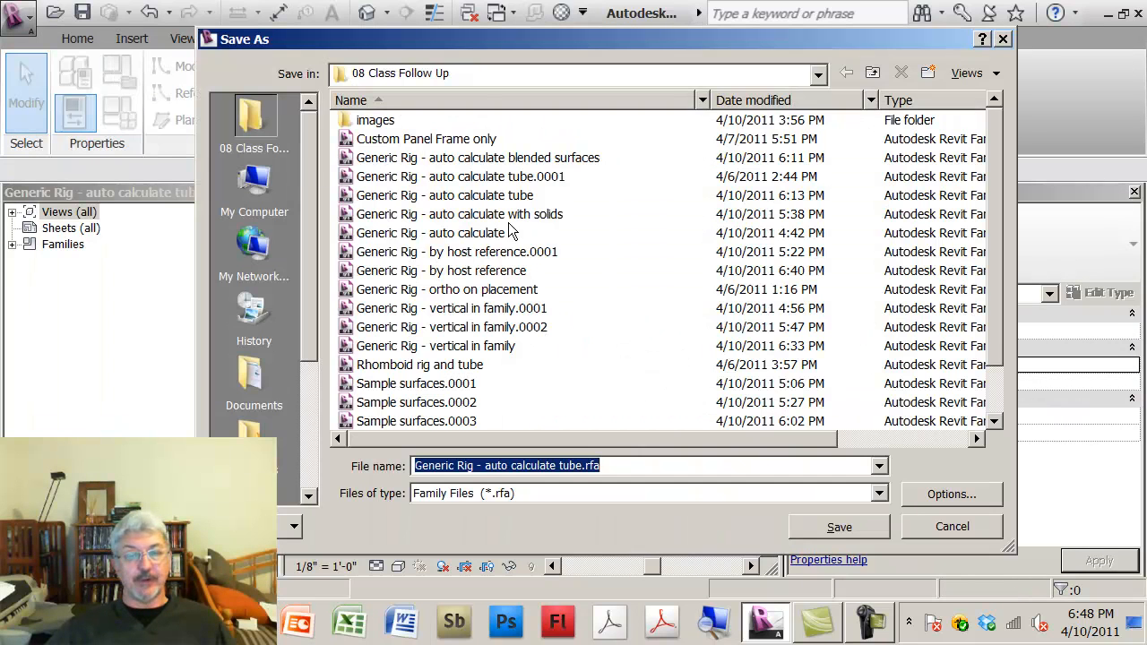
left_click(582, 466)
type("lended s")
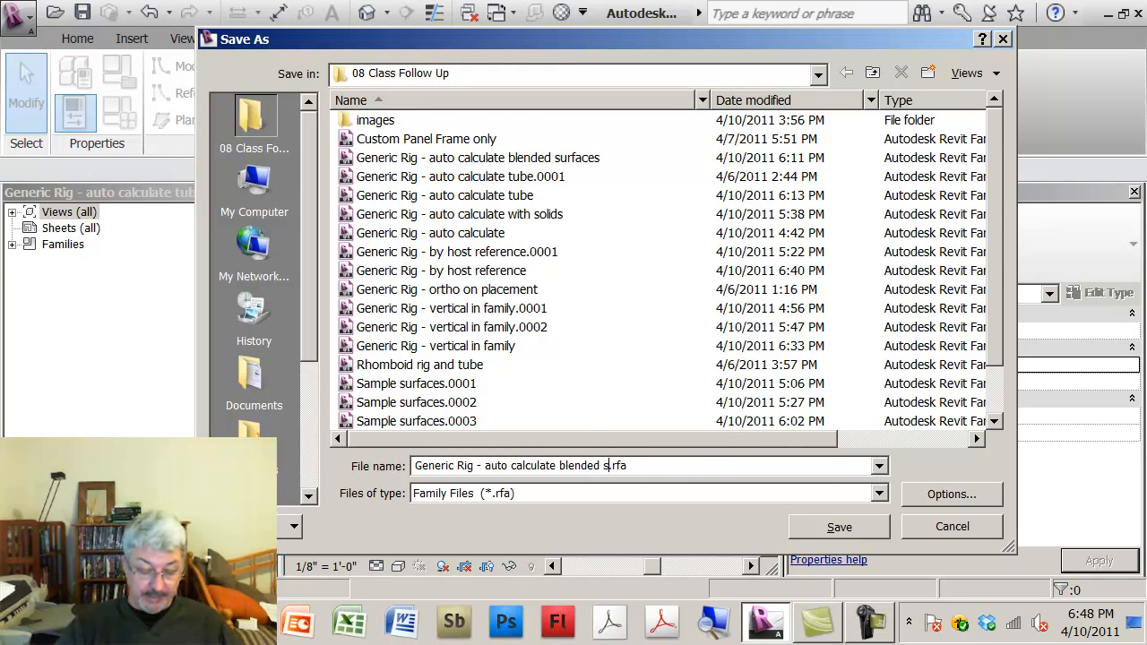
type("urface")
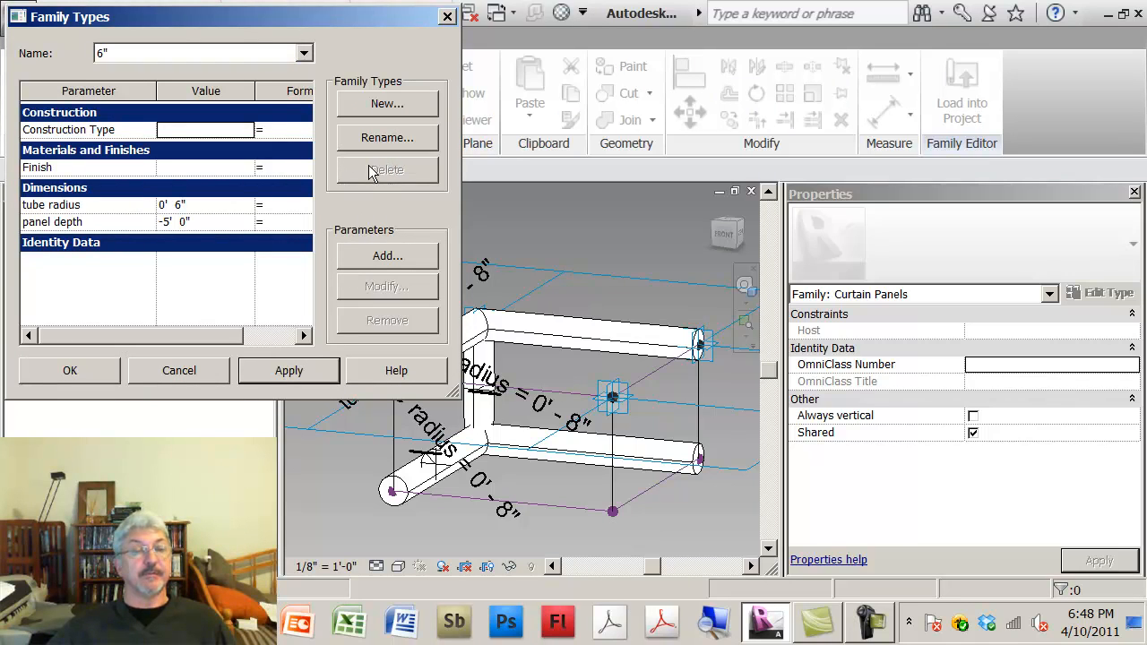
mouse_move(116, 380)
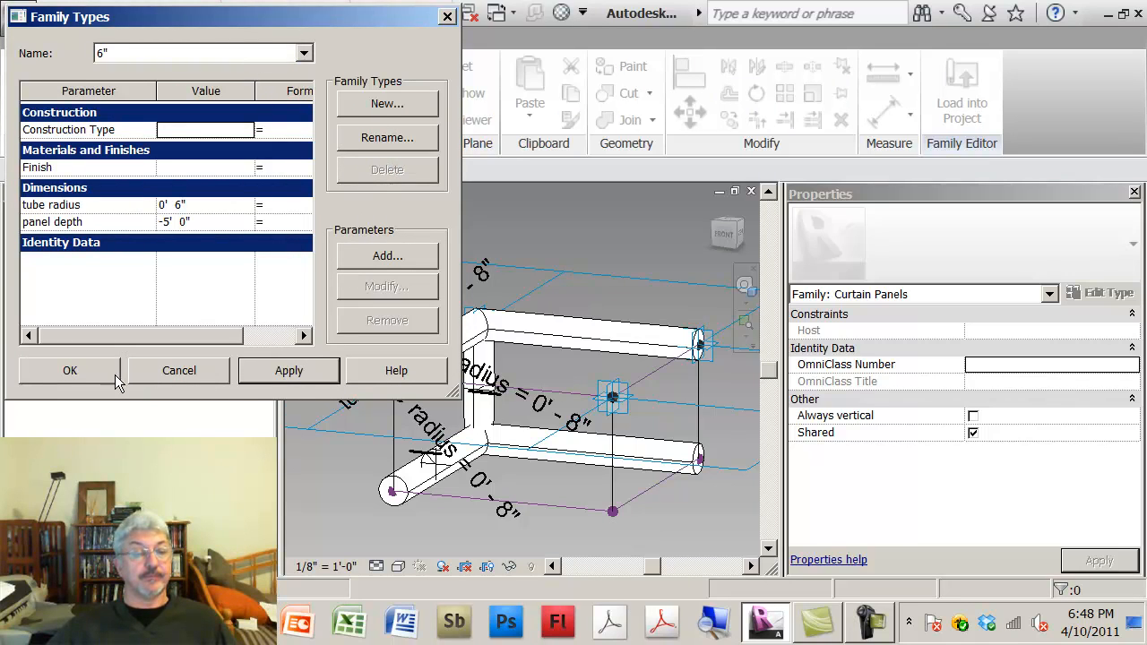
left_click(70, 370)
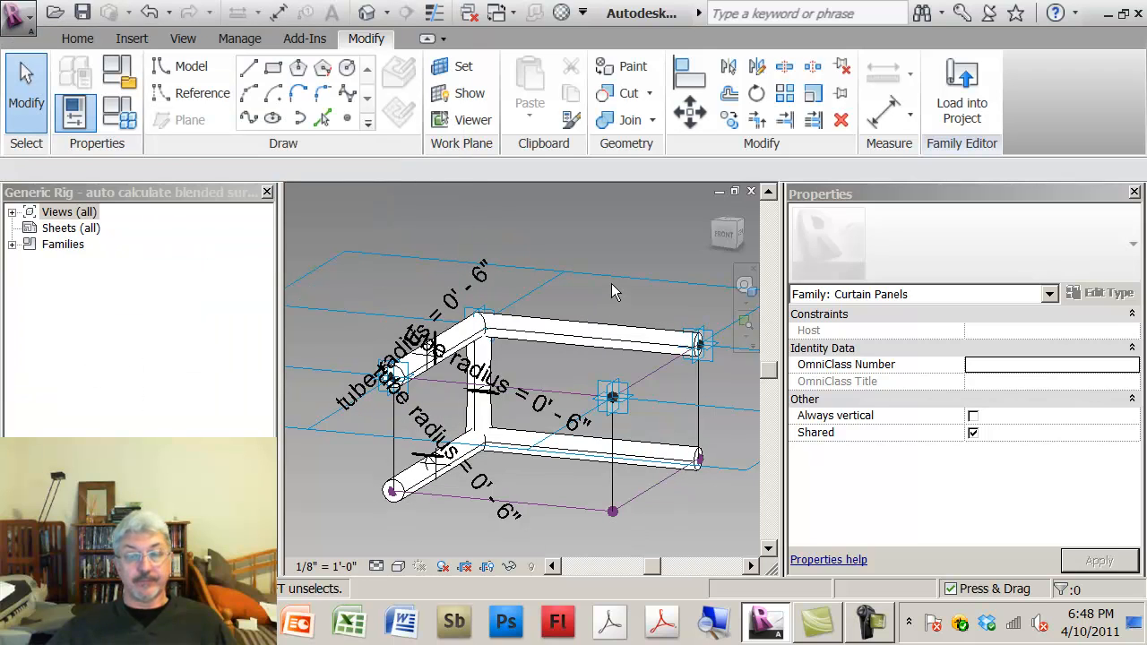
Delete the tube sweeps and create a solid form from the four reference lines.
left_click(582, 324)
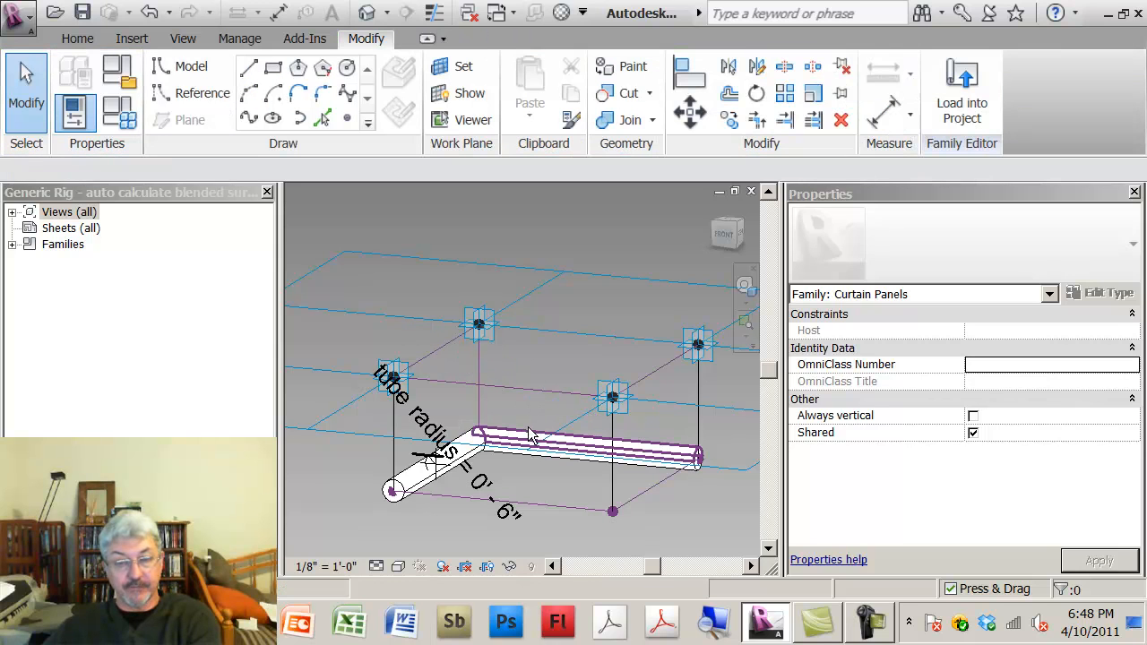
key("t")
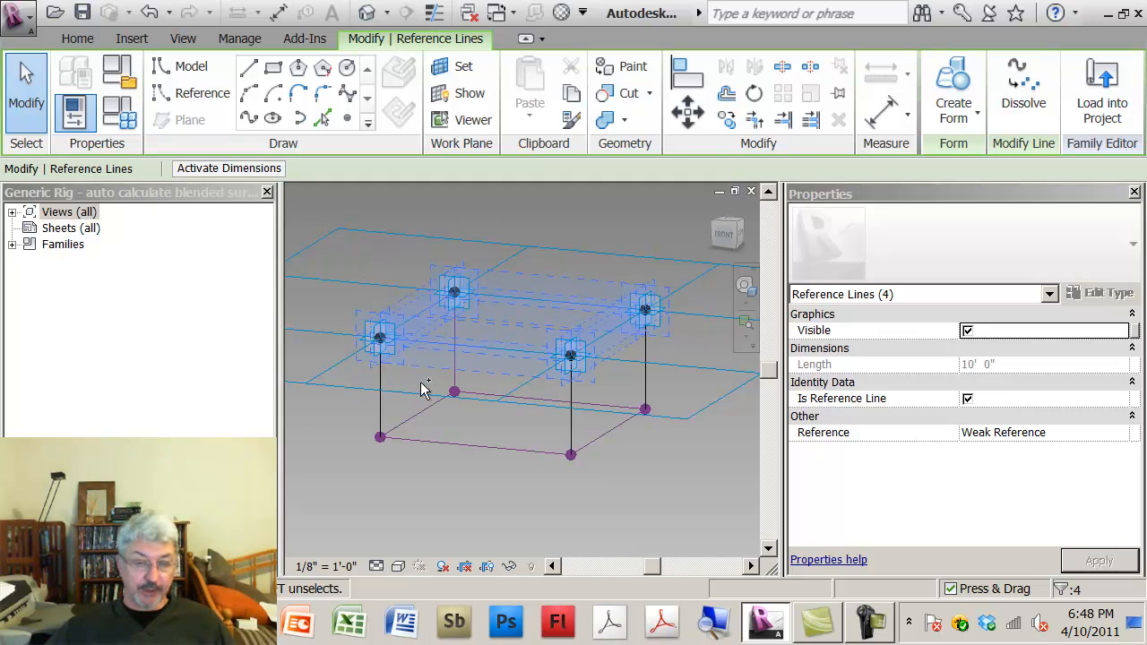
left_click(537, 398)
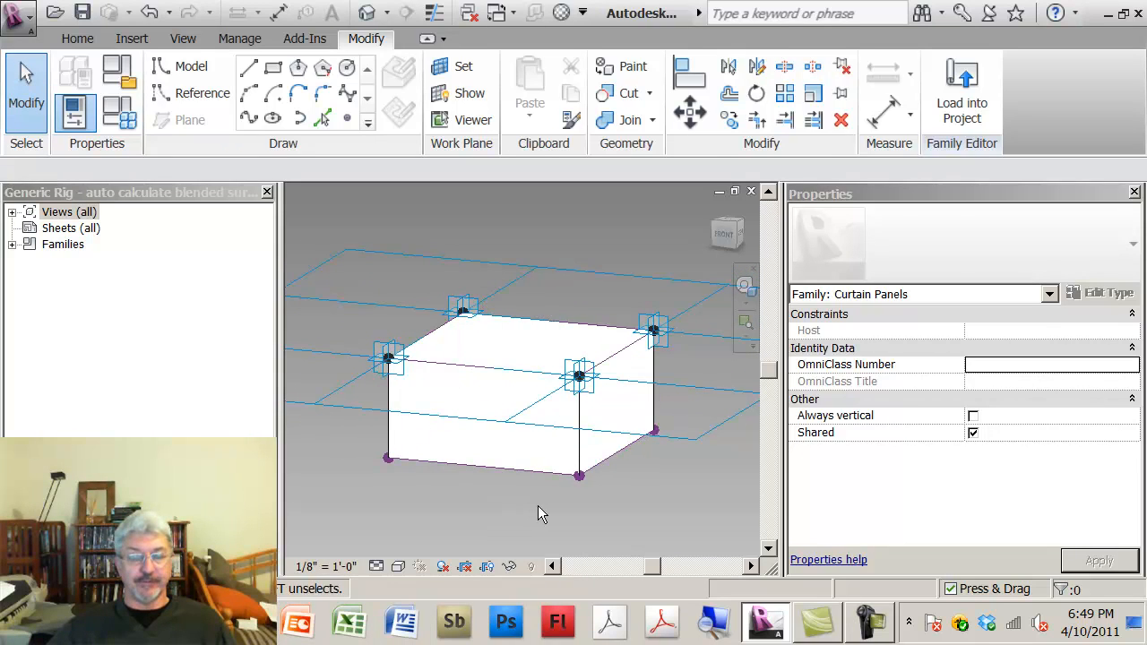
mouse_move(581, 477)
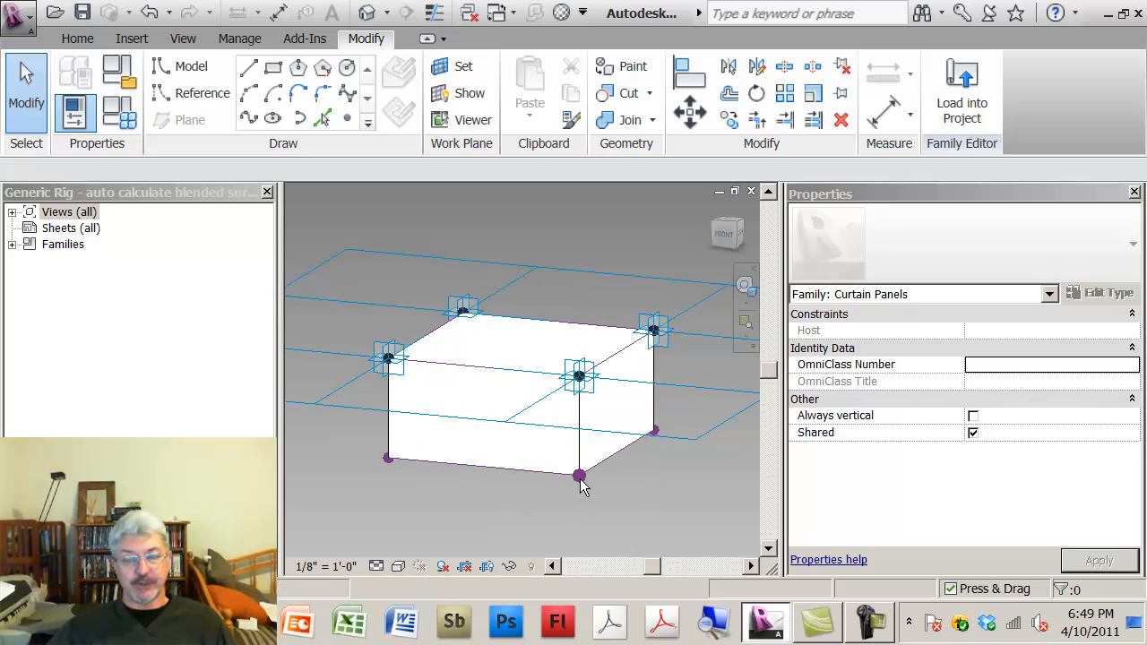
Associate the lower corner point's Offset with the panel depth parameter and start loading into projects.
left_click(579, 477)
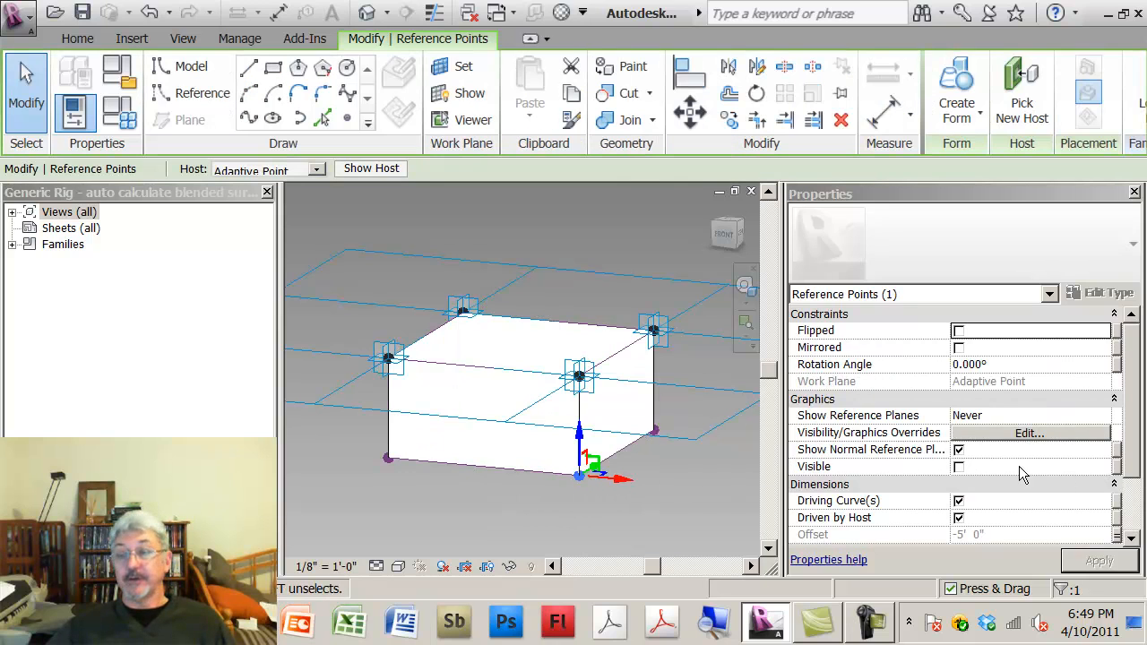
mouse_move(1101, 547)
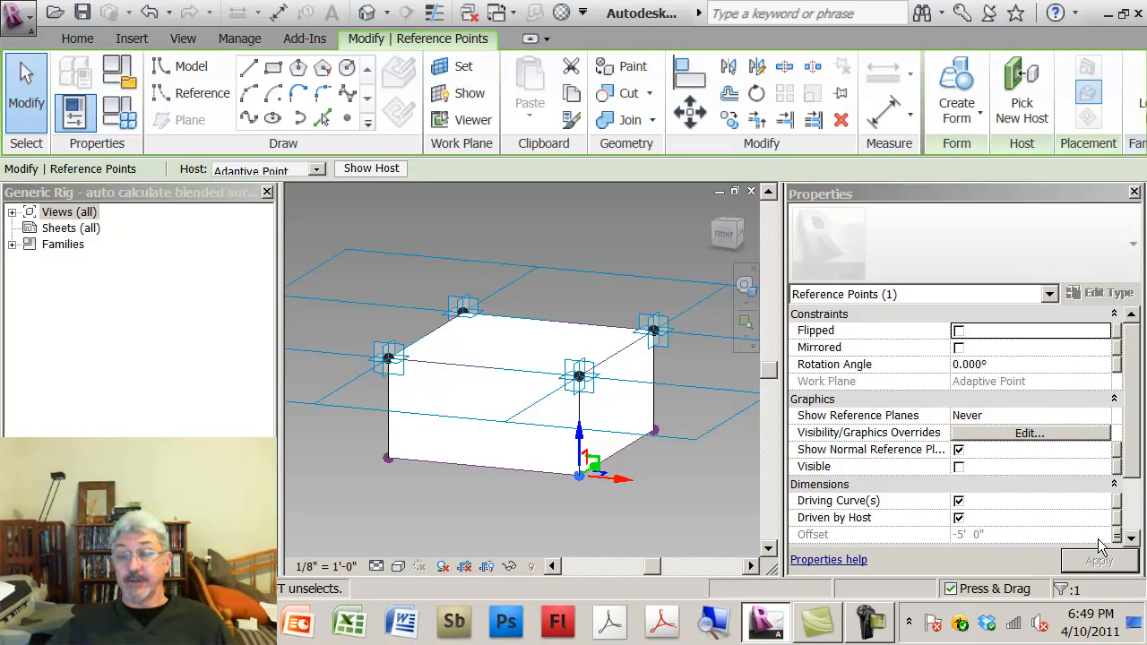
scroll("down", 3)
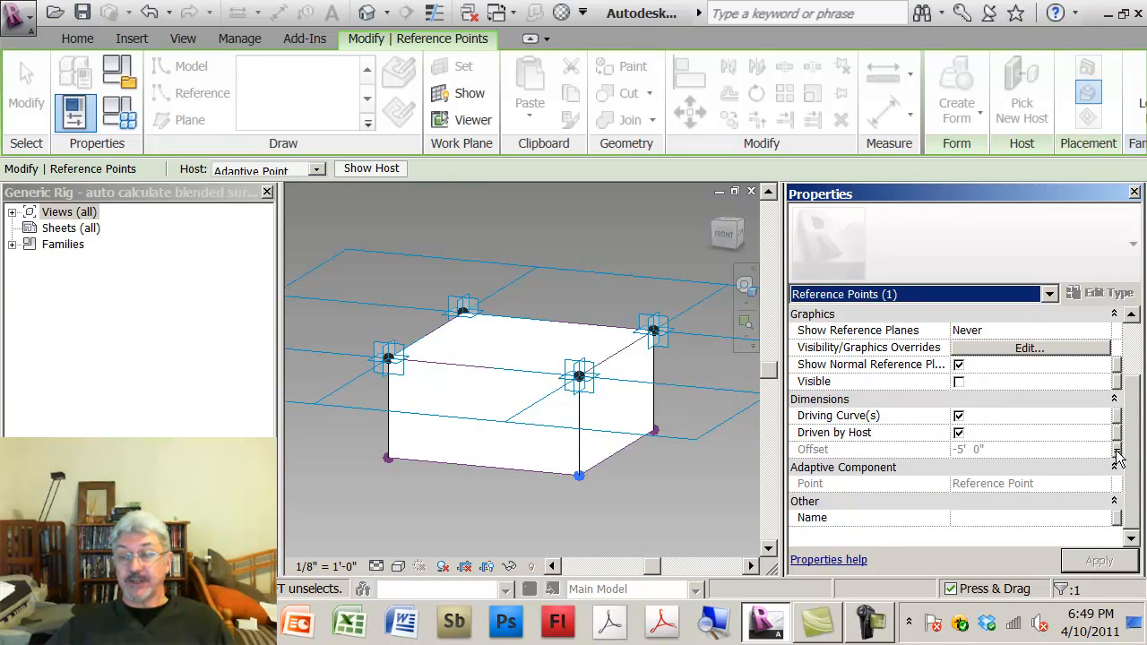
left_click(1119, 448)
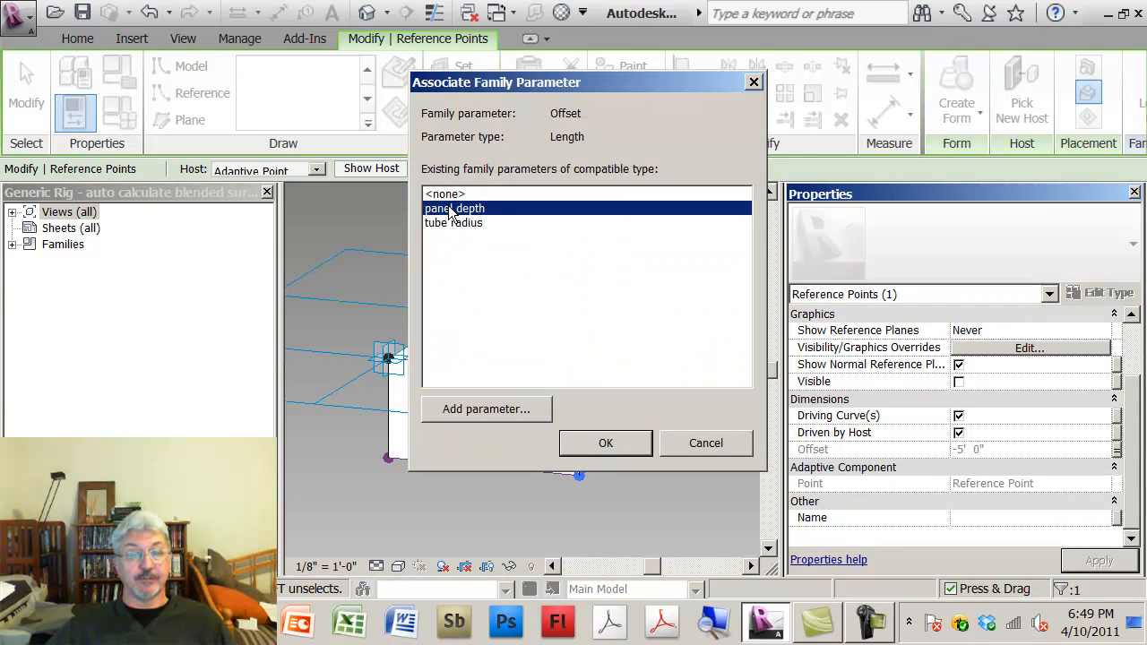
mouse_move(606, 444)
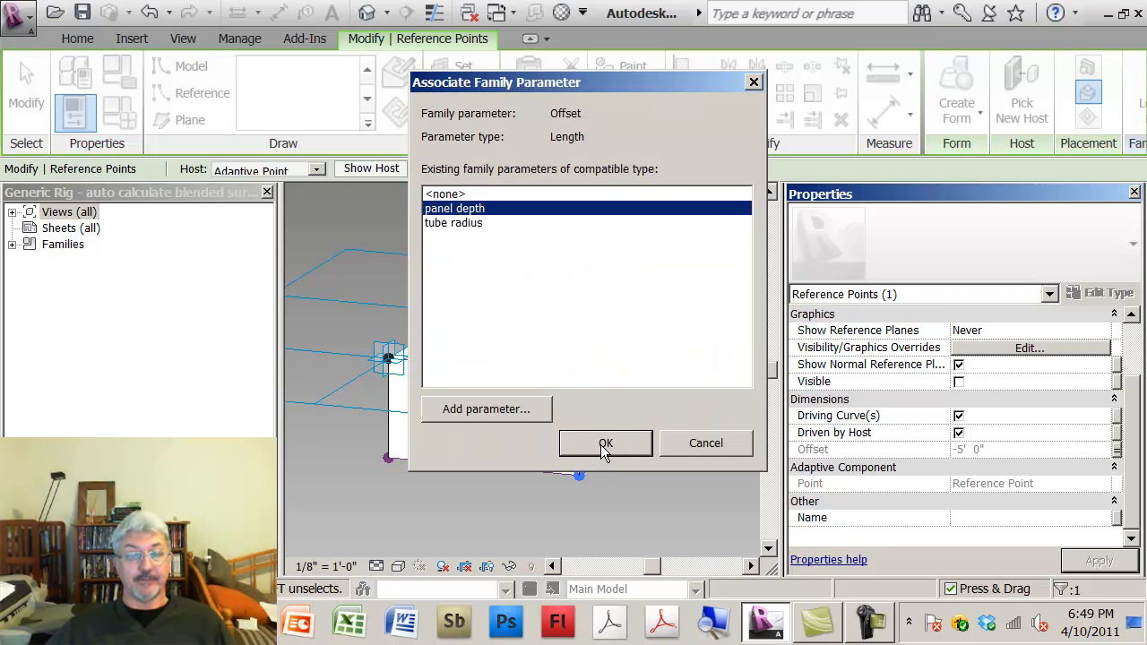
left_click(606, 443)
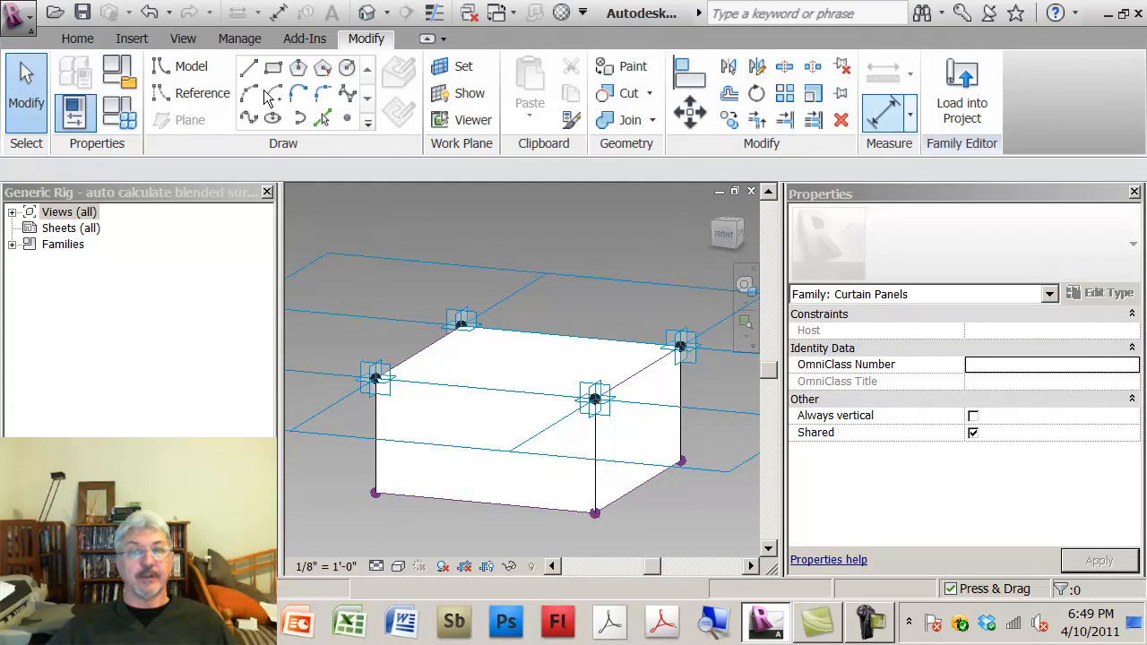
left_click(961, 94)
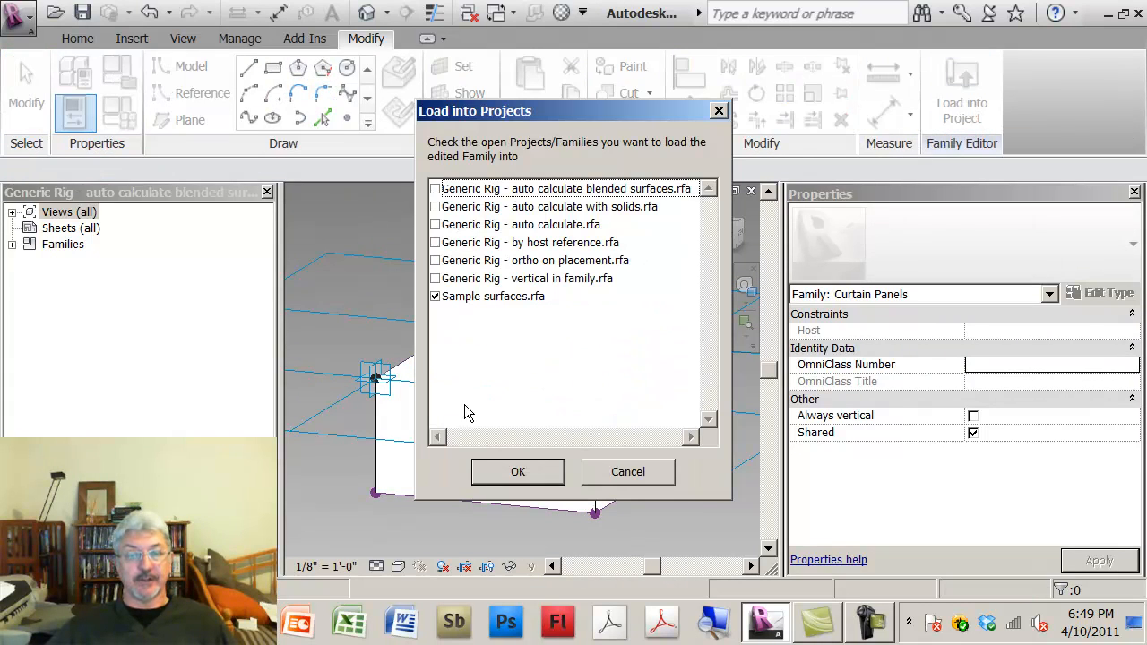
Load into Sample surfaces and switch the divided surface to the blended surface (6") panel family.
left_click(516, 471)
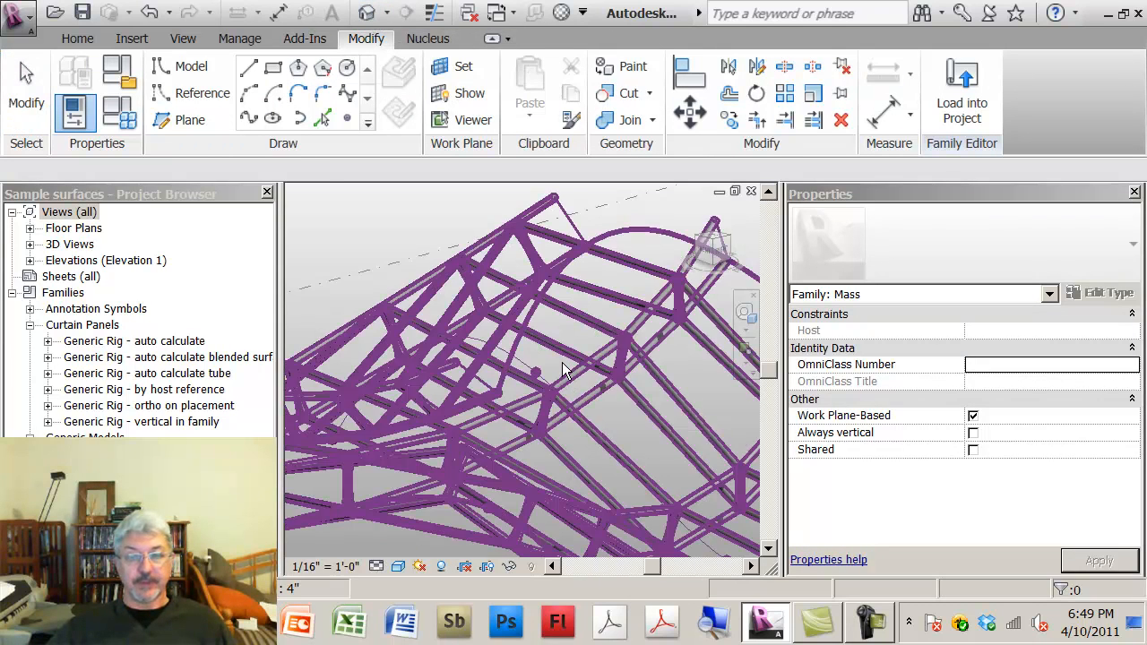
left_click_drag(564, 371, 506, 322)
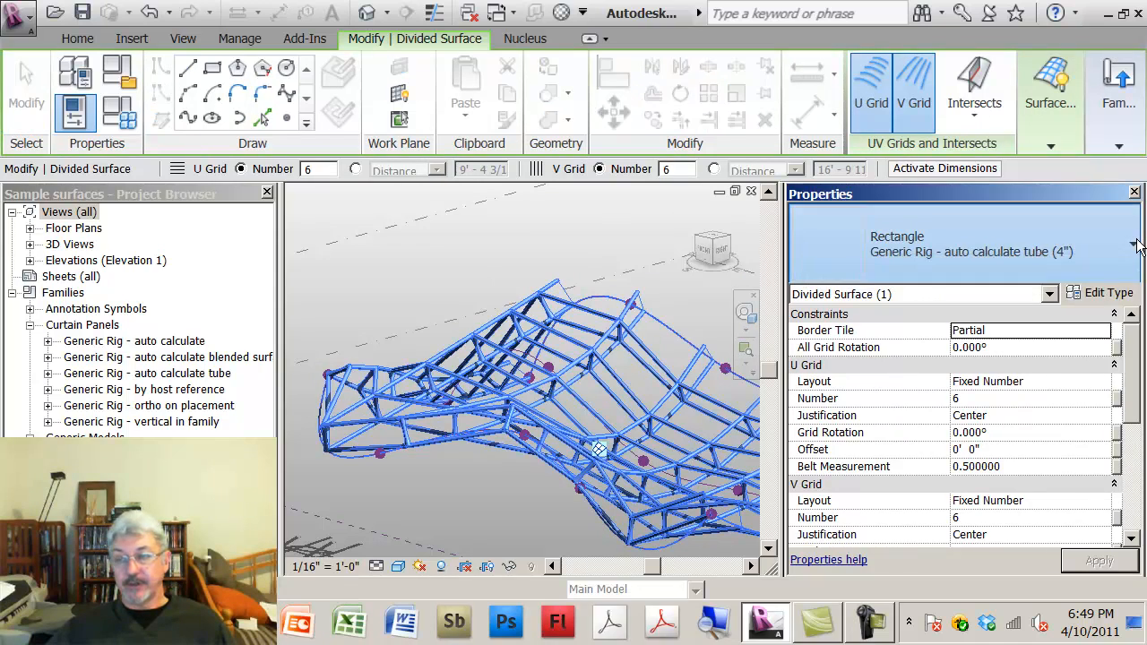
left_click(1133, 244)
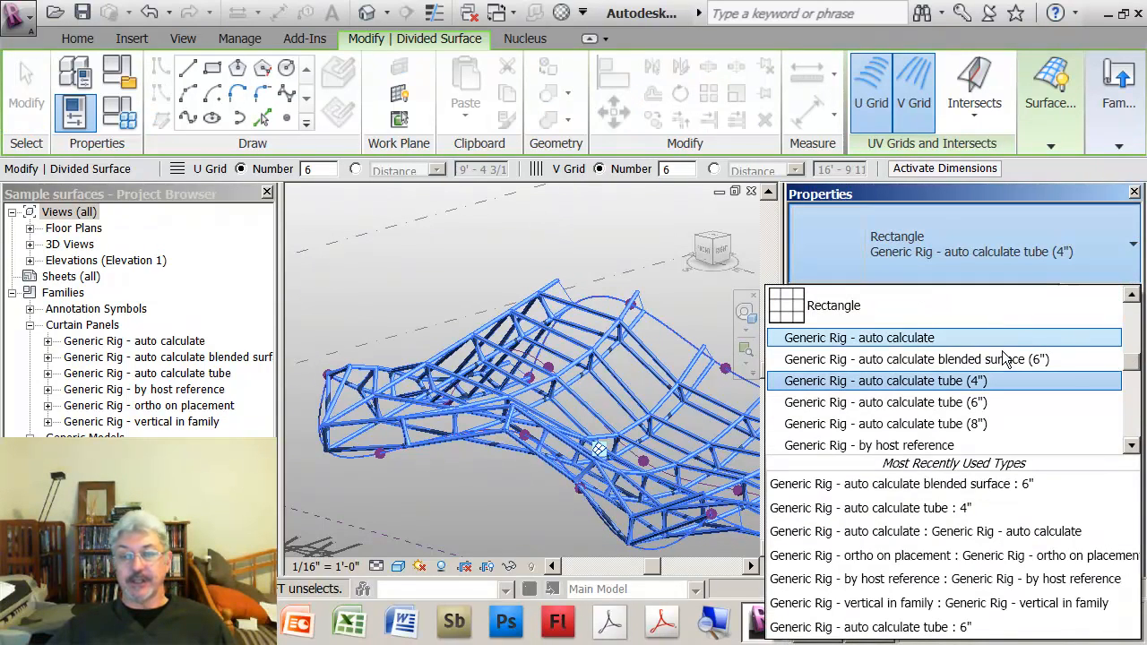
mouse_move(916, 358)
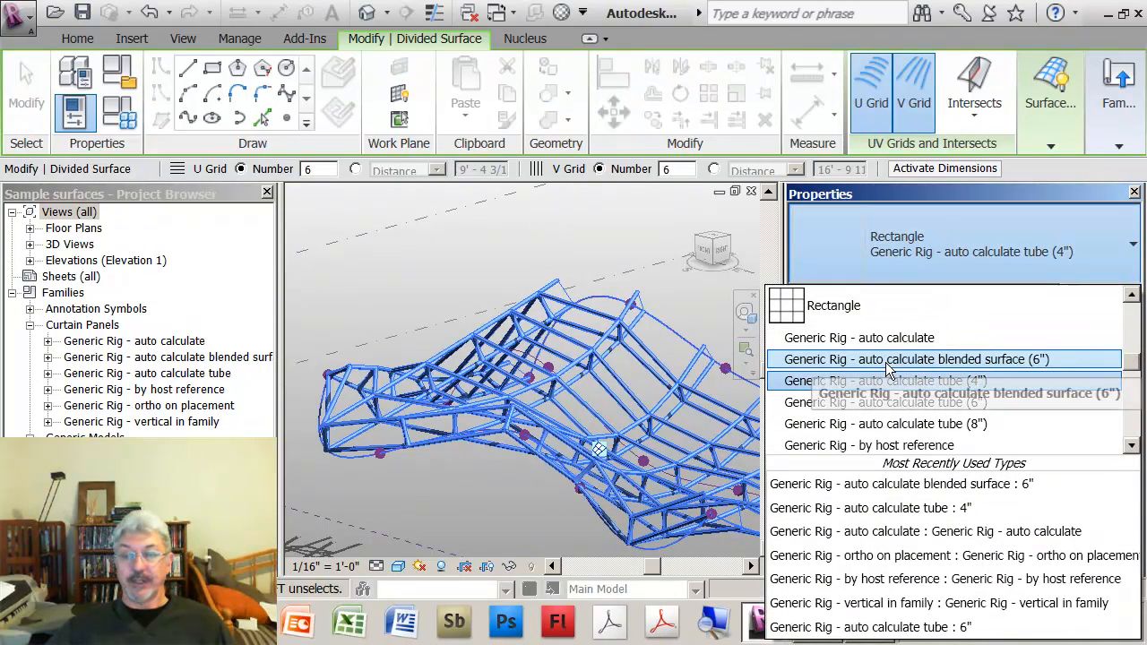
mouse_move(885, 380)
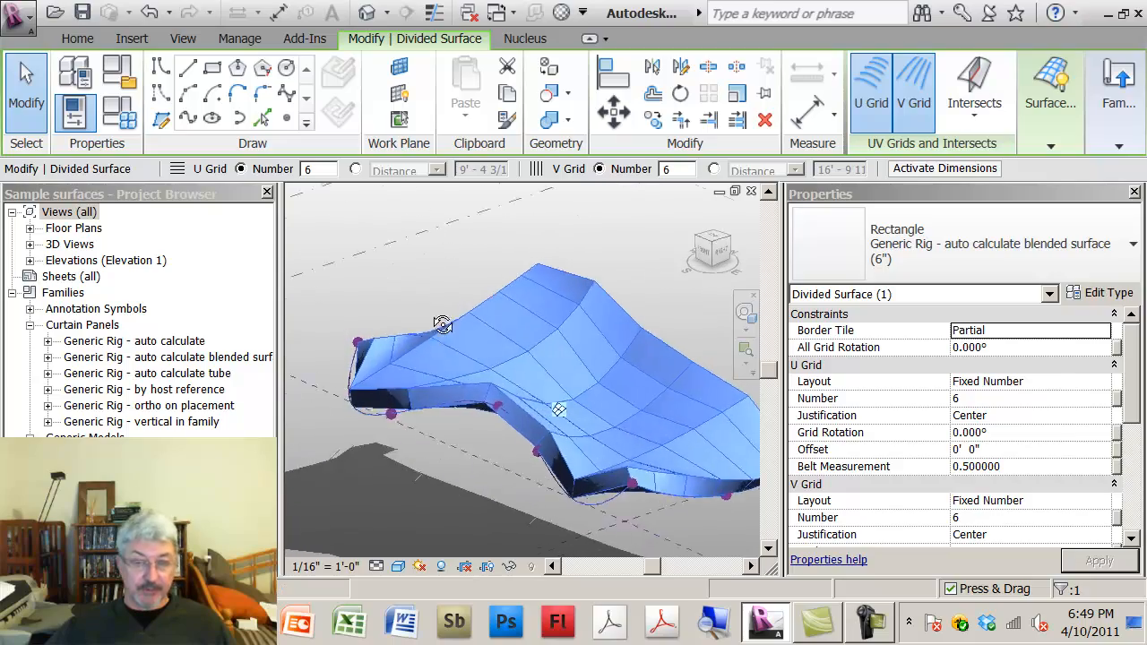
left_click_drag(440, 322, 628, 291)
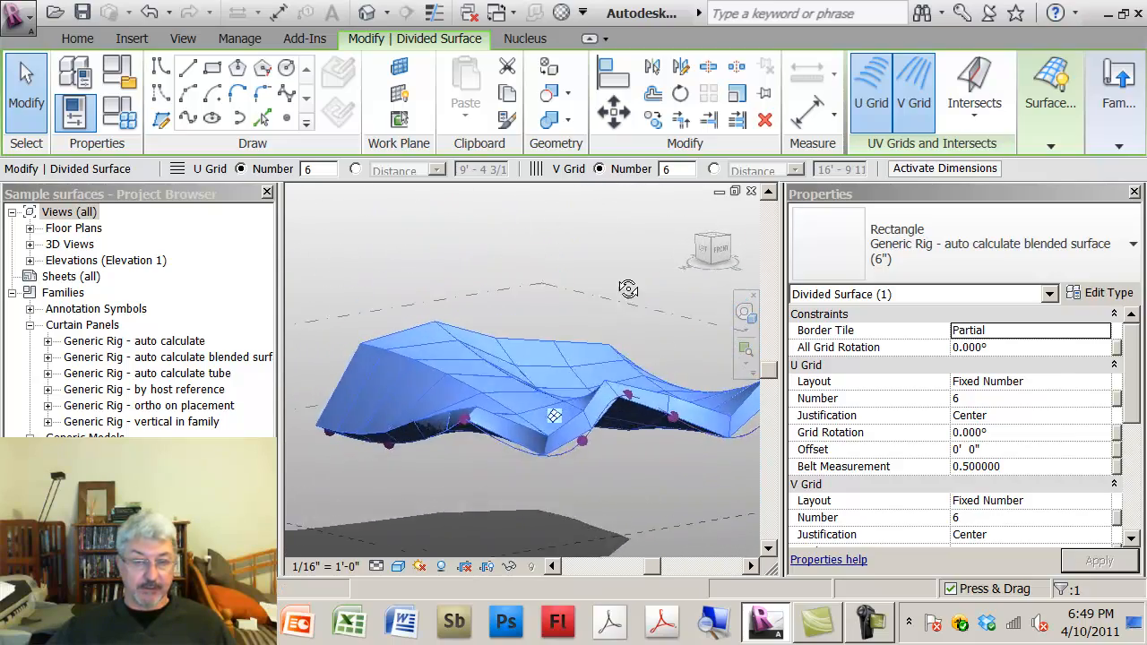